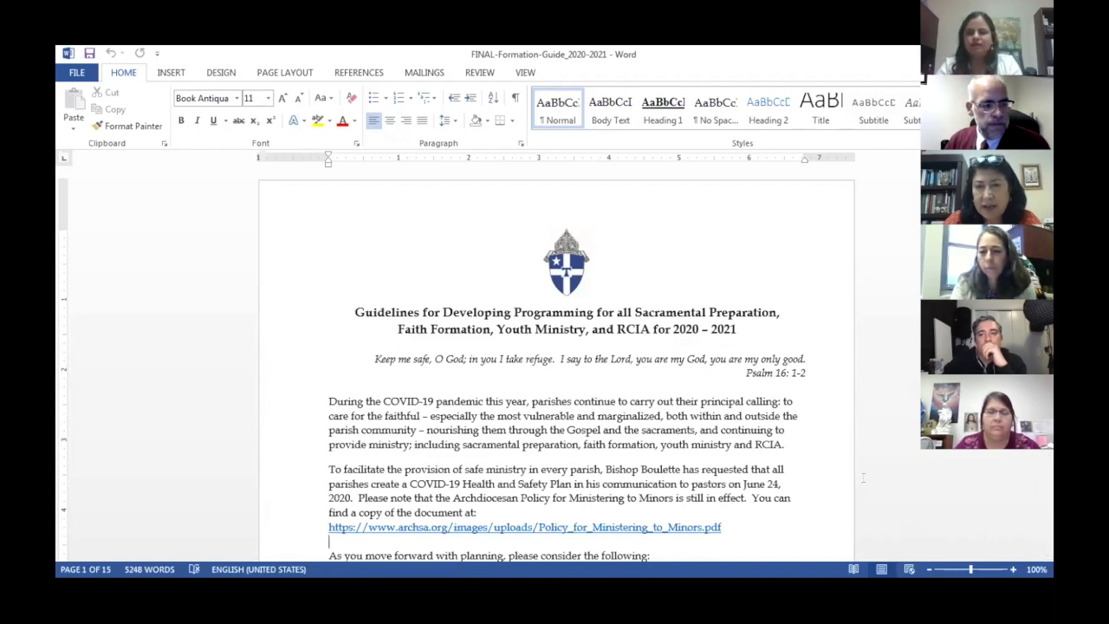
mouse_move(998, 530)
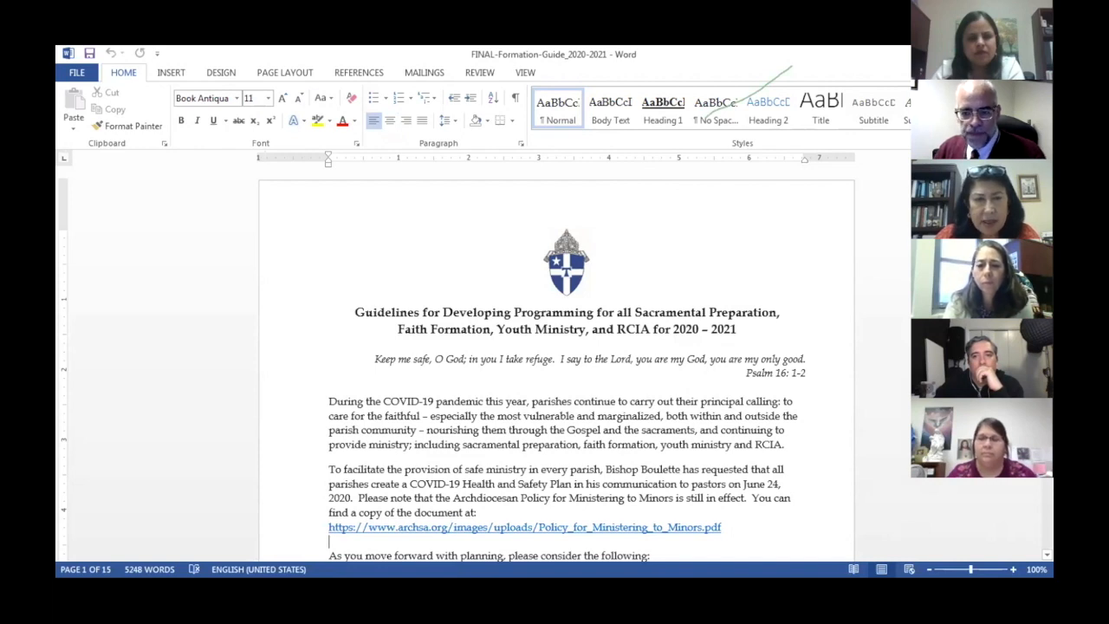
scroll("down", 3)
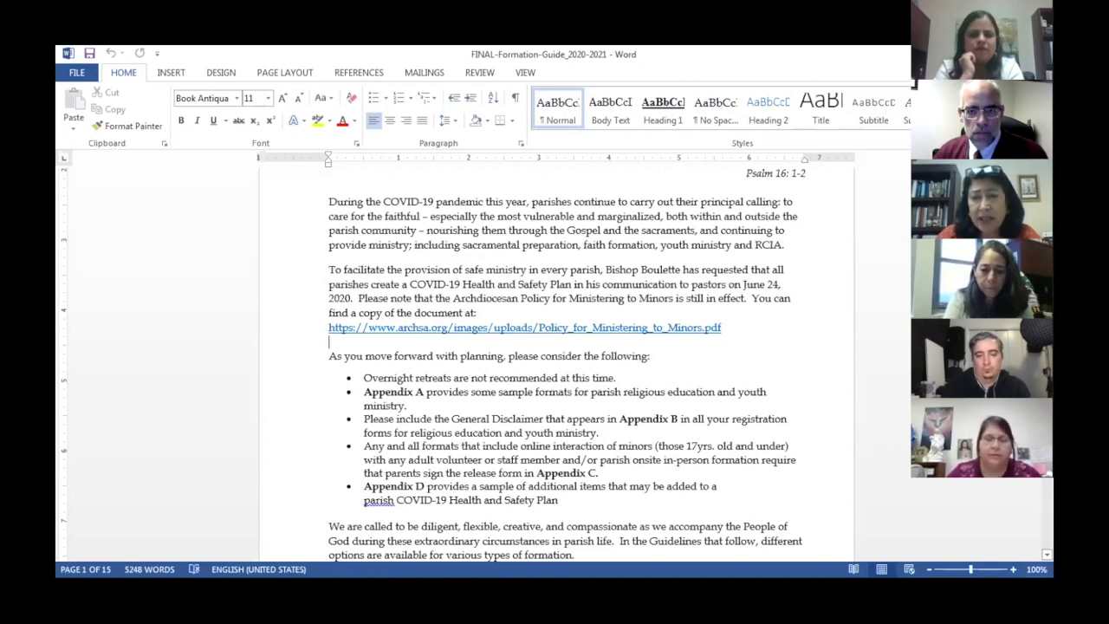
scroll("down", 3)
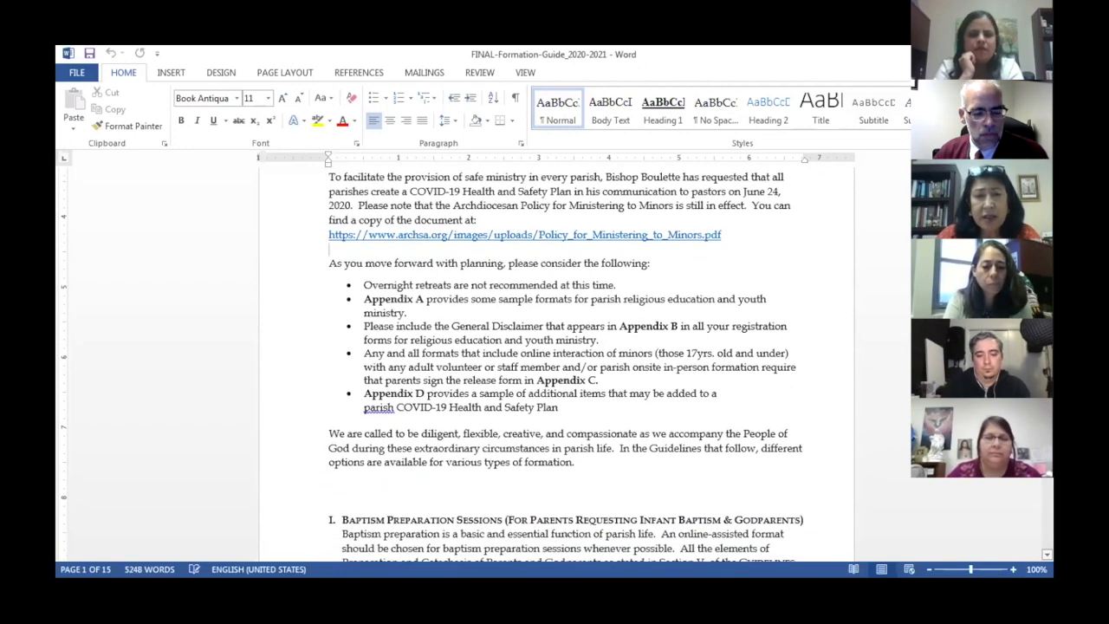
scroll("down", 3)
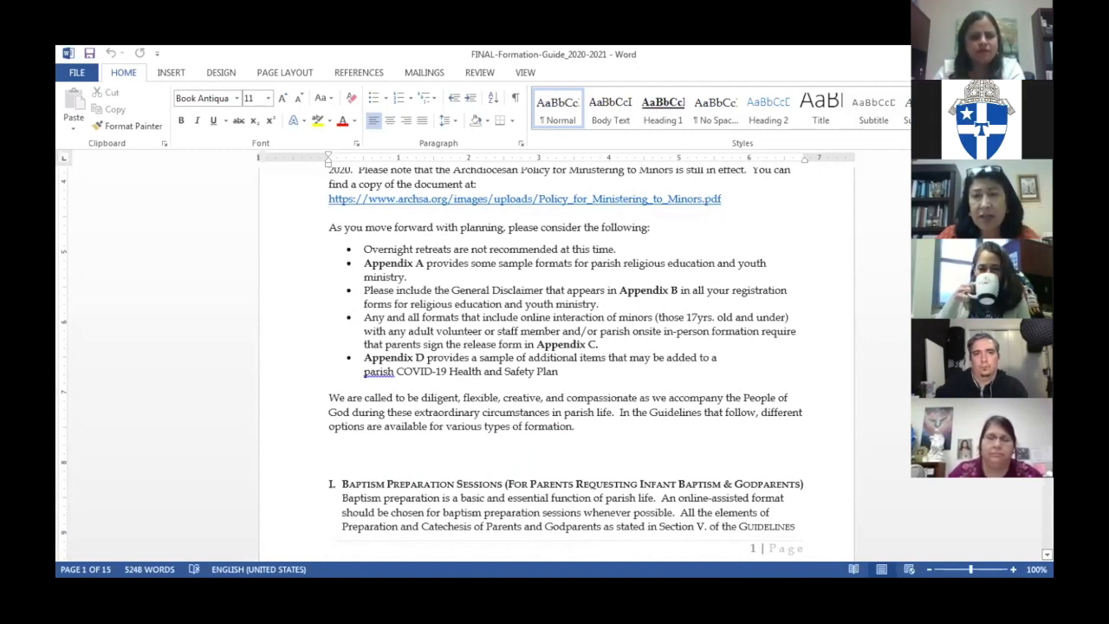
scroll("up", 3)
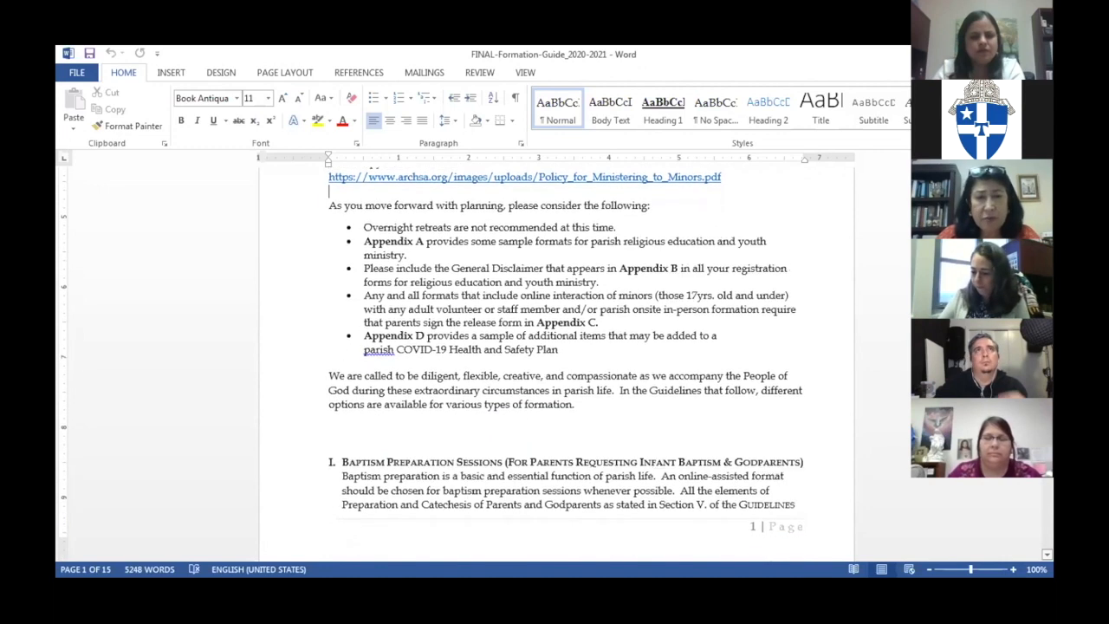
scroll("down", 3)
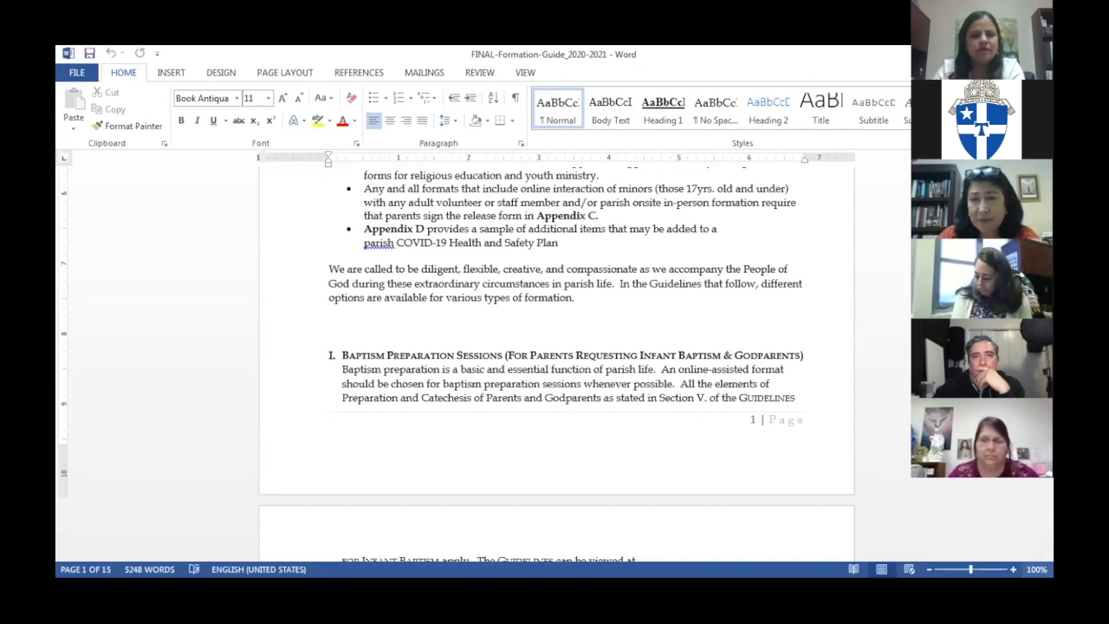
scroll("down", 3)
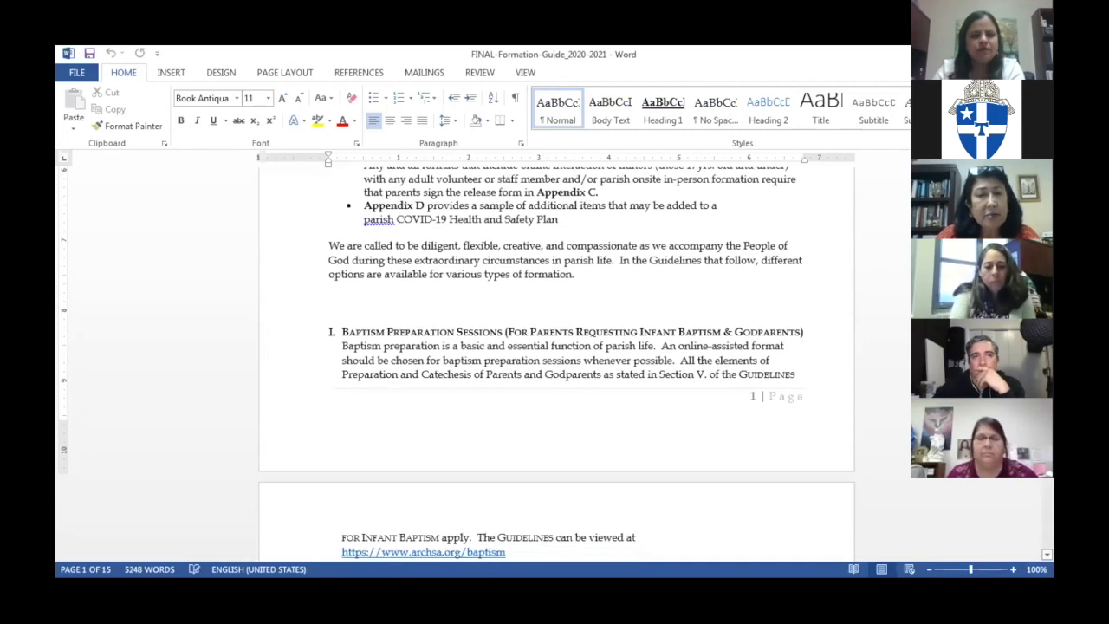
scroll("down", 3)
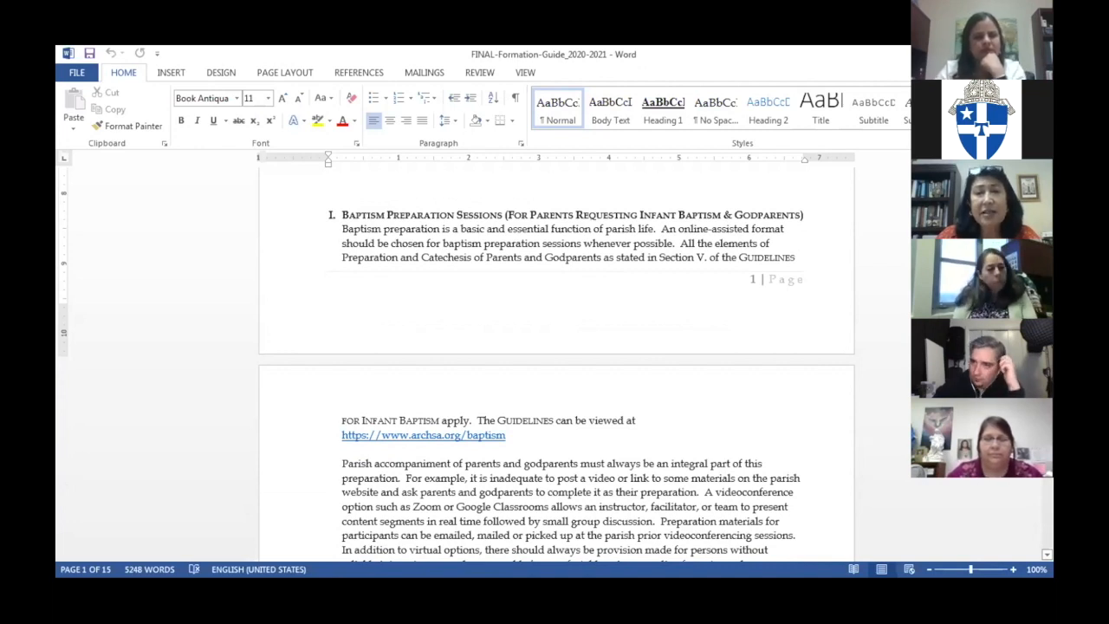
scroll("down", 3)
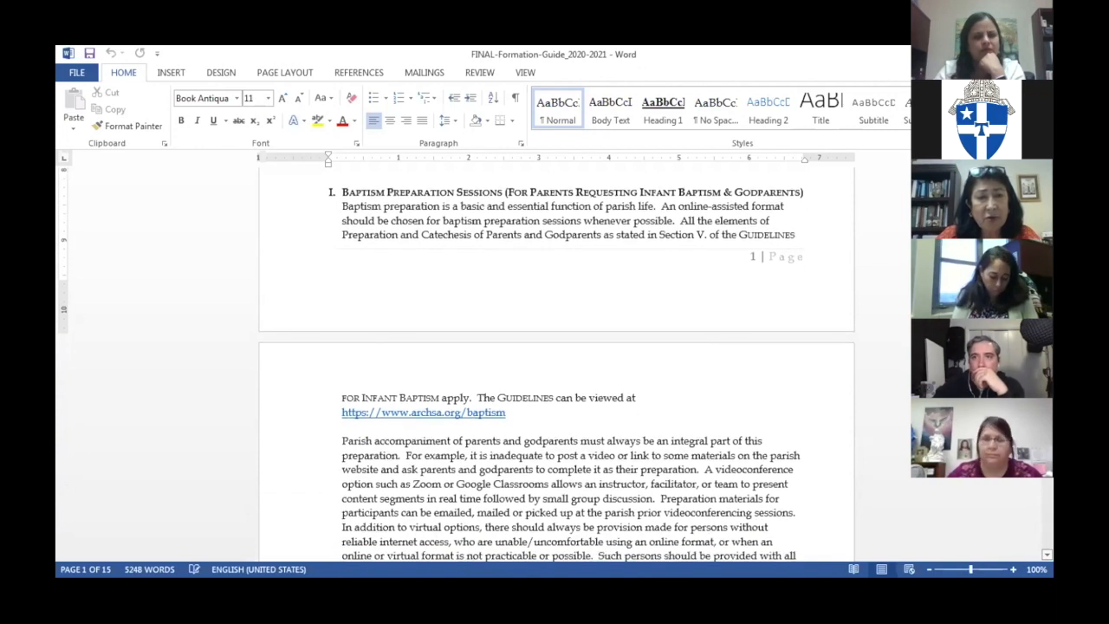
scroll("down", 3)
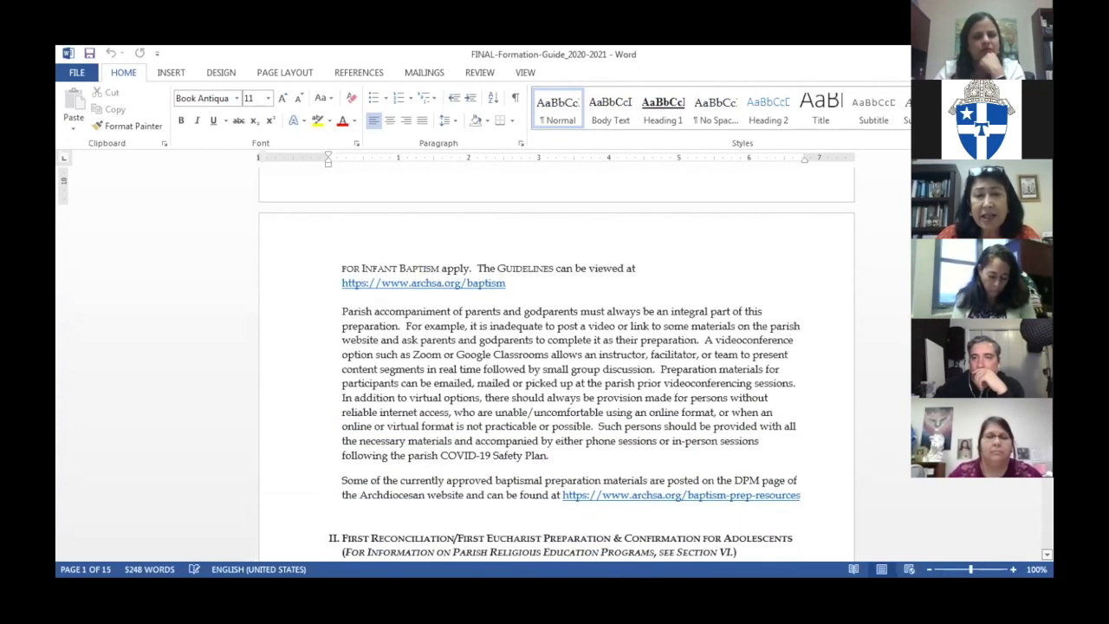
scroll("down", 3)
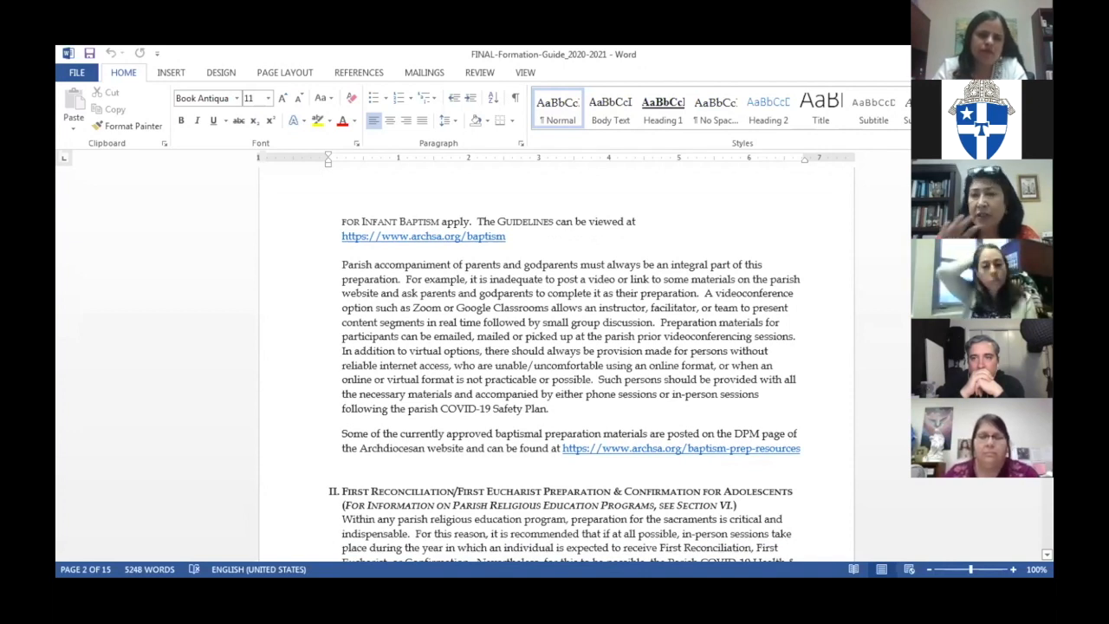
scroll("up", 3)
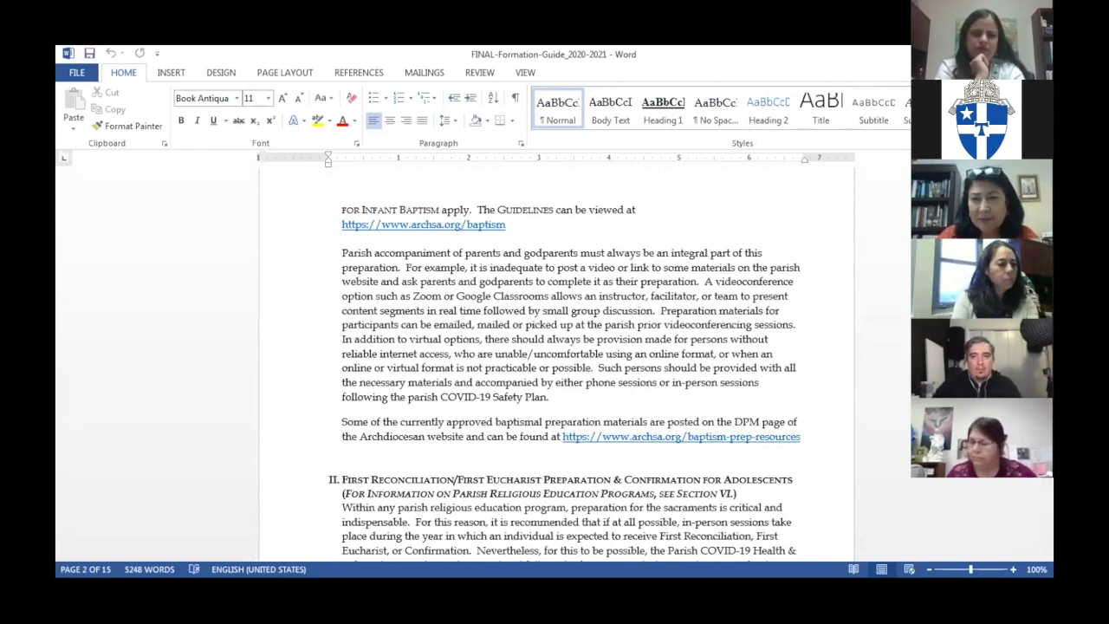
scroll("down", 3)
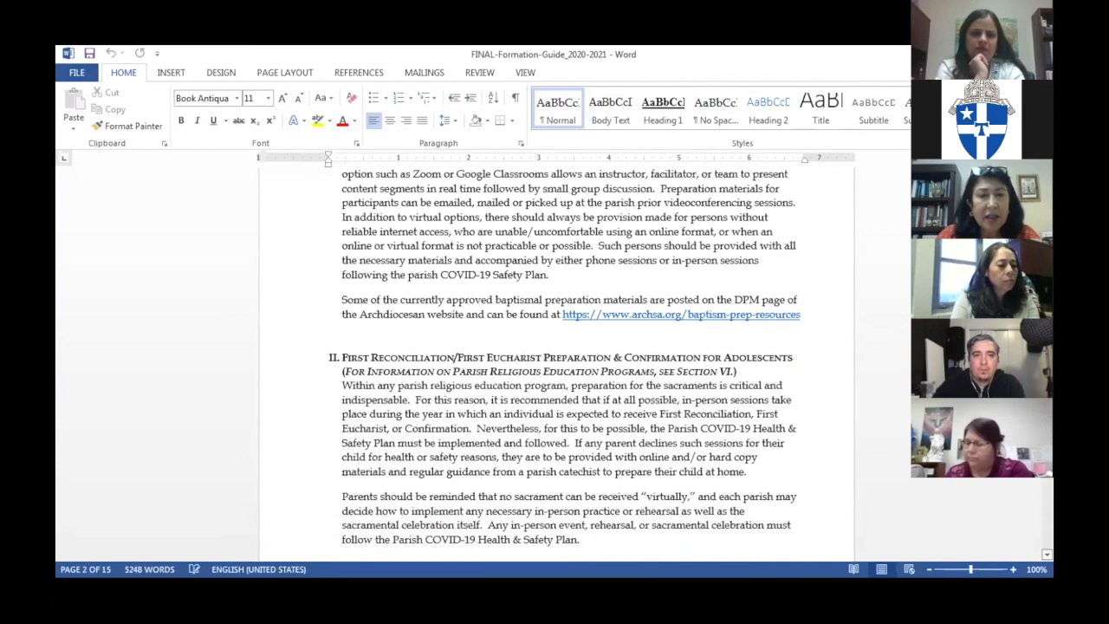
scroll("down", 3)
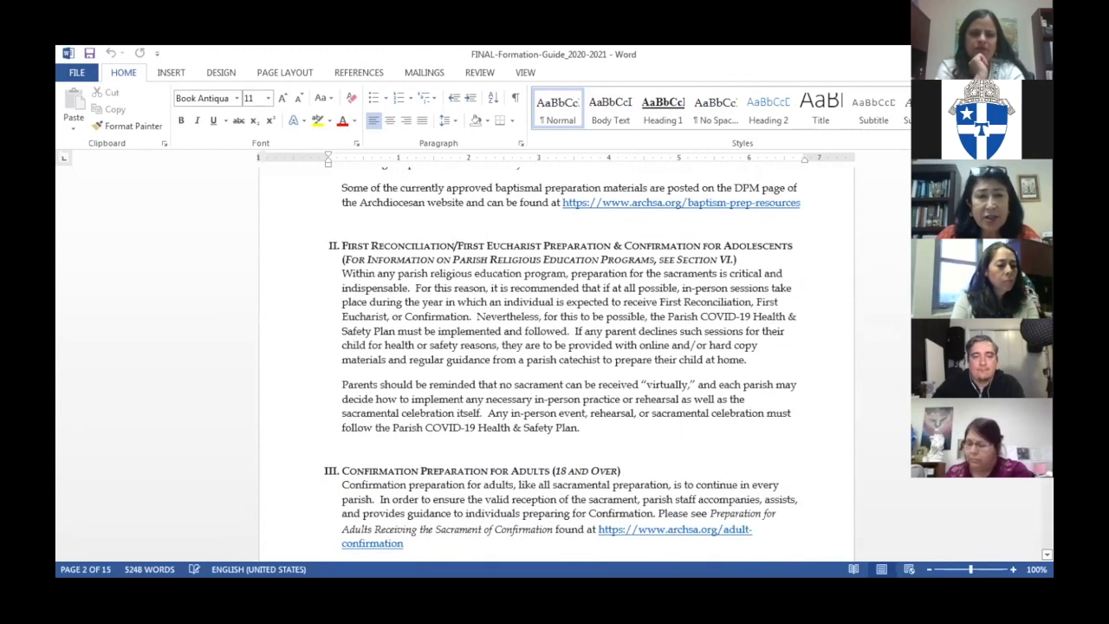
scroll("down", 3)
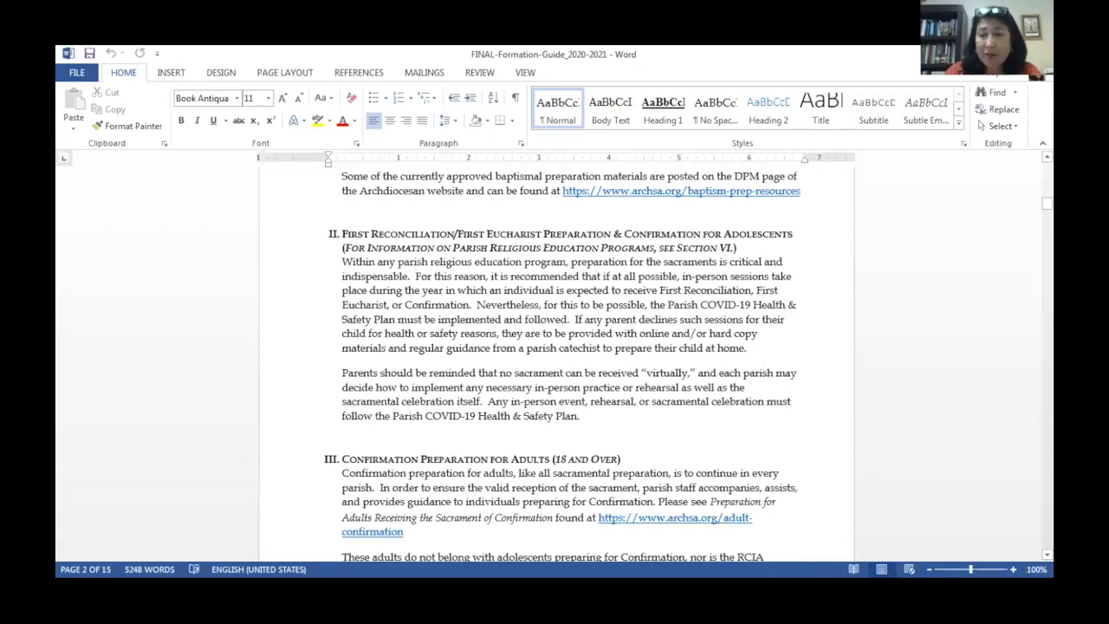
scroll("down", 3)
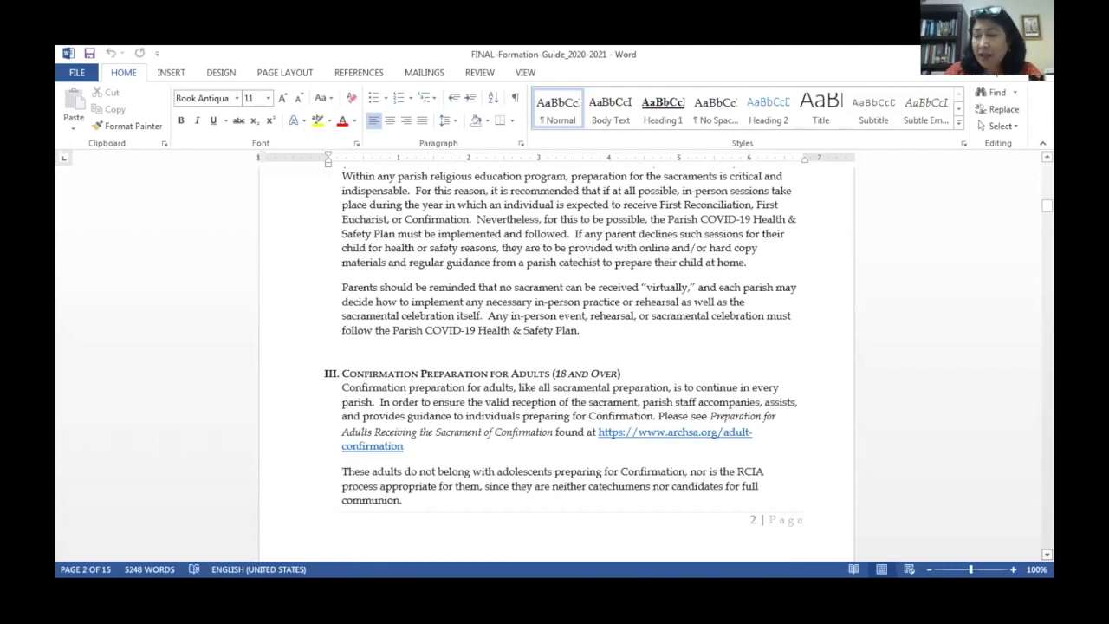
scroll("down", 3)
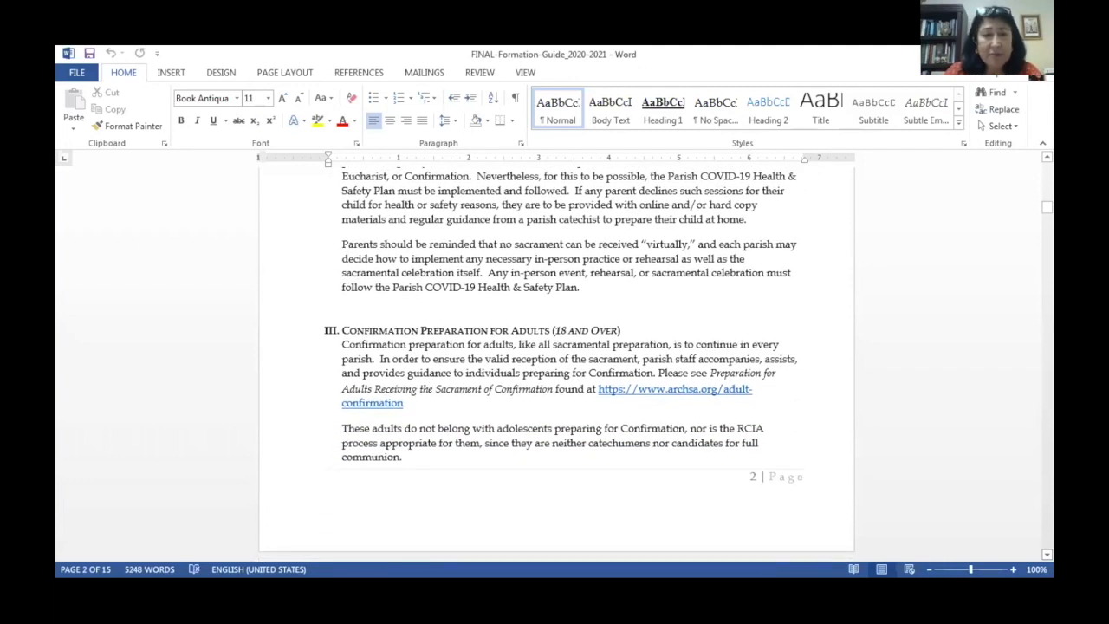
scroll("down", 3)
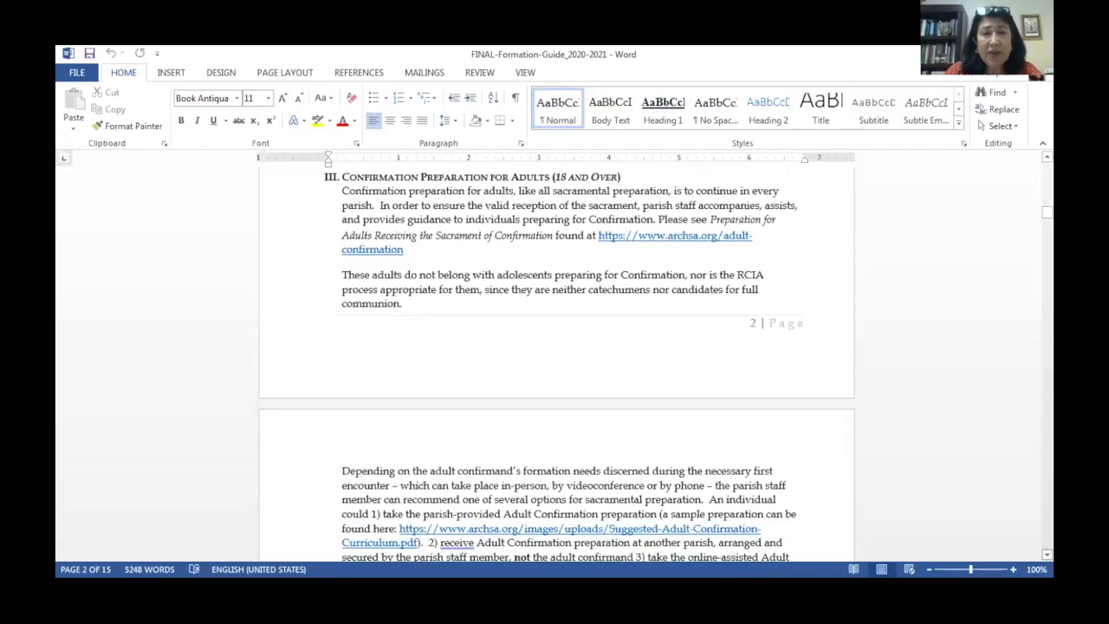
scroll("down", 3)
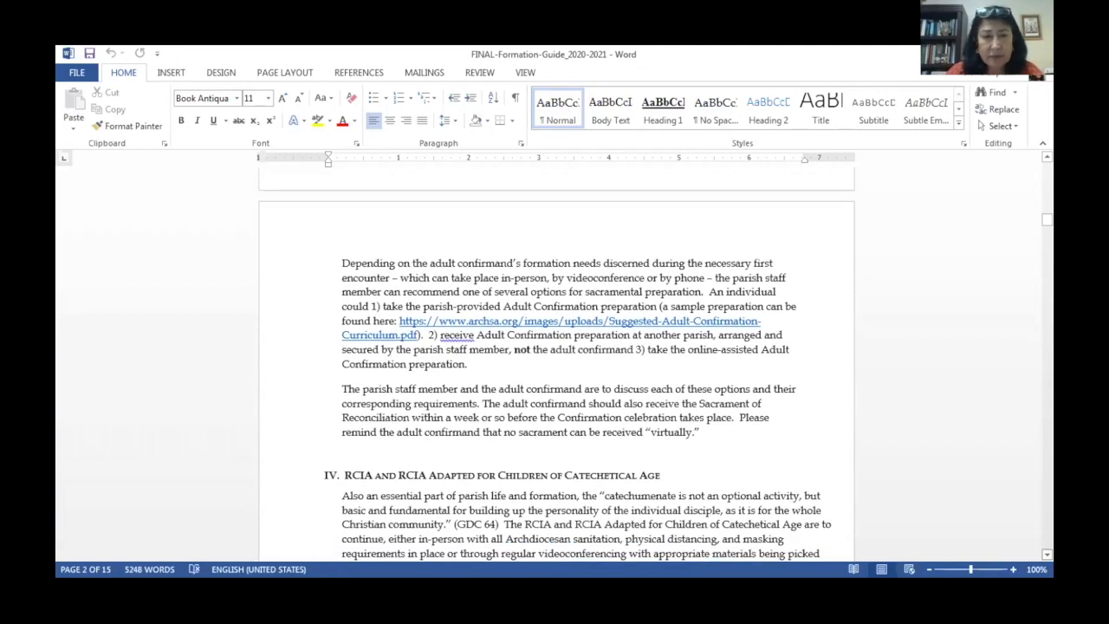
scroll("down", 3)
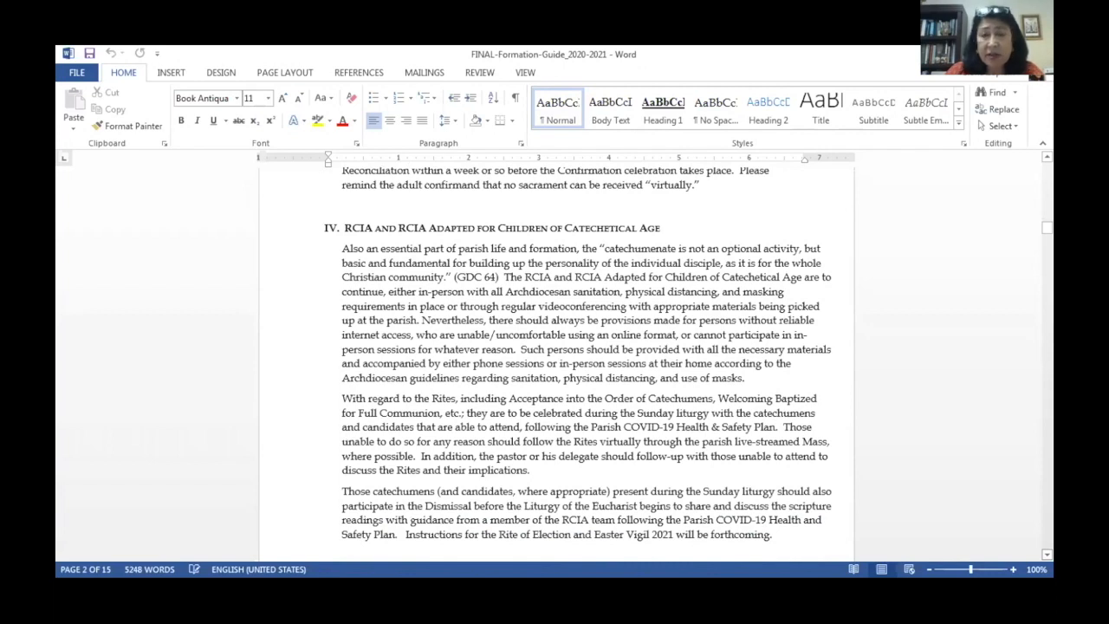
scroll("down", 3)
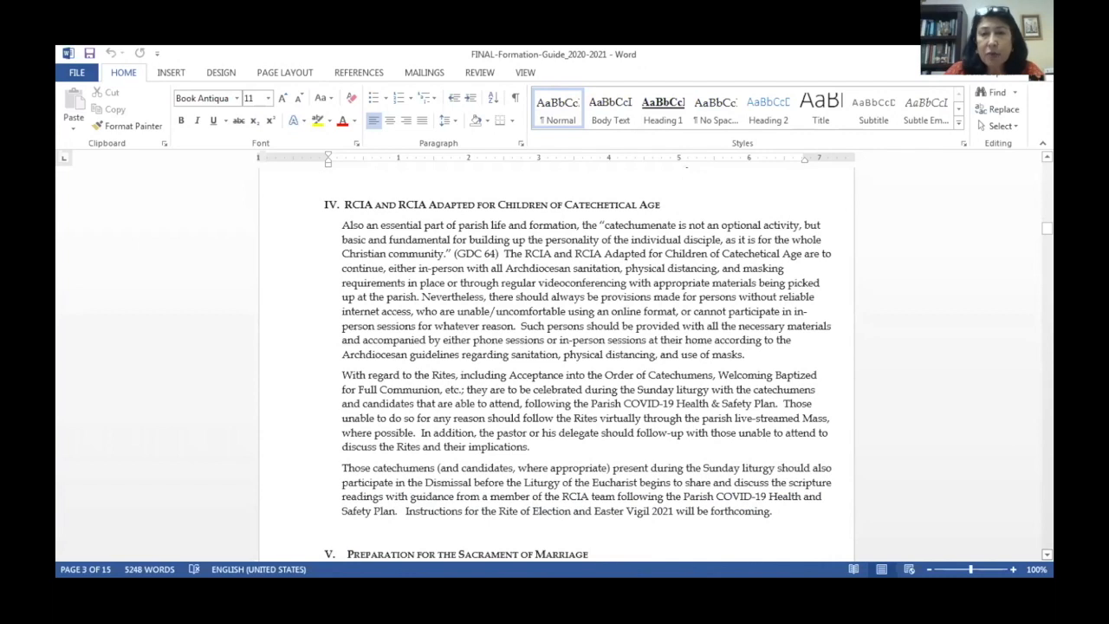
scroll("up", 3)
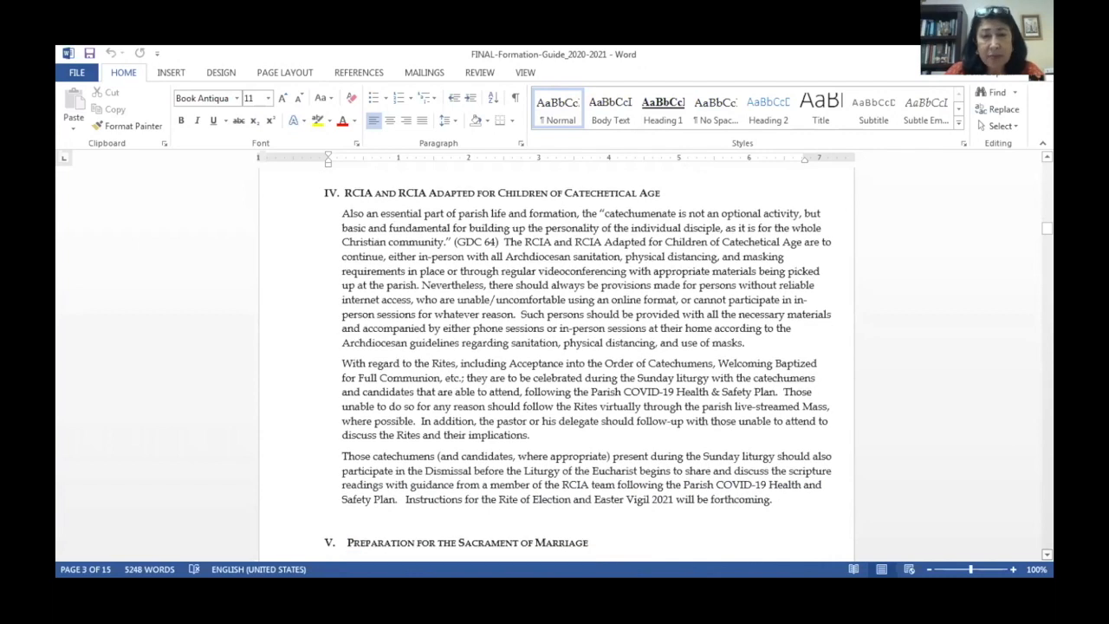
scroll("down", 3)
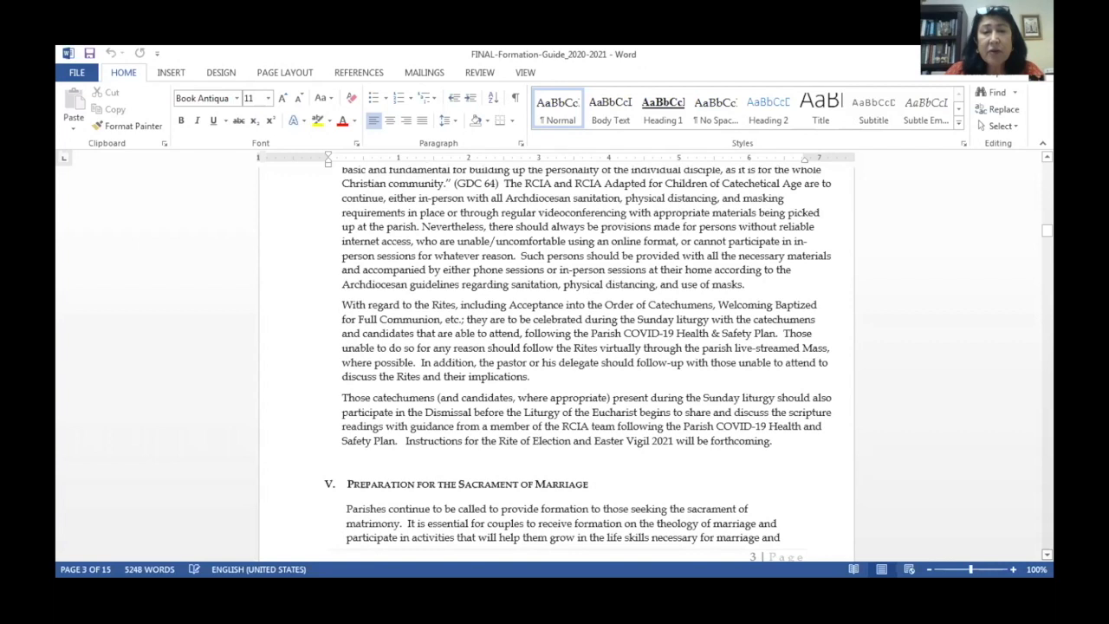
scroll("down", 3)
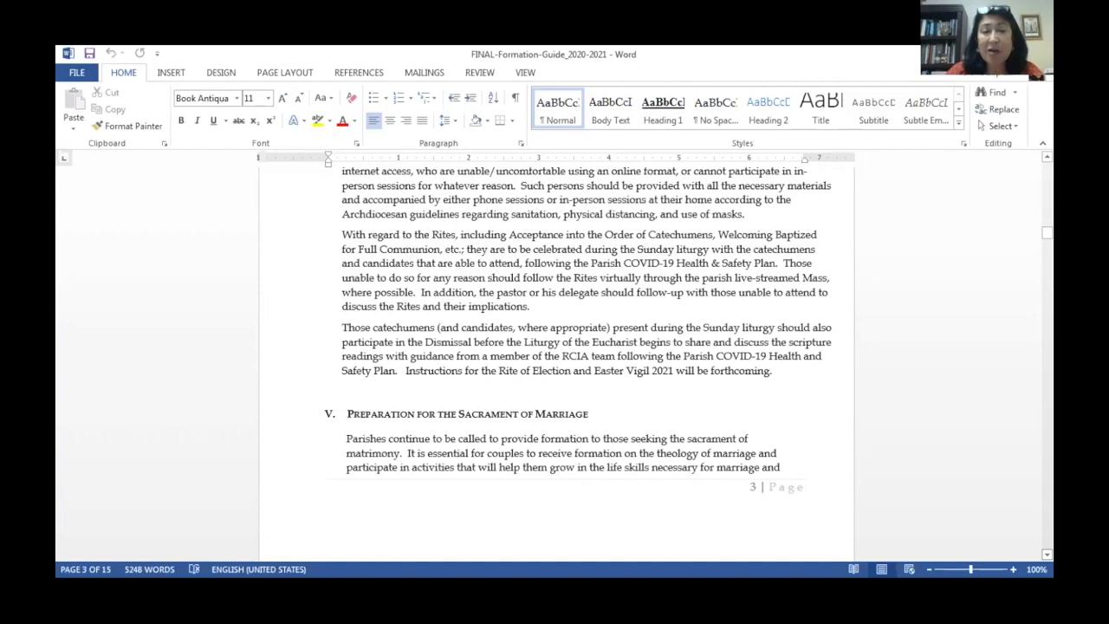
scroll("down", 3)
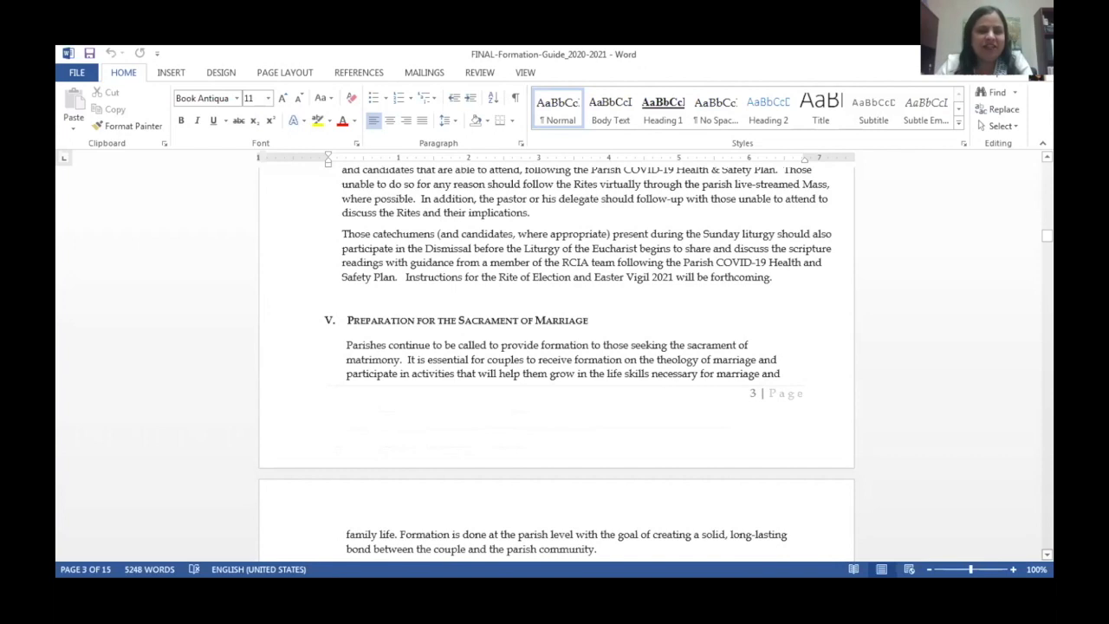
scroll("down", 3)
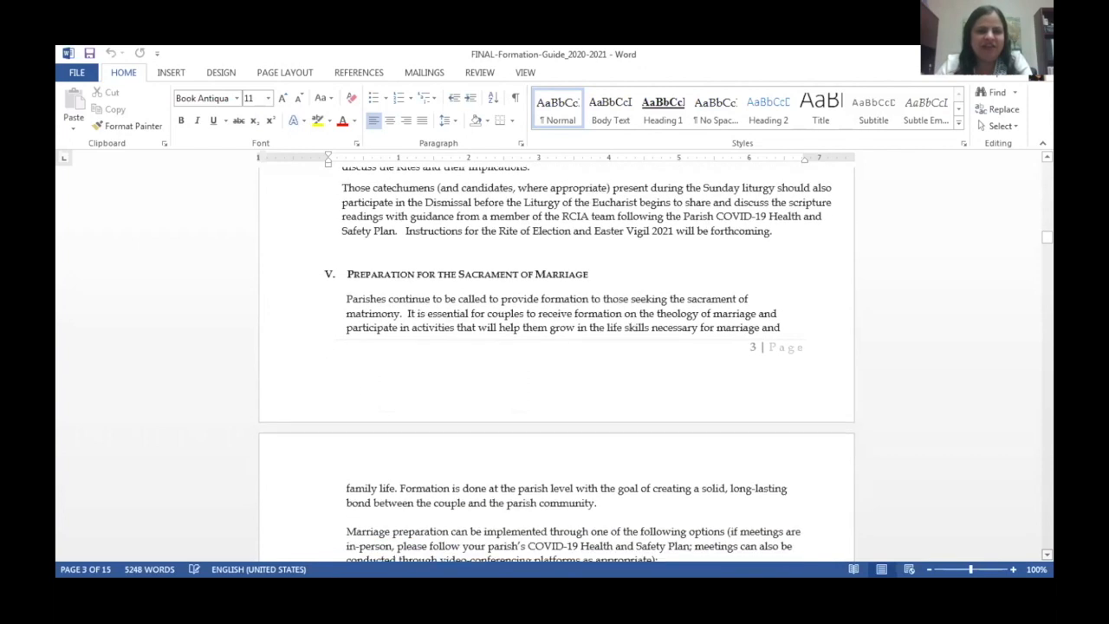
scroll("down", 3)
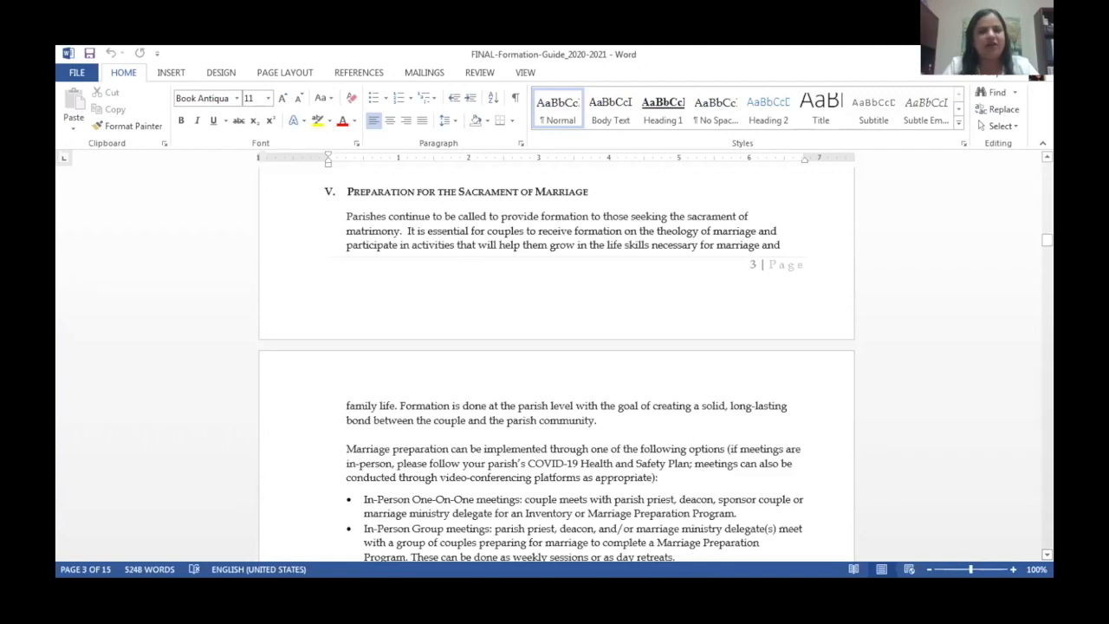
scroll("down", 3)
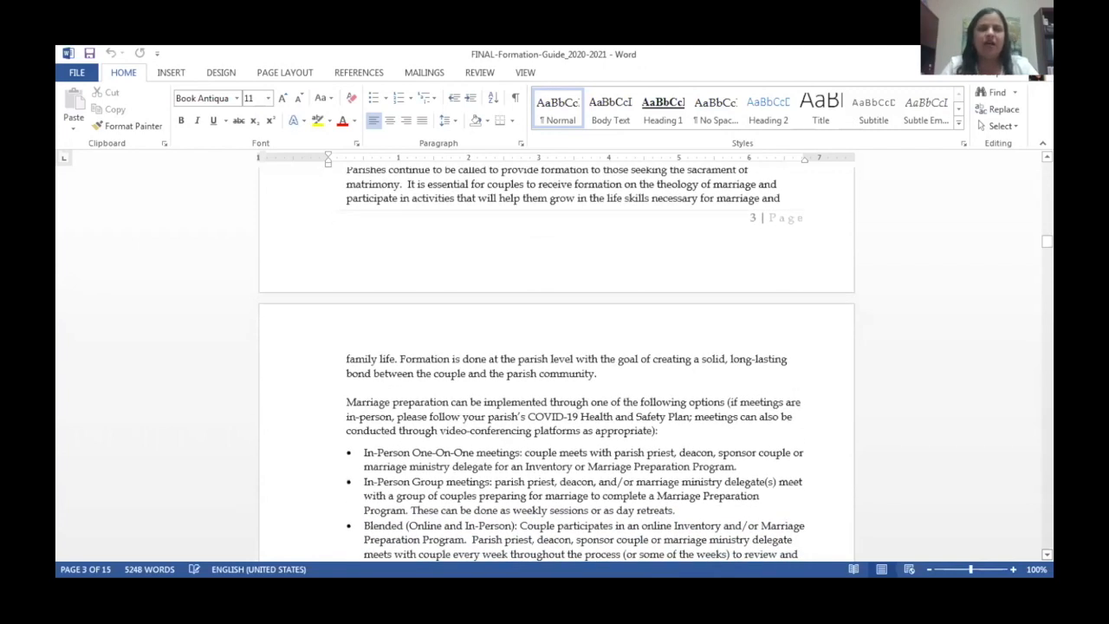
scroll("down", 3)
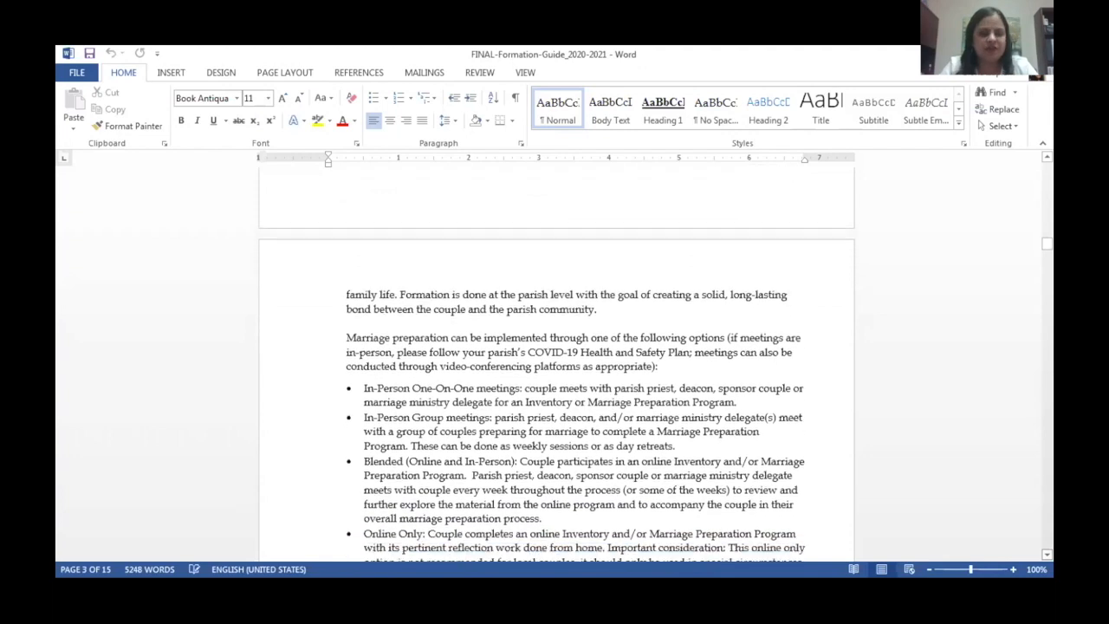
scroll("down", 3)
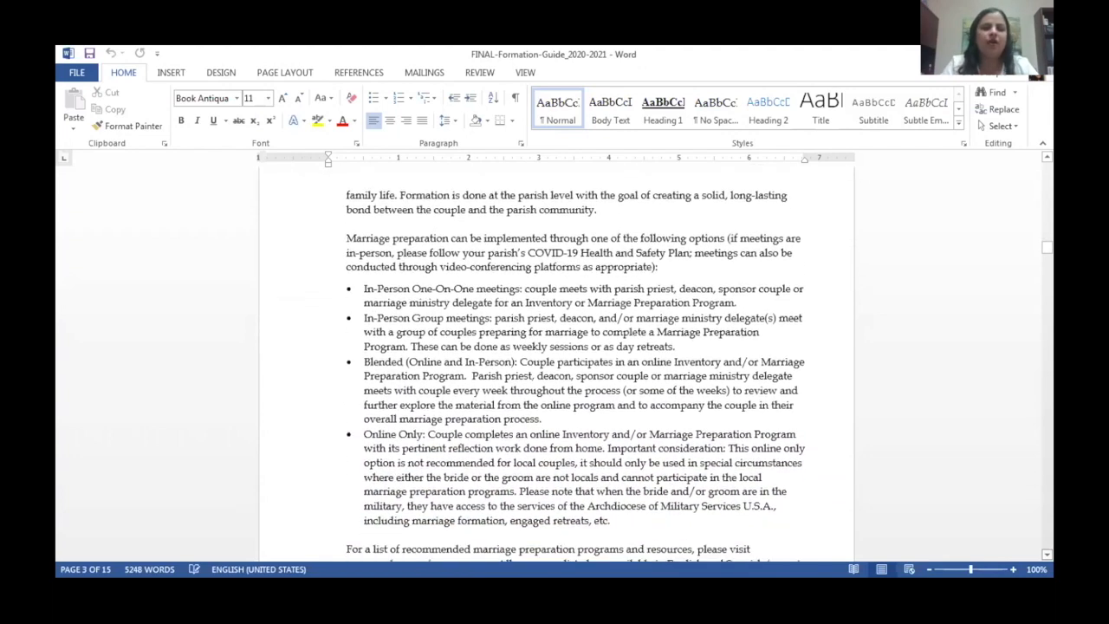
scroll("down", 3)
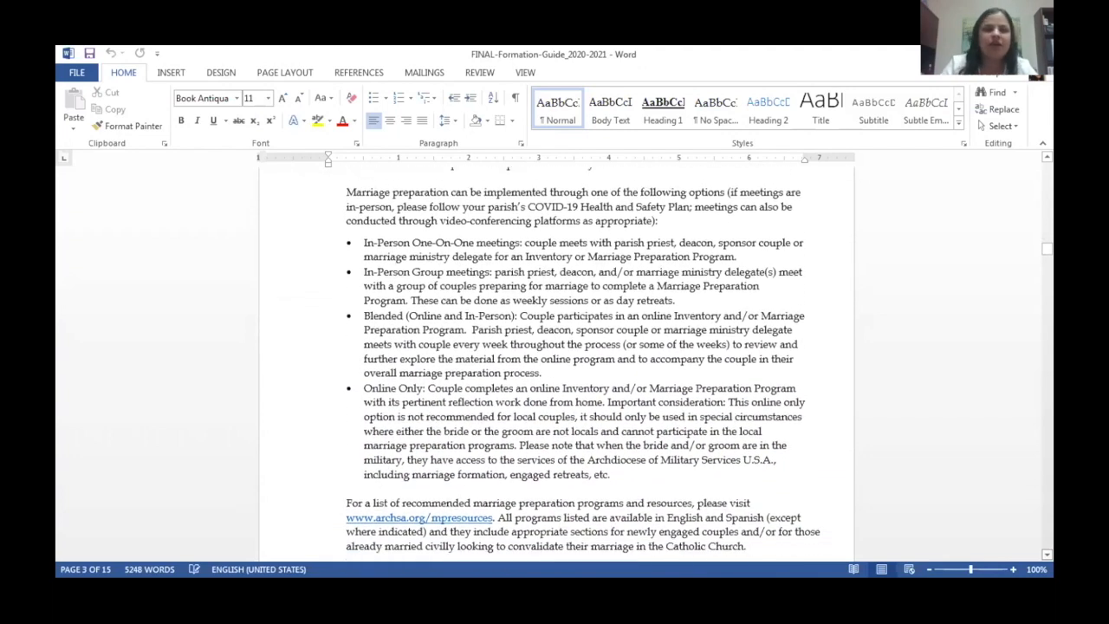
scroll("down", 3)
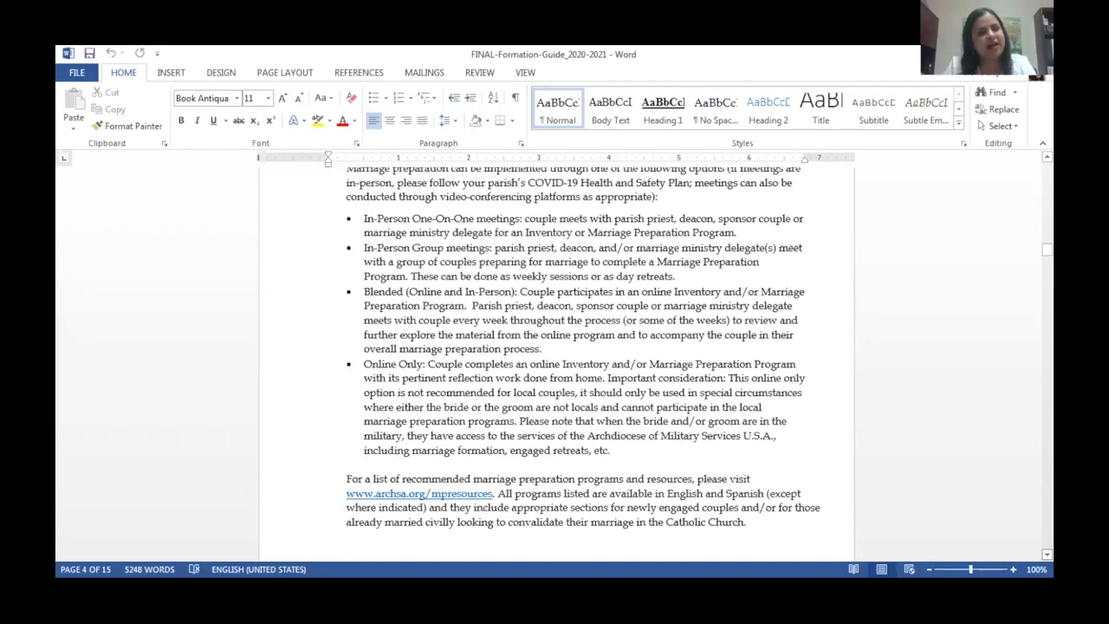
scroll("down", 3)
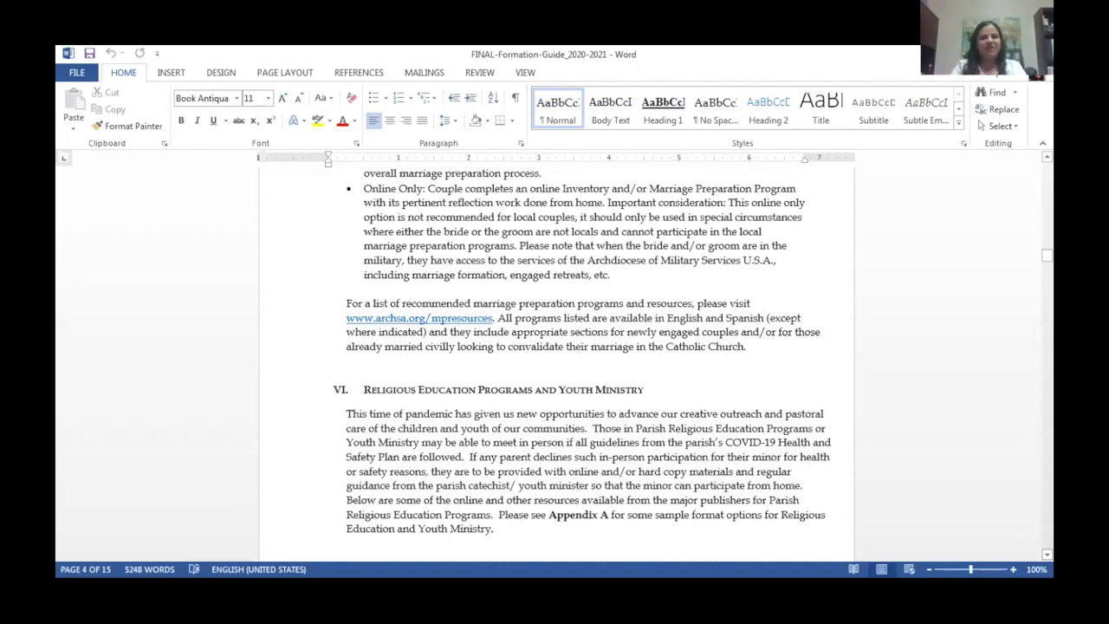
scroll("down", 3)
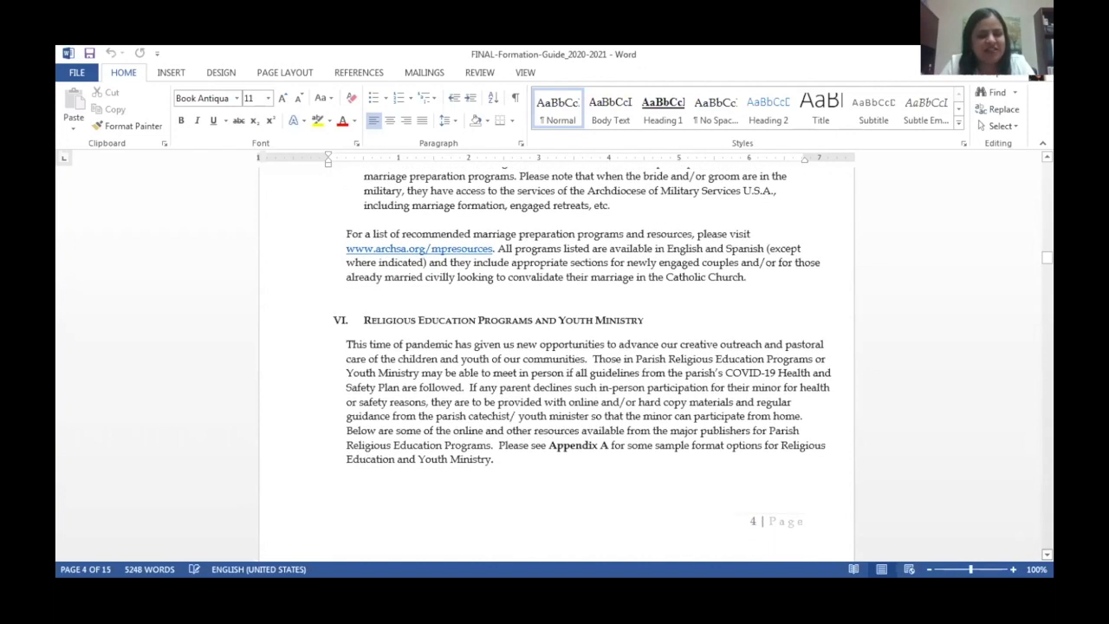
scroll("down", 3)
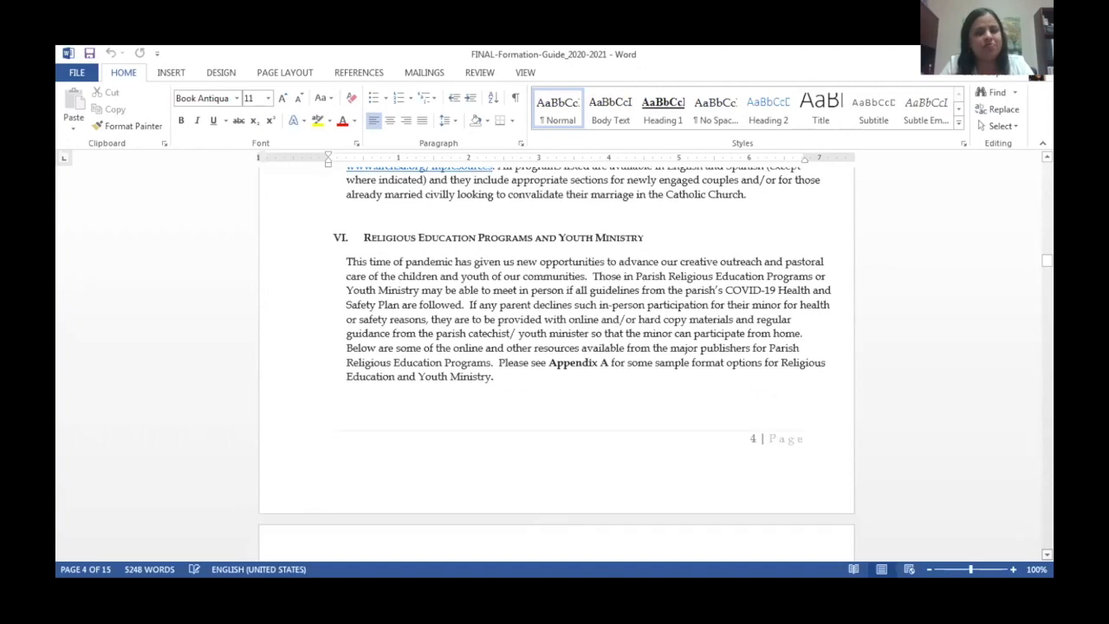
scroll("down", 3)
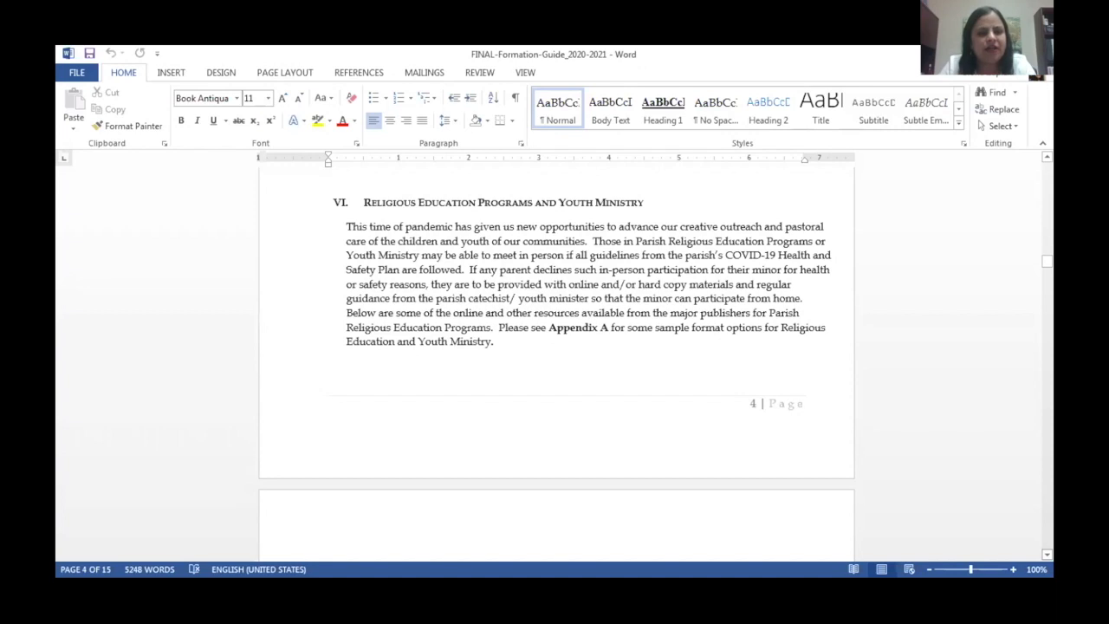
scroll("down", 3)
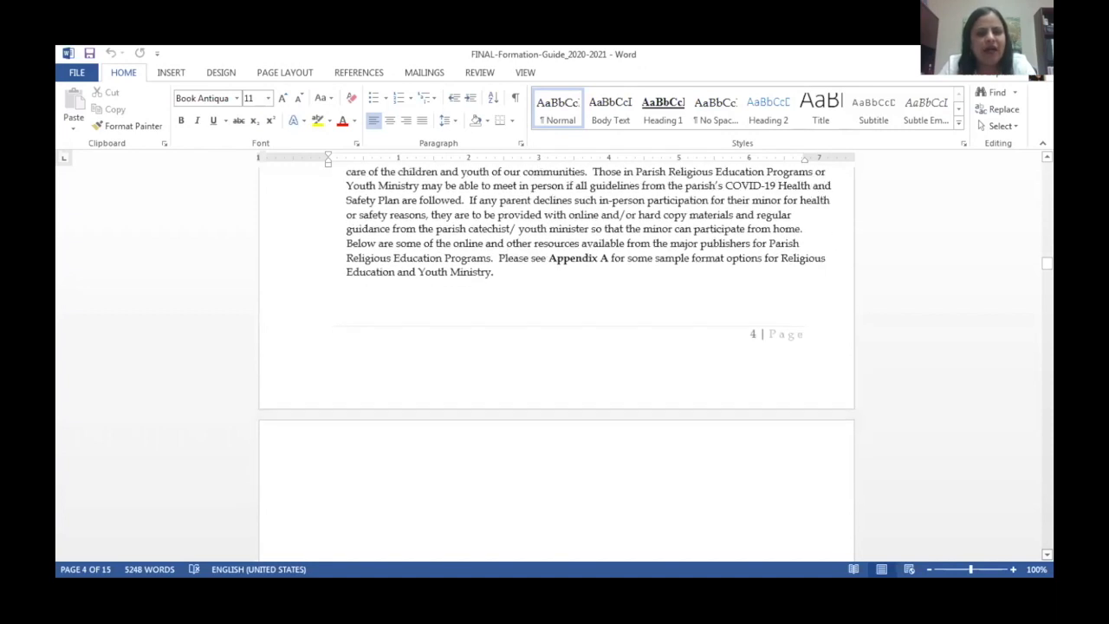
scroll("down", 3)
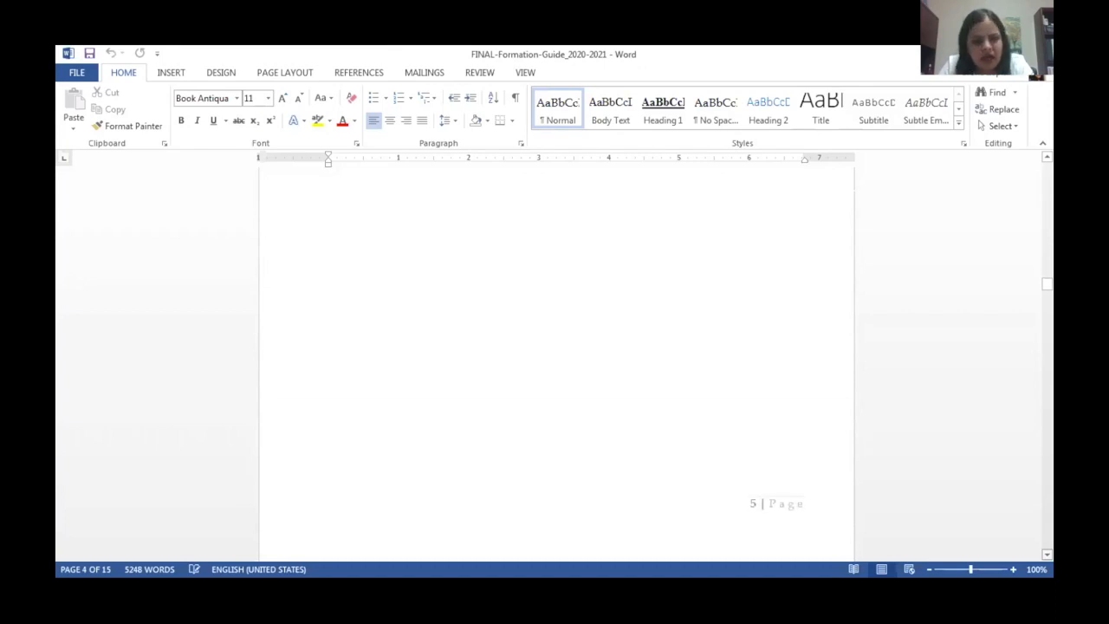
scroll("down", 3)
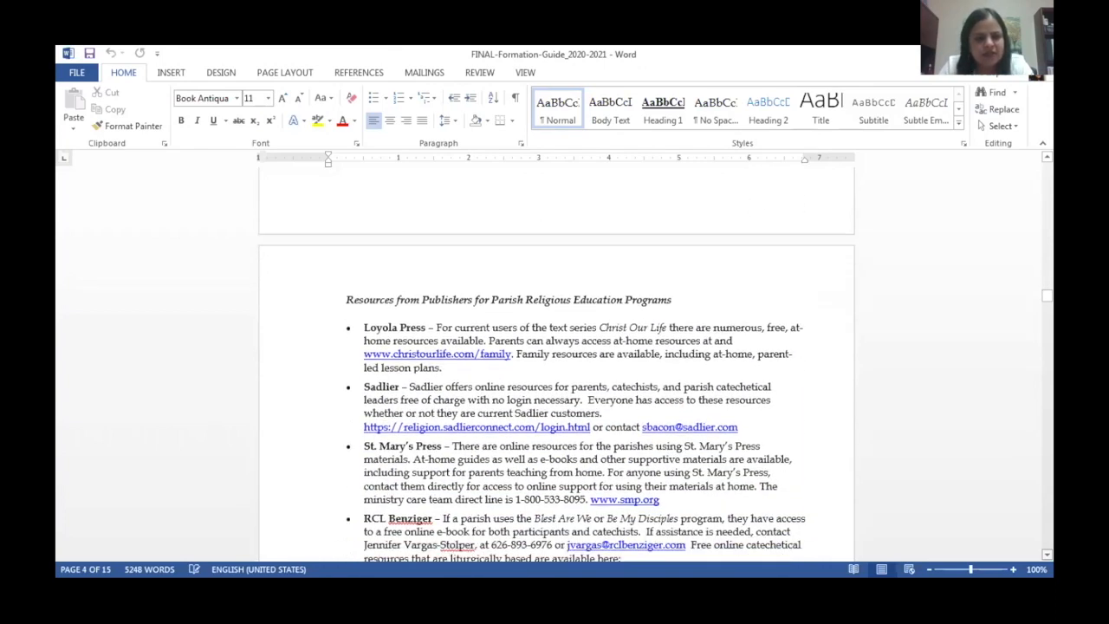
scroll("up", 3)
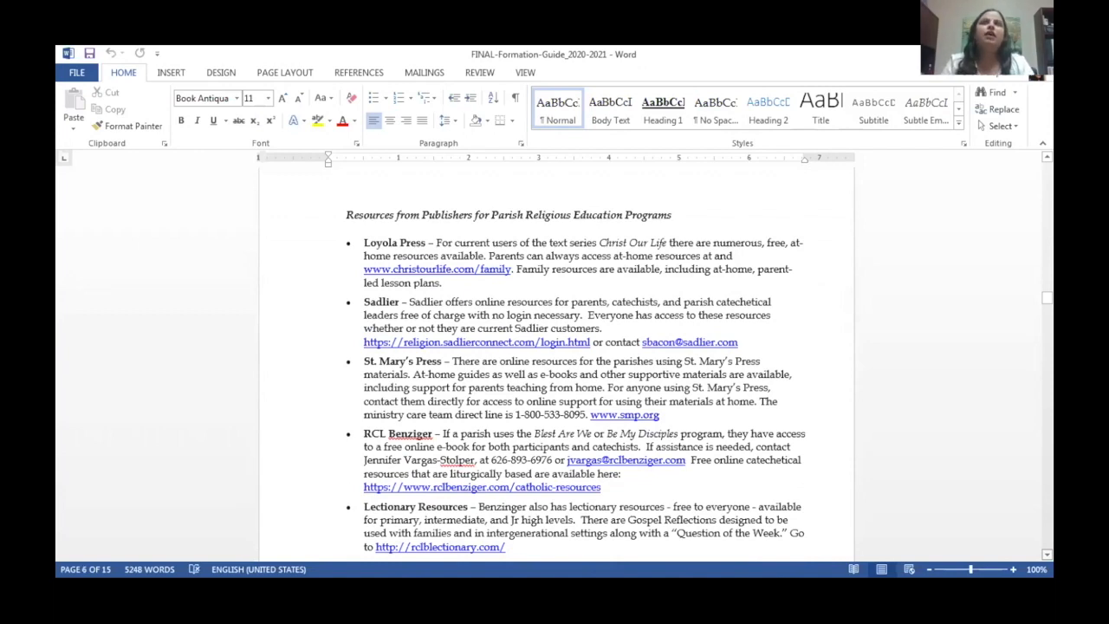
scroll("up", 3)
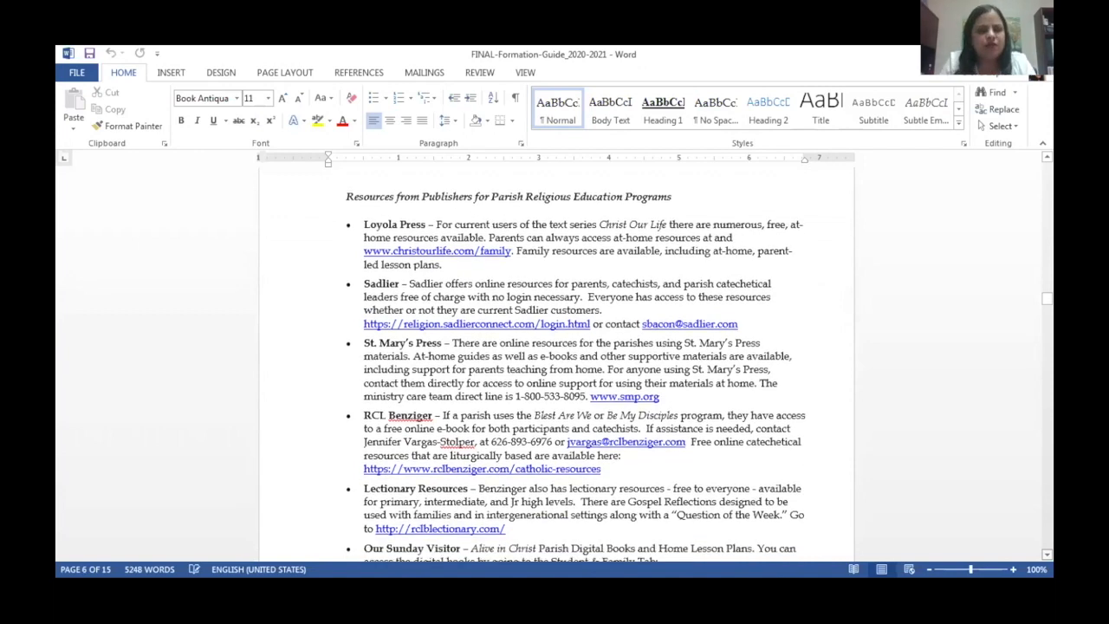
scroll("up", 3)
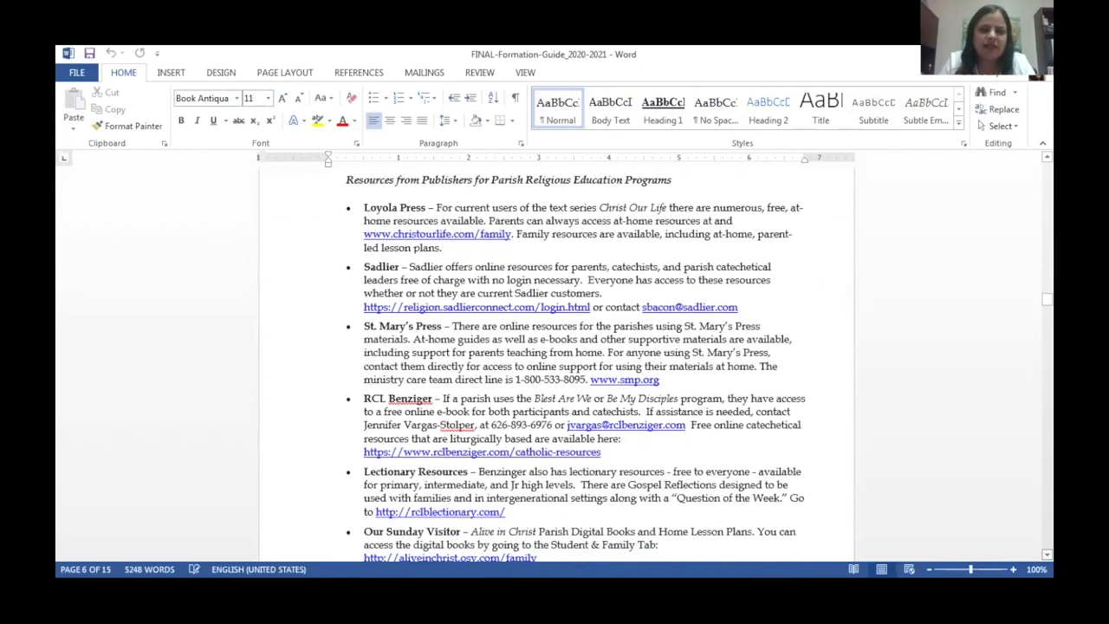
scroll("down", 3)
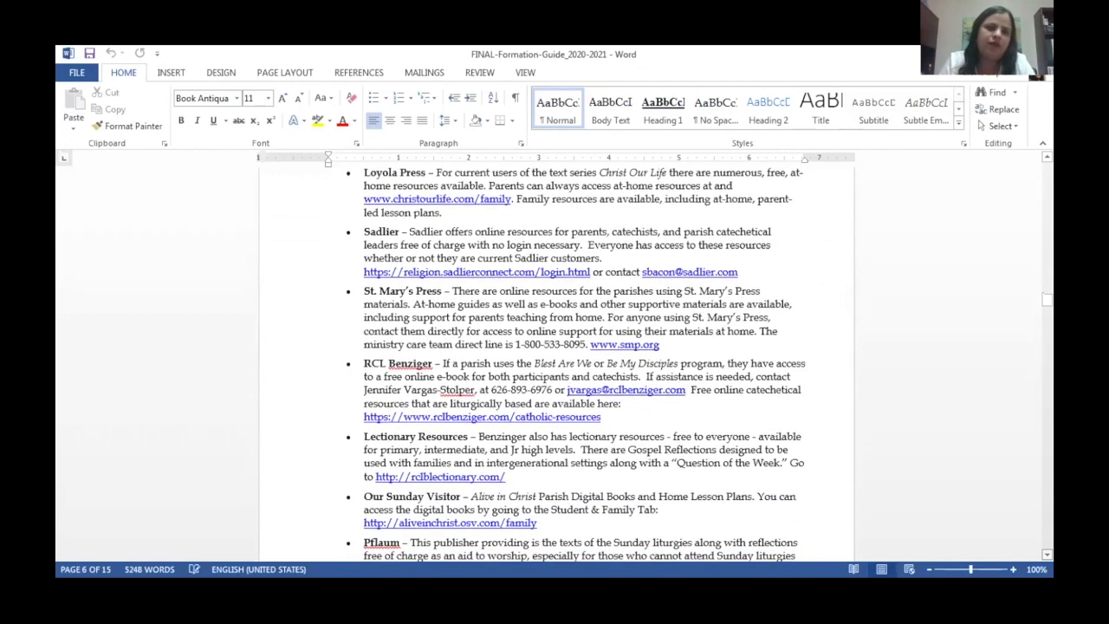
scroll("down", 3)
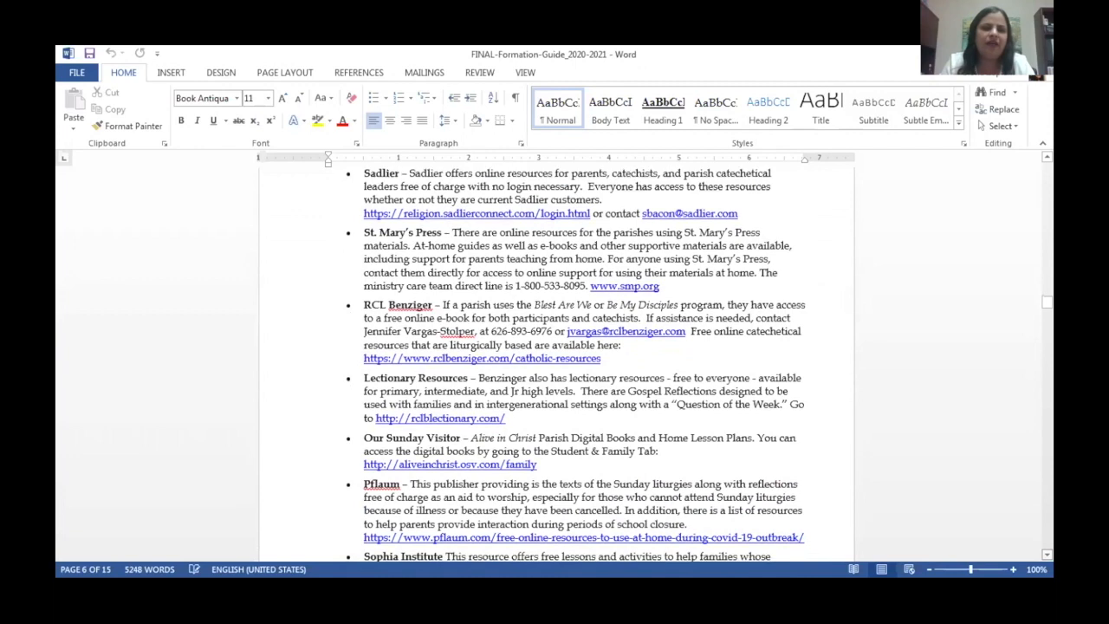
scroll("down", 3)
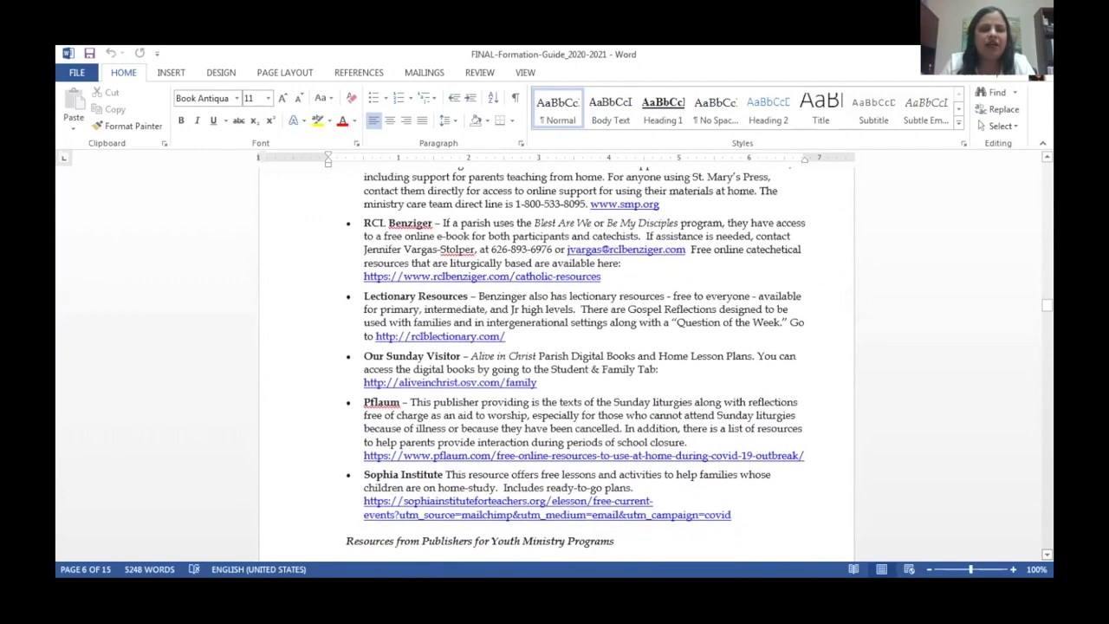
scroll("down", 3)
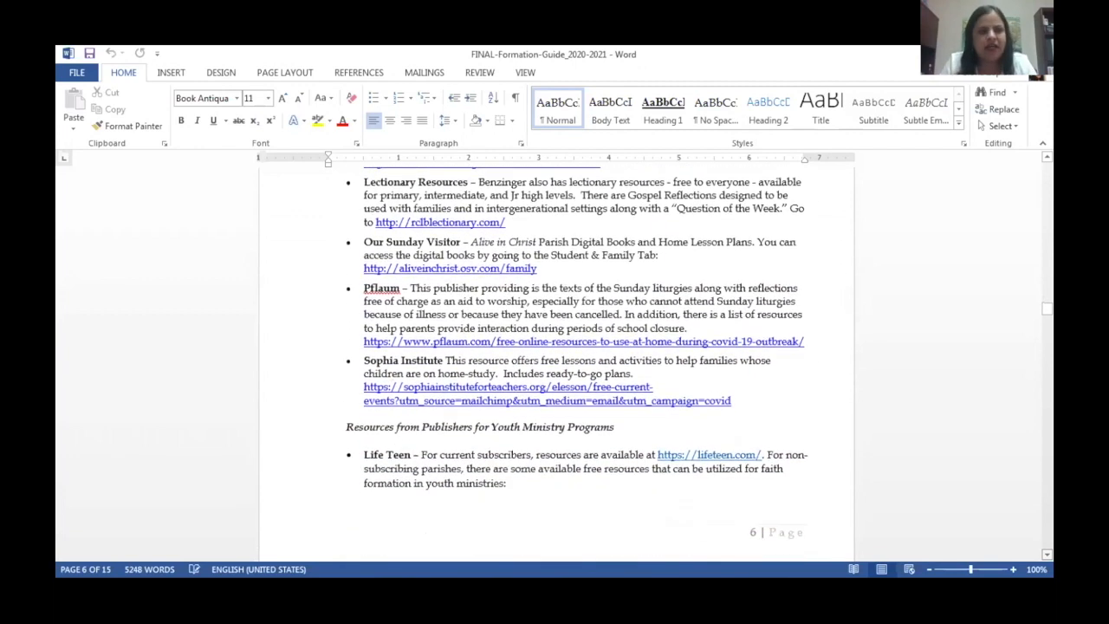
scroll("down", 3)
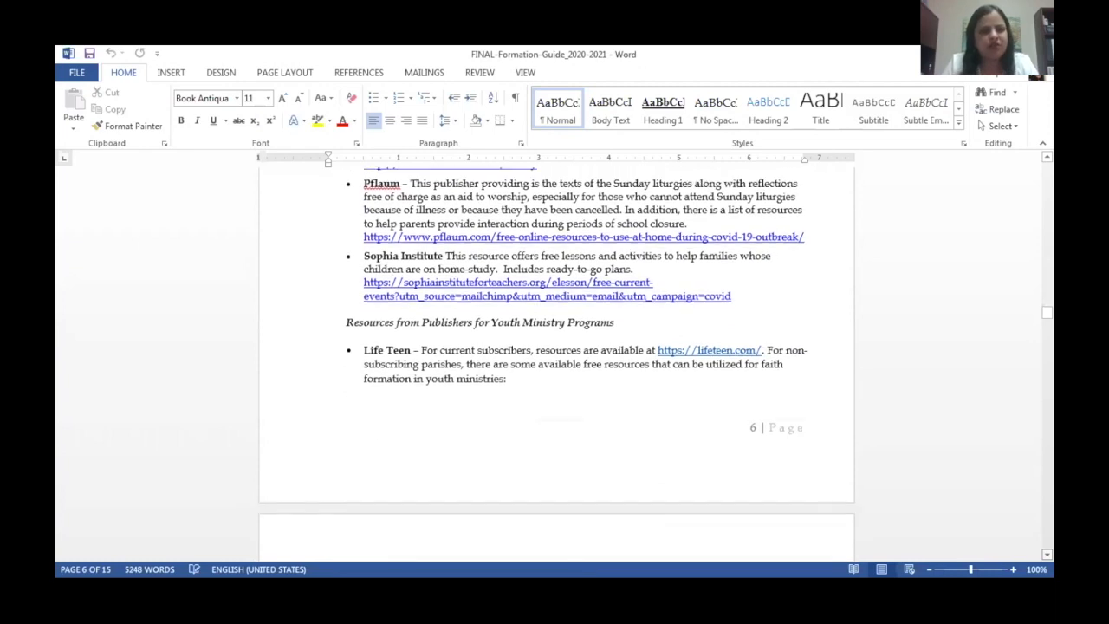
scroll("down", 3)
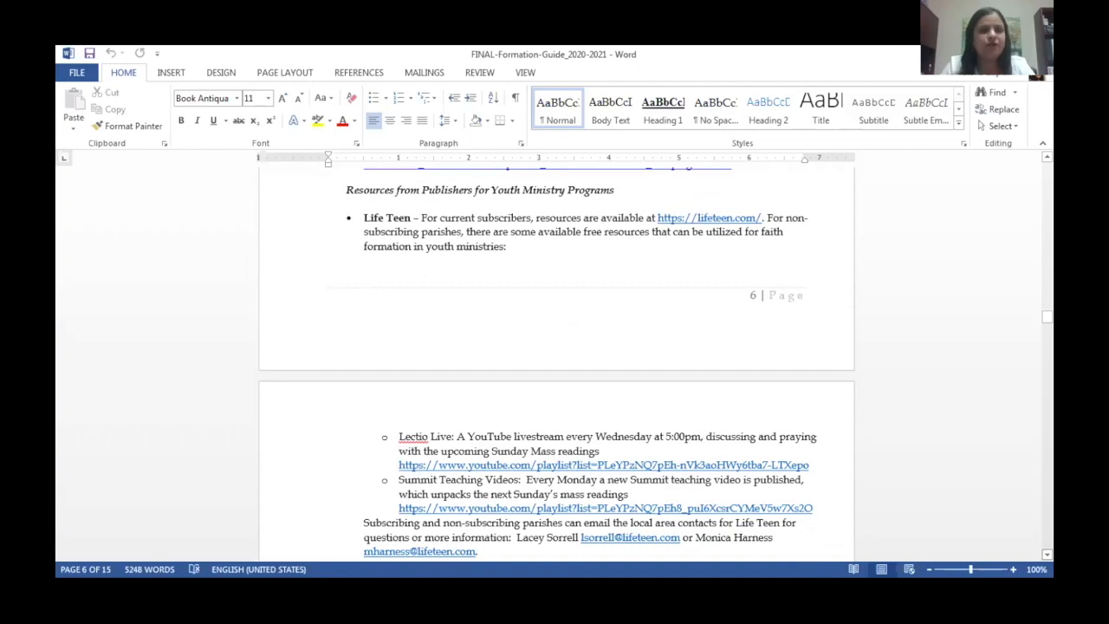
scroll("up", 3)
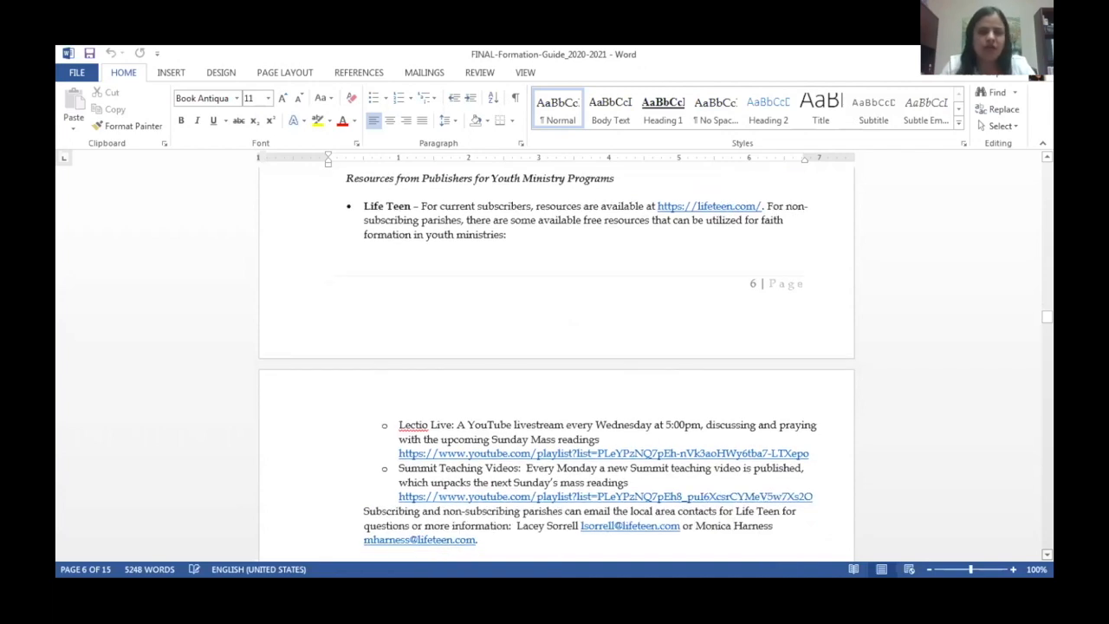
scroll("down", 3)
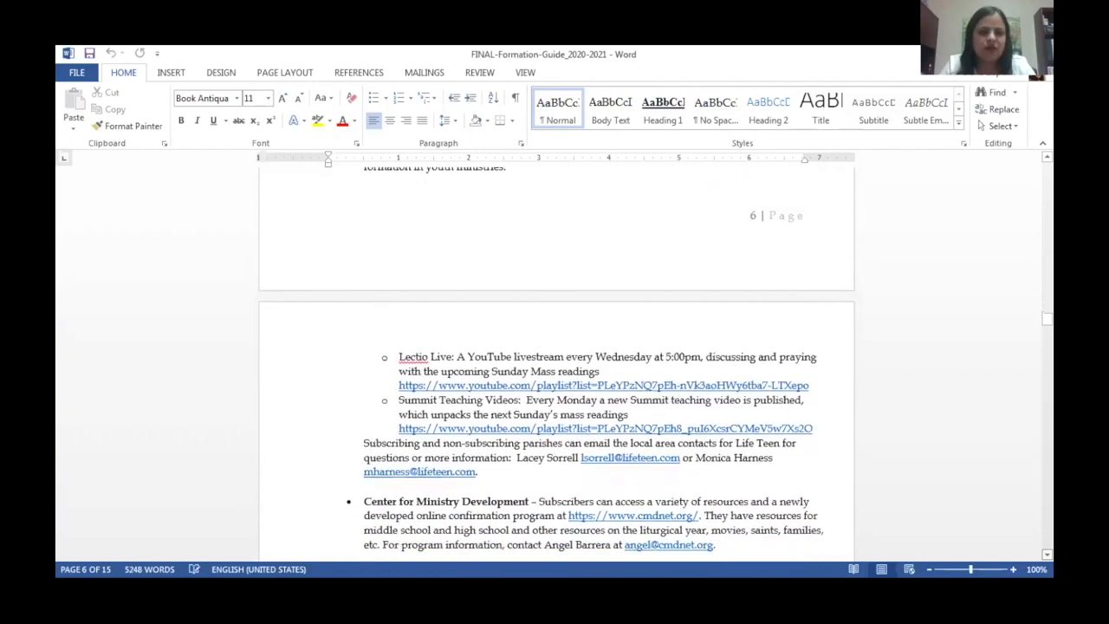
scroll("down", 3)
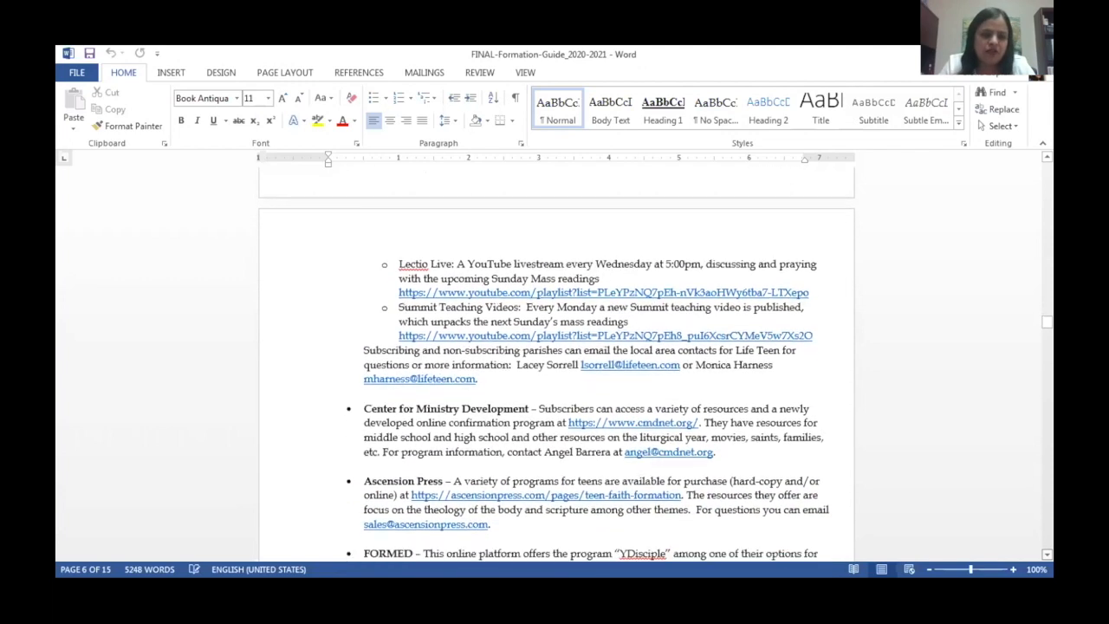
scroll("up", 3)
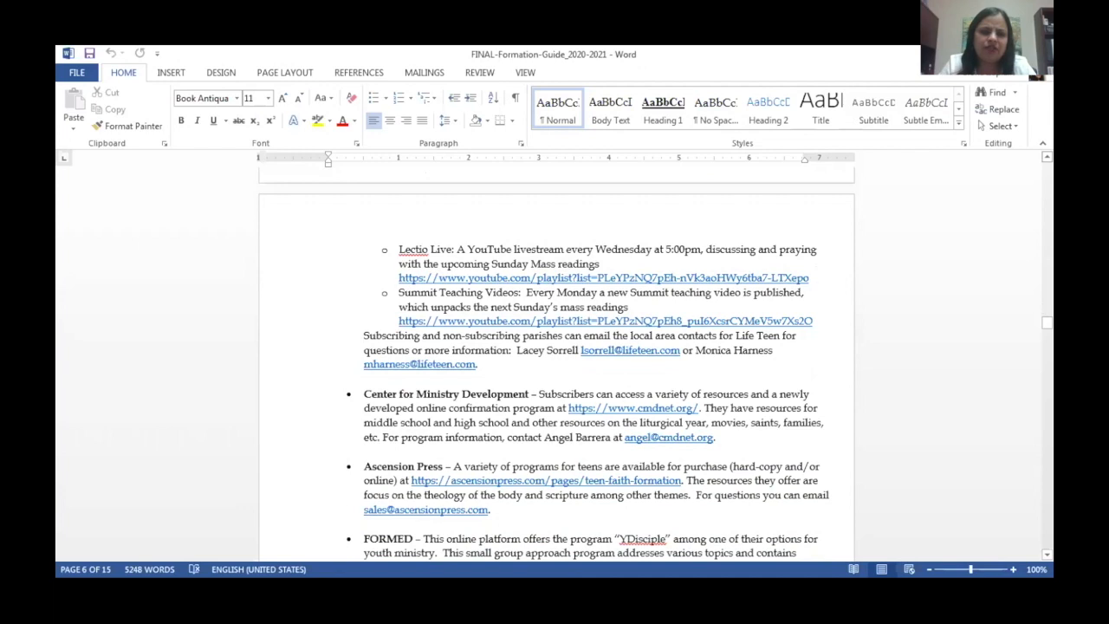
scroll("up", 3)
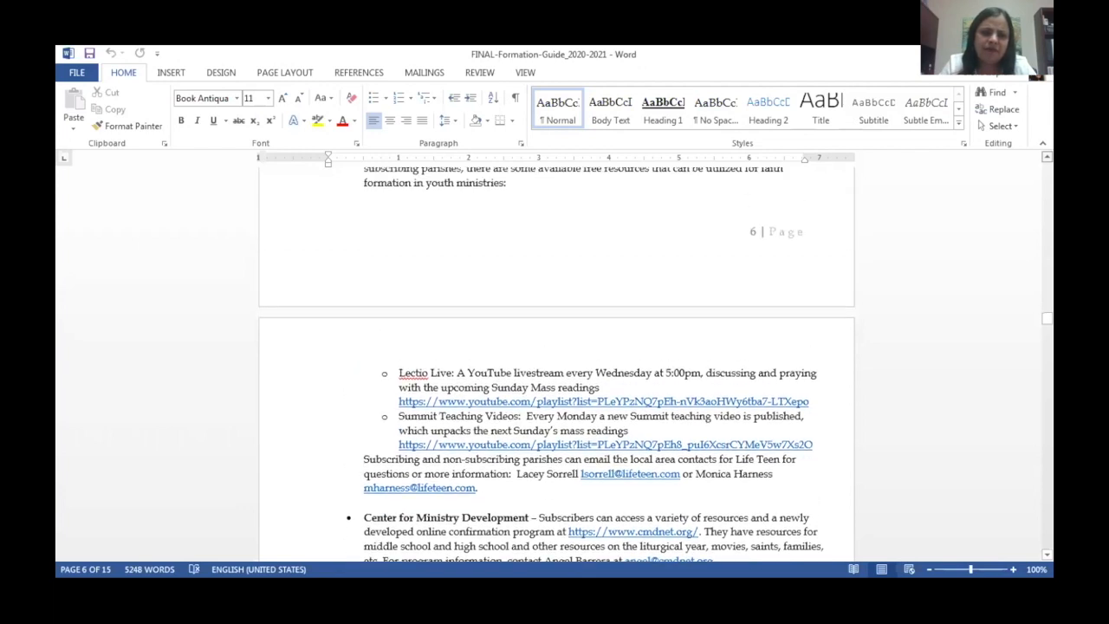
scroll("up", 3)
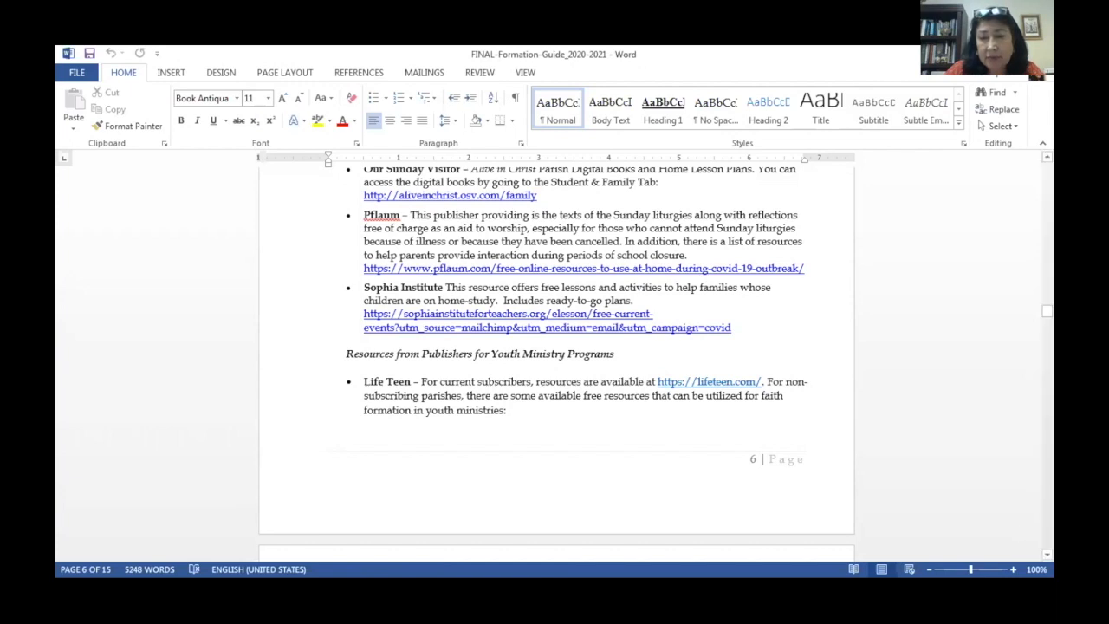
scroll("down", 3)
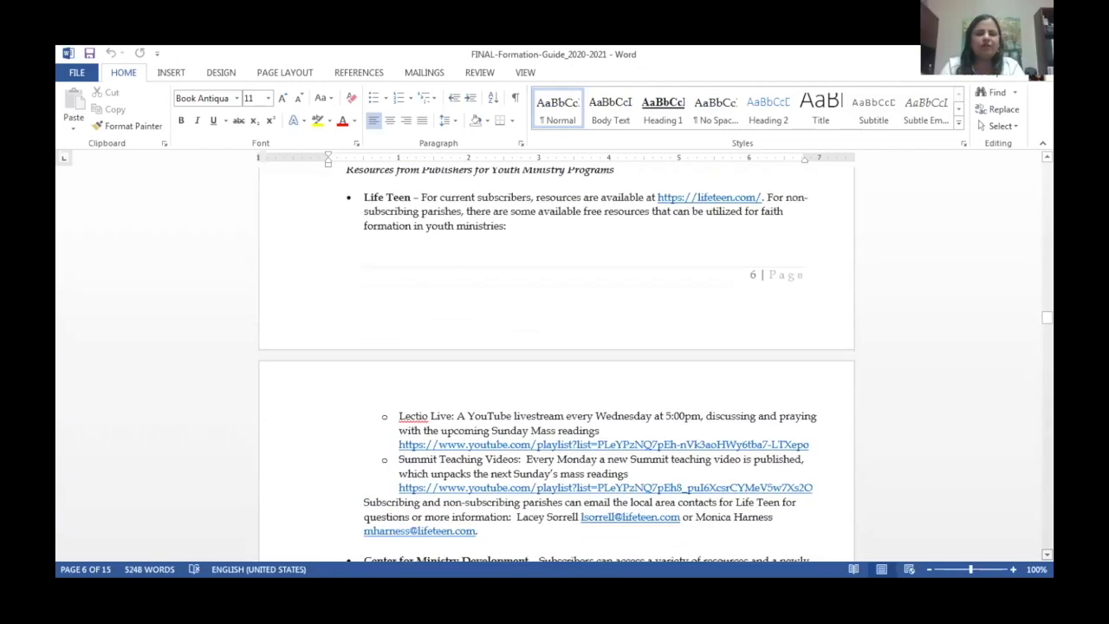
scroll("down", 3)
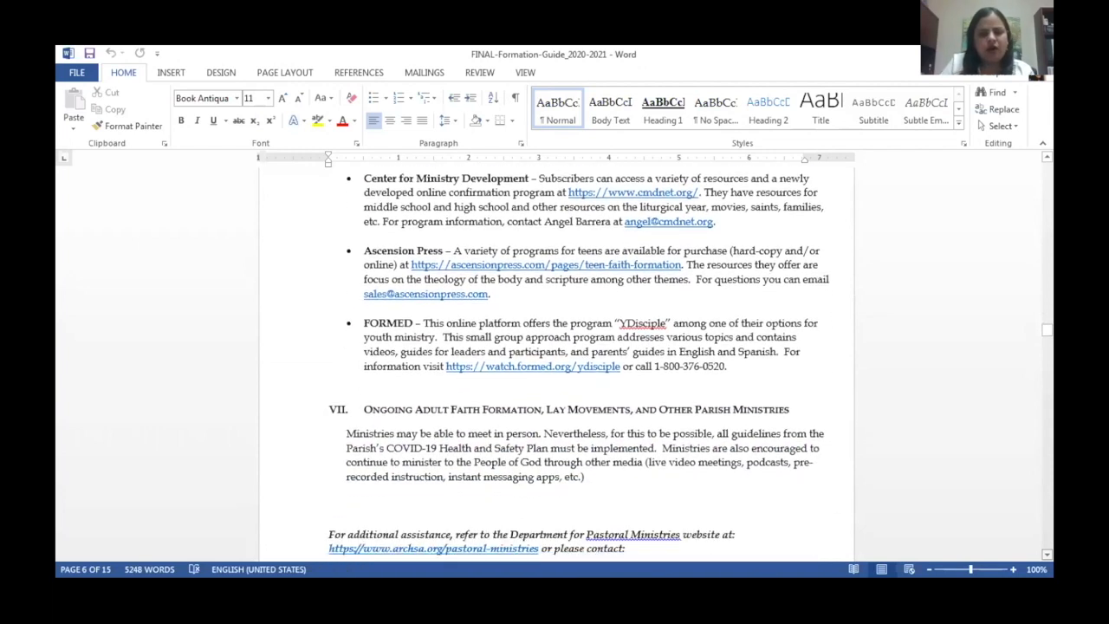
scroll("down", 3)
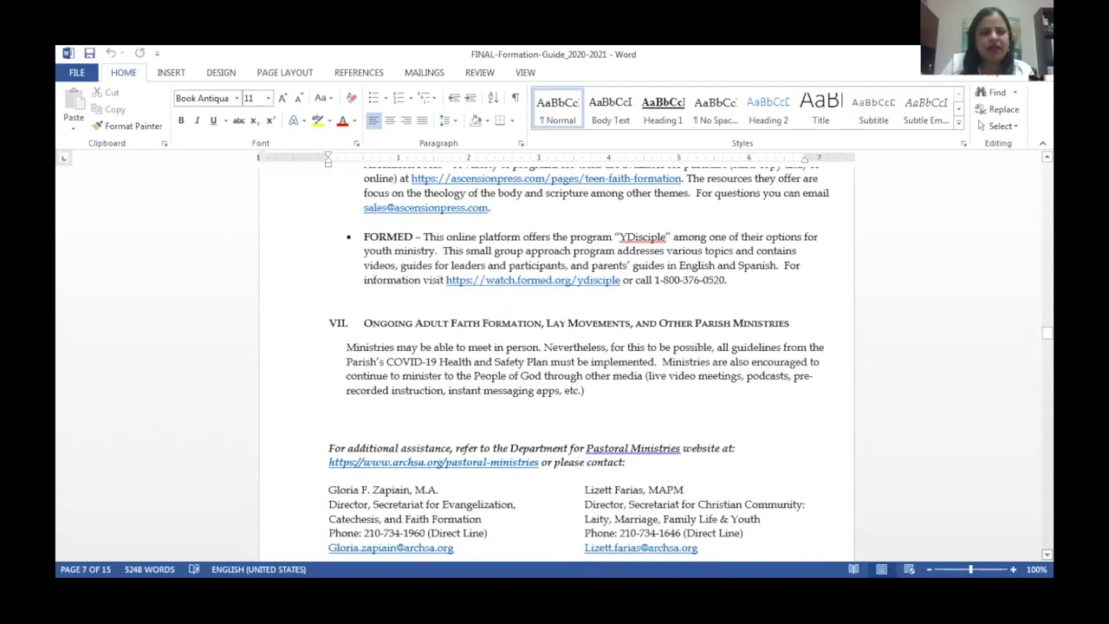
scroll("down", 3)
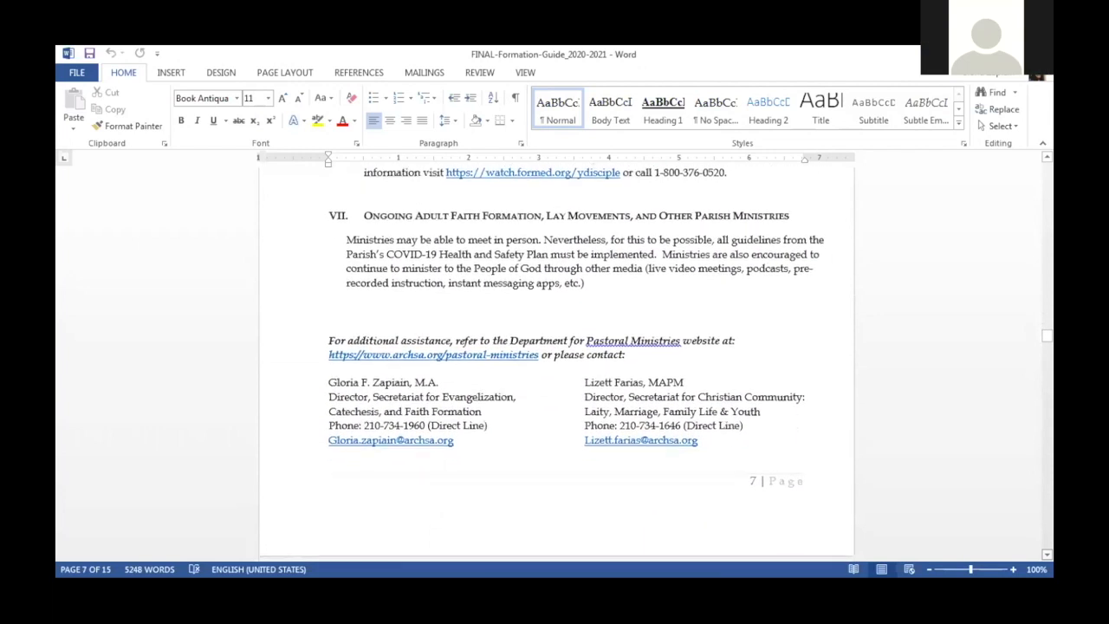
scroll("down", 3)
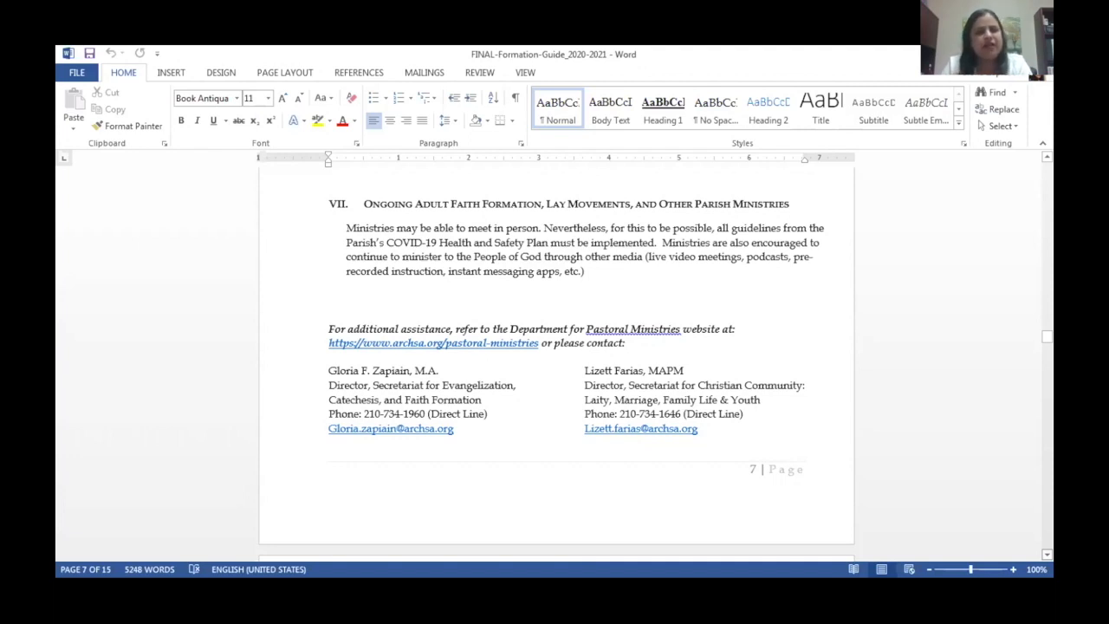
scroll("down", 3)
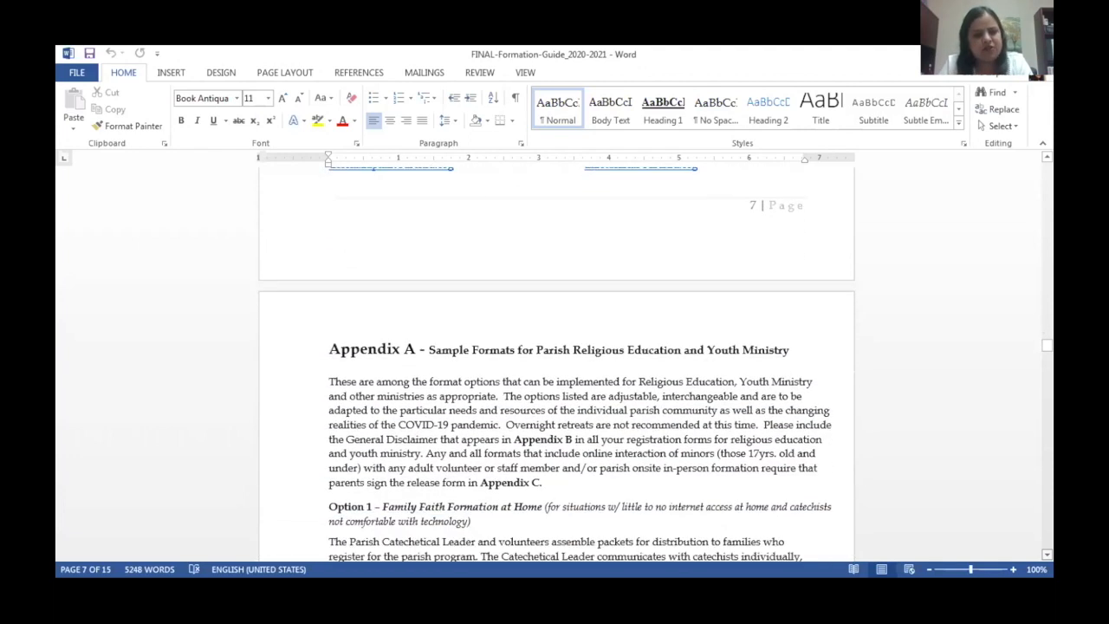
scroll("down", 3)
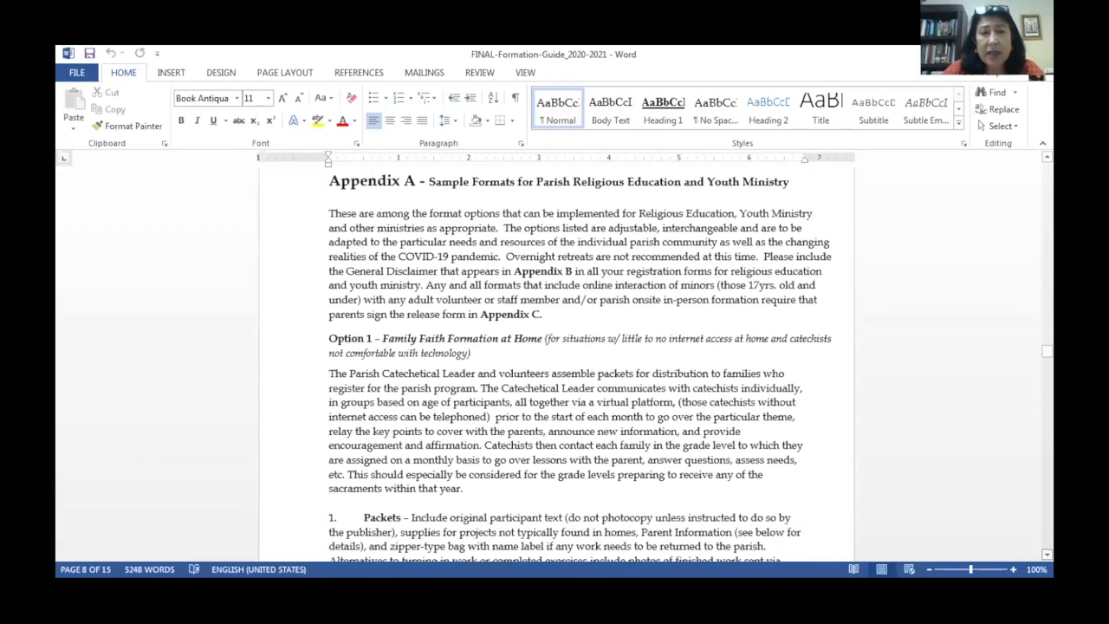
scroll("down", 3)
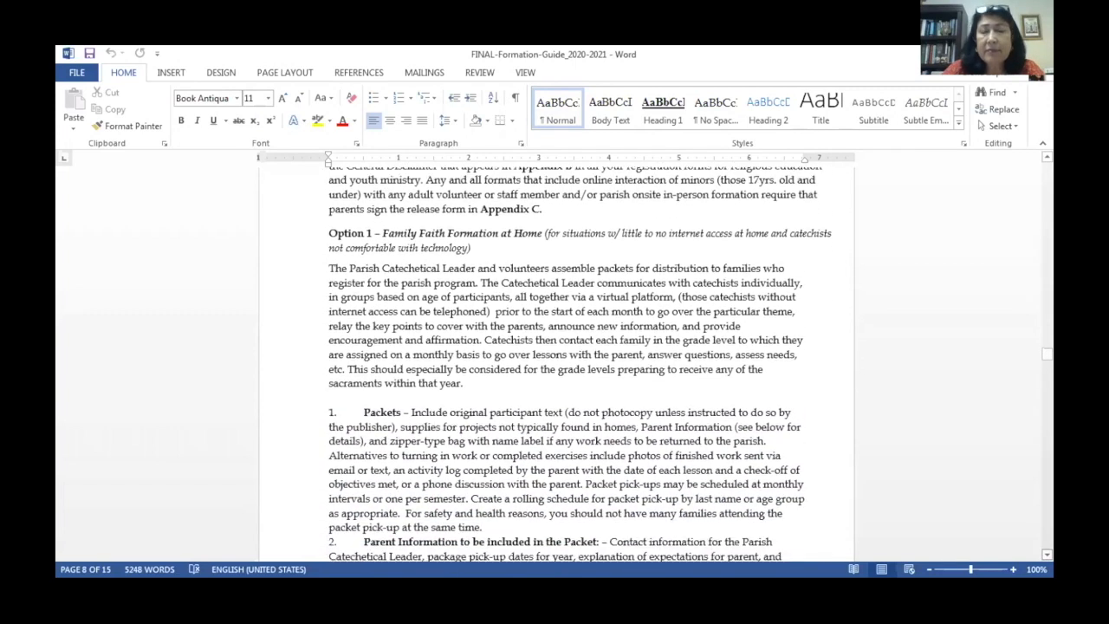
scroll("down", 3)
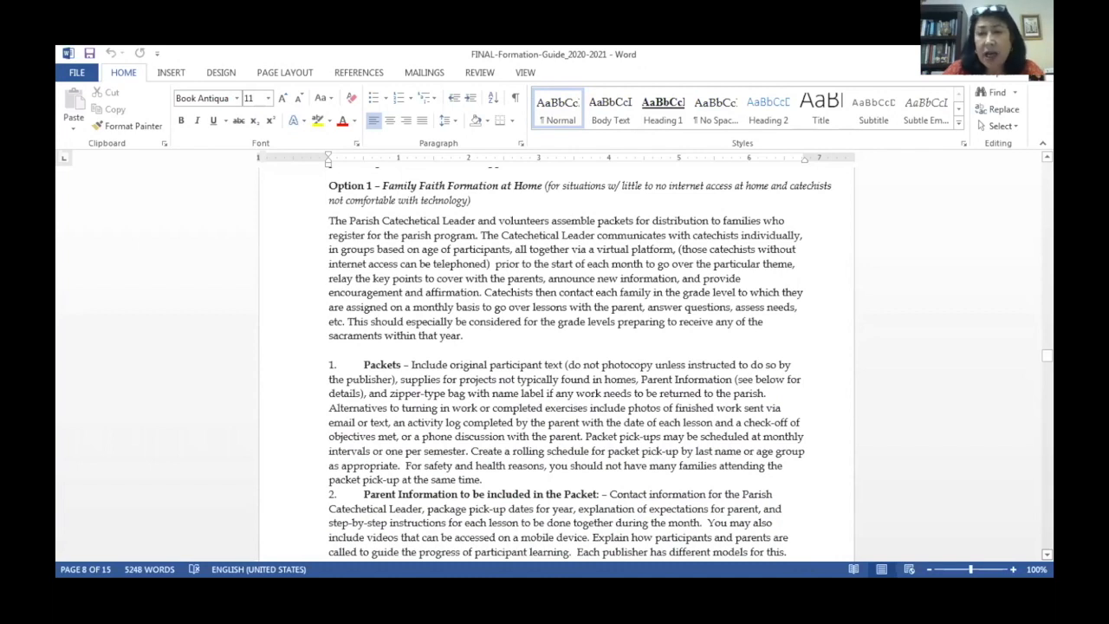
scroll("down", 3)
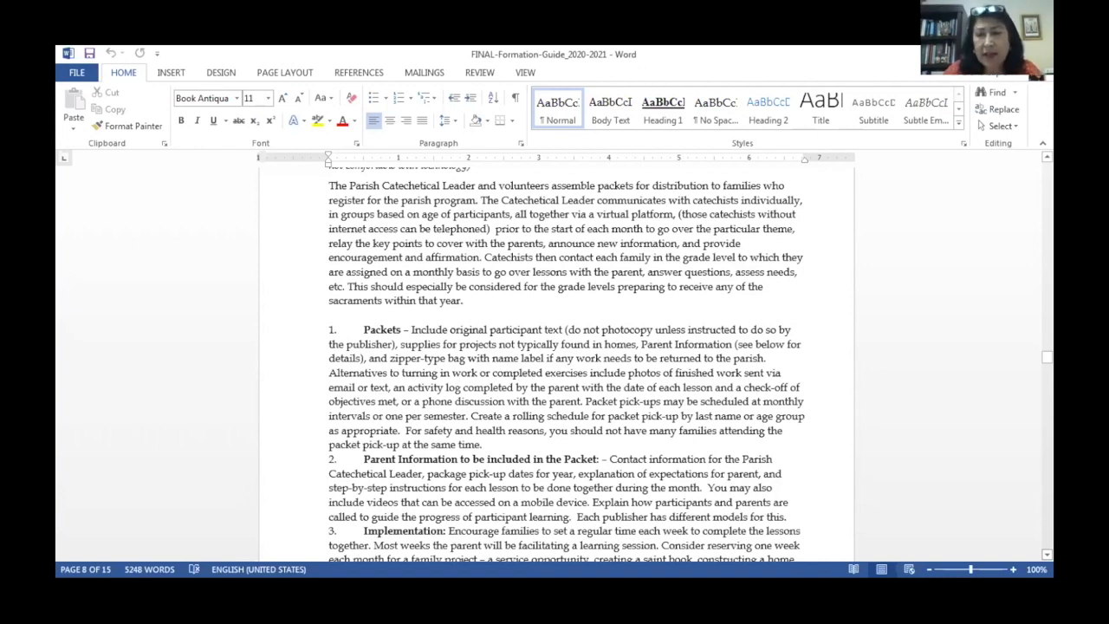
scroll("down", 3)
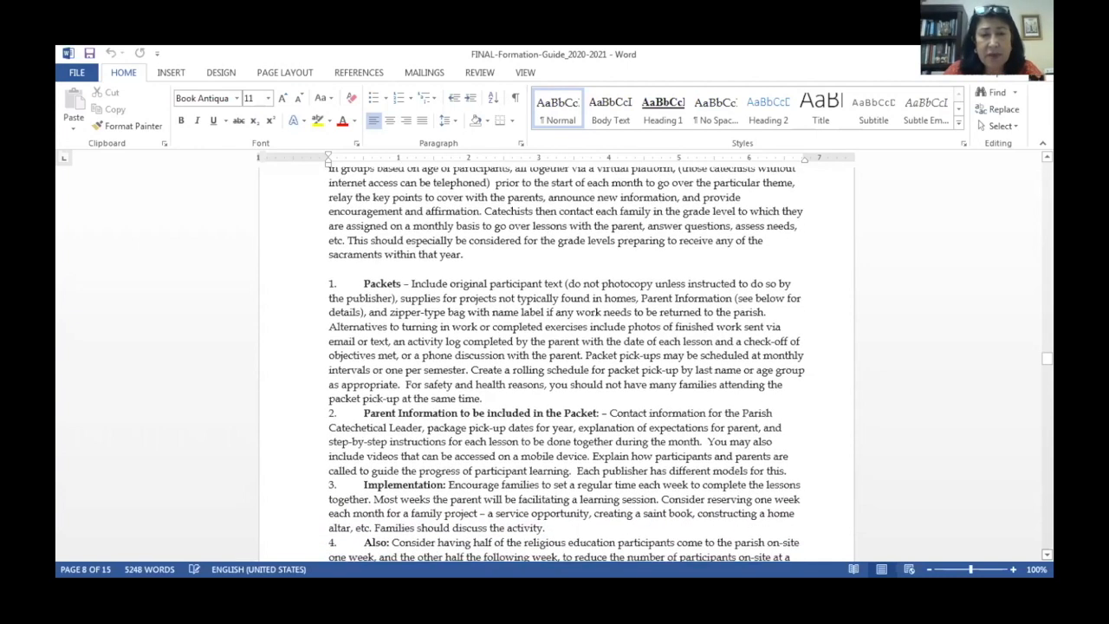
scroll("down", 3)
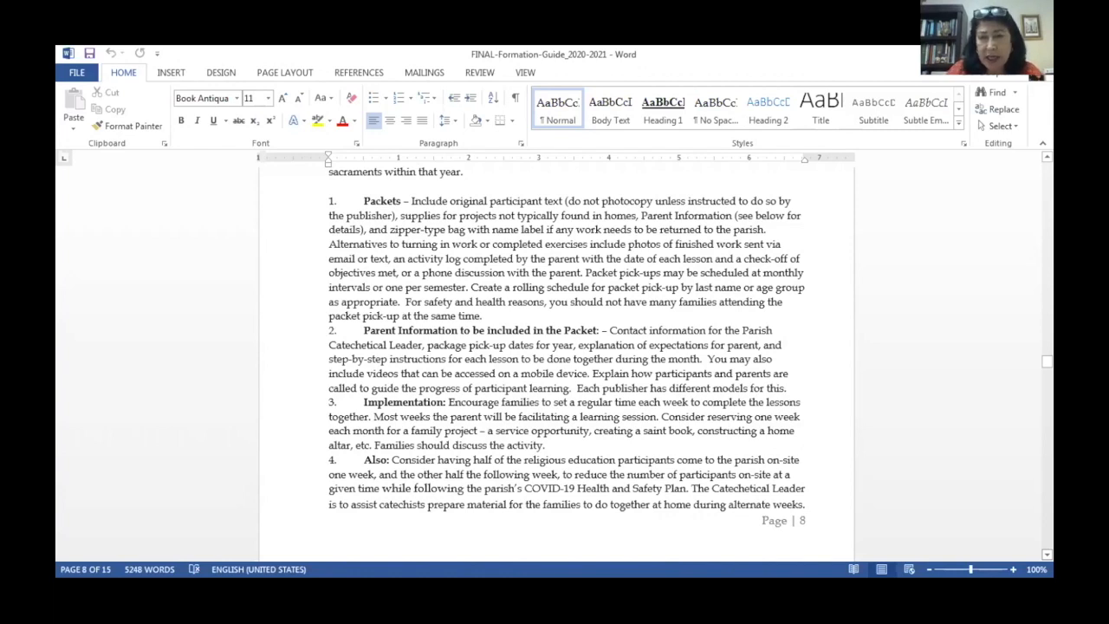
scroll("down", 3)
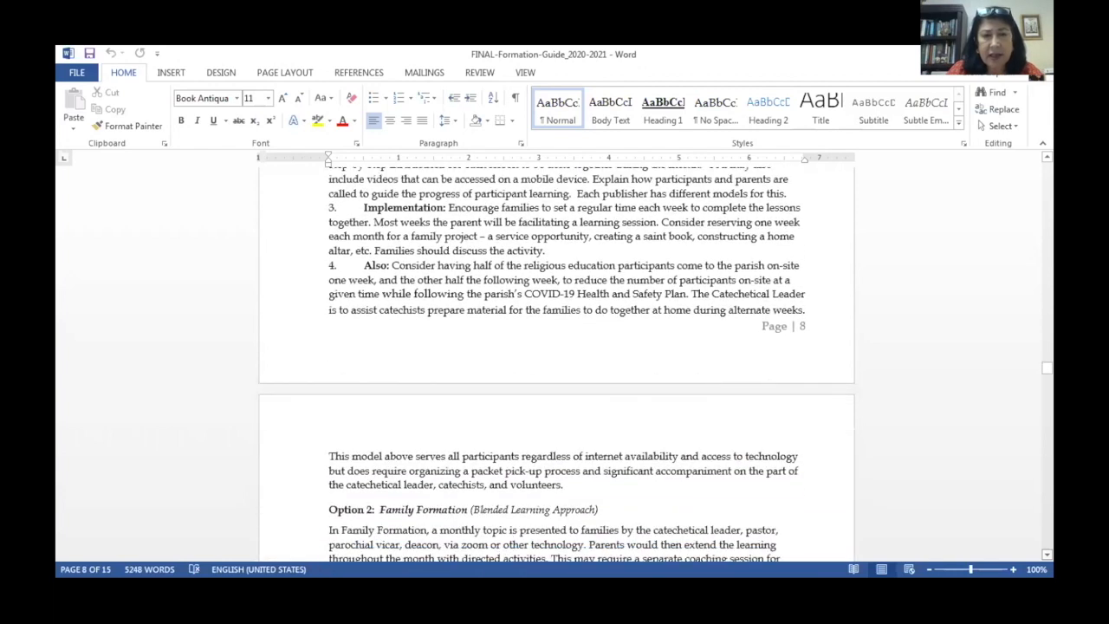
scroll("down", 3)
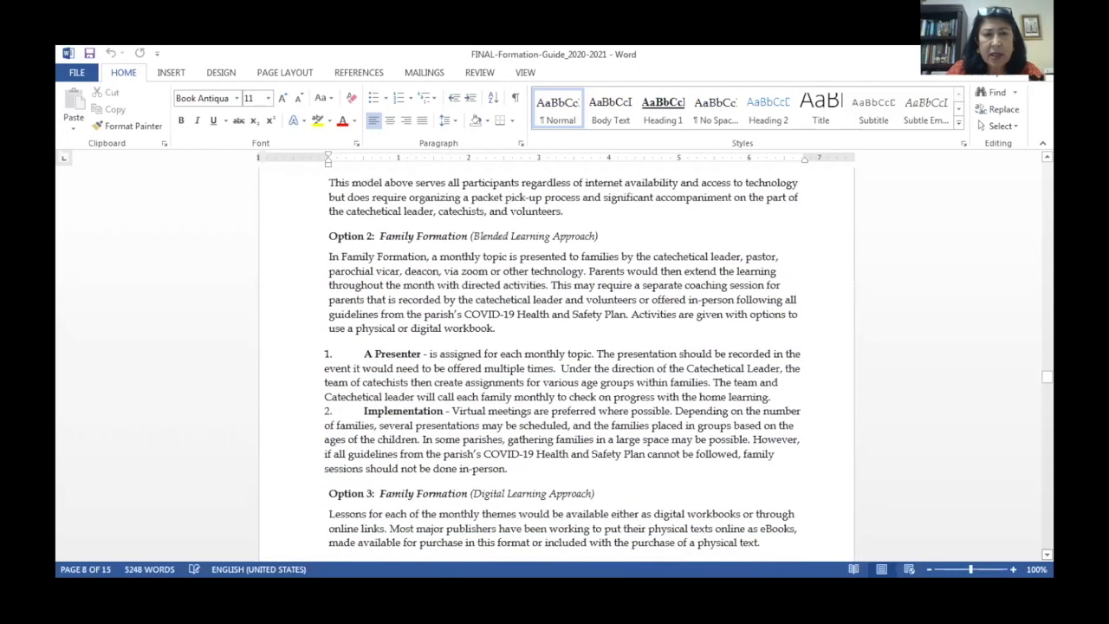
scroll("down", 3)
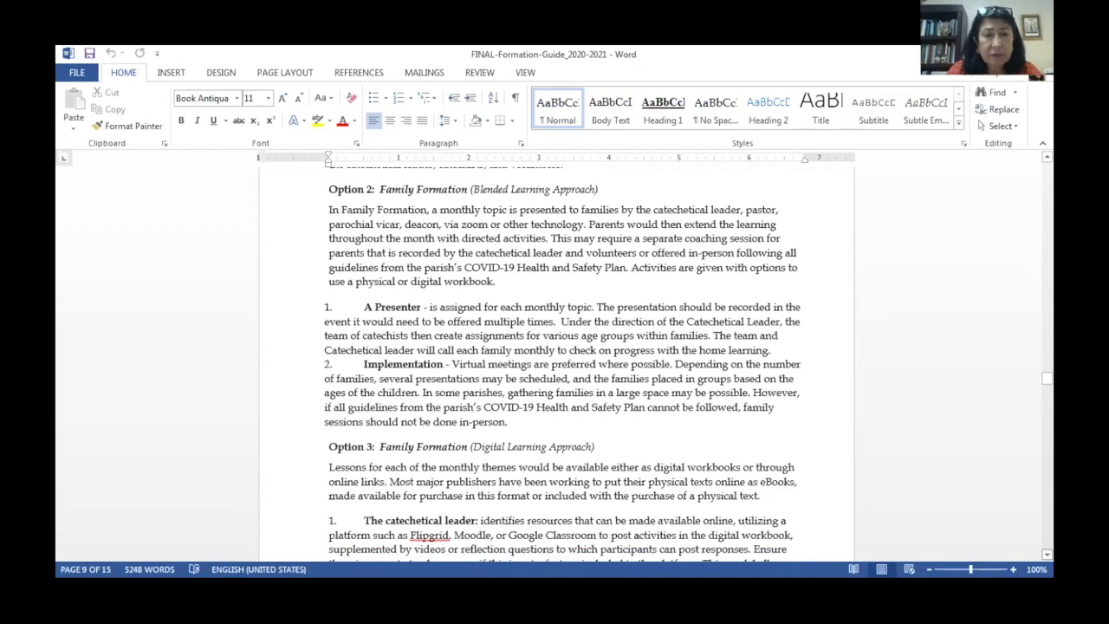
scroll("down", 3)
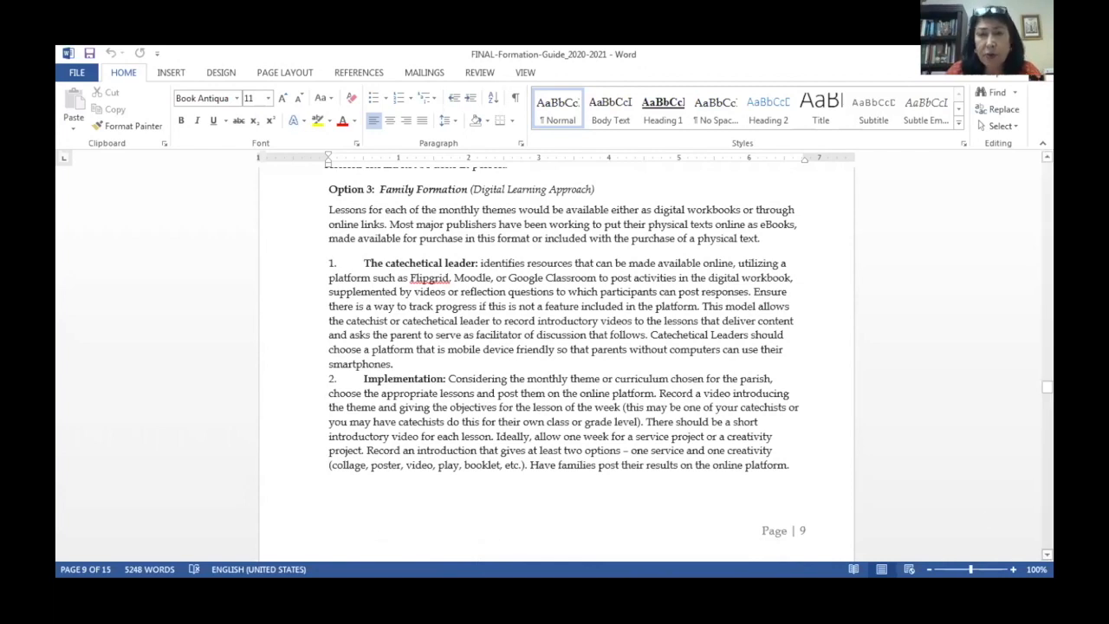
scroll("down", 3)
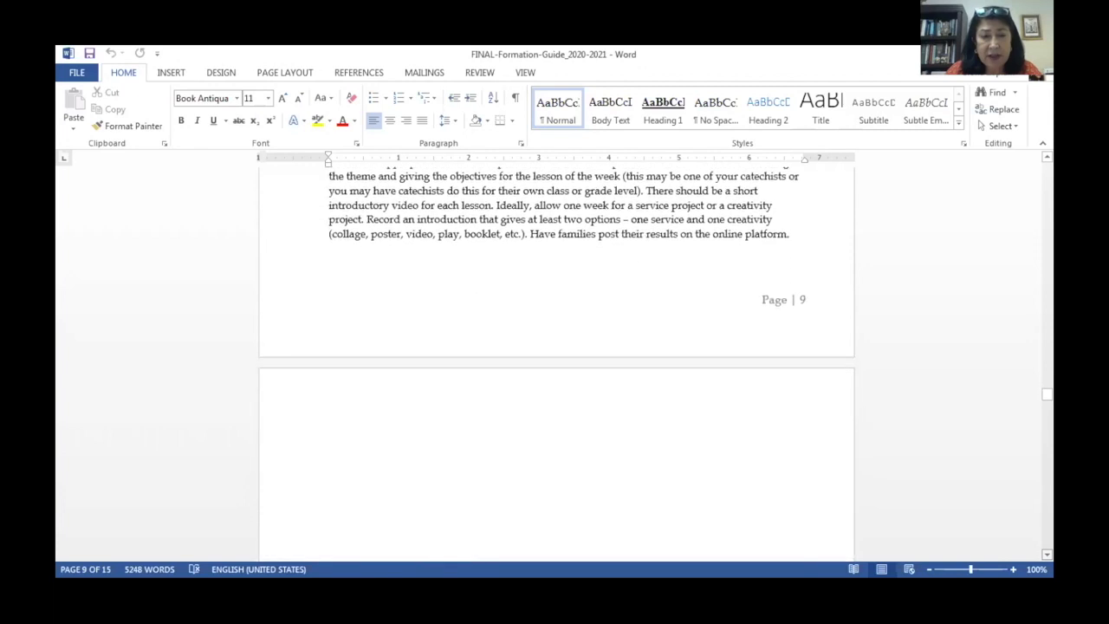
scroll("down", 3)
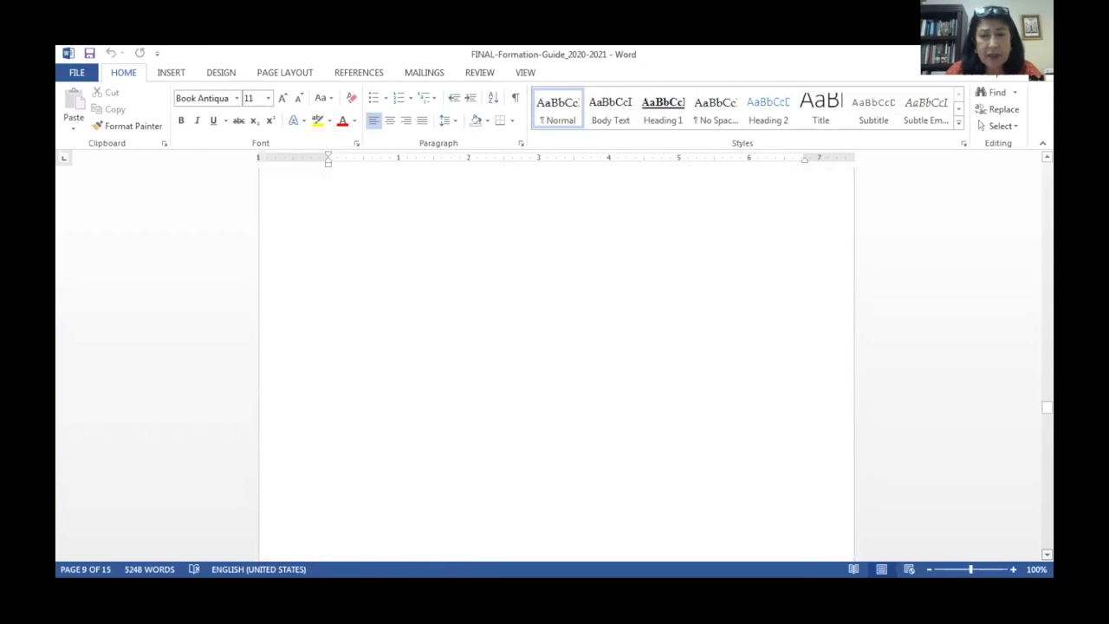
scroll("down", 3)
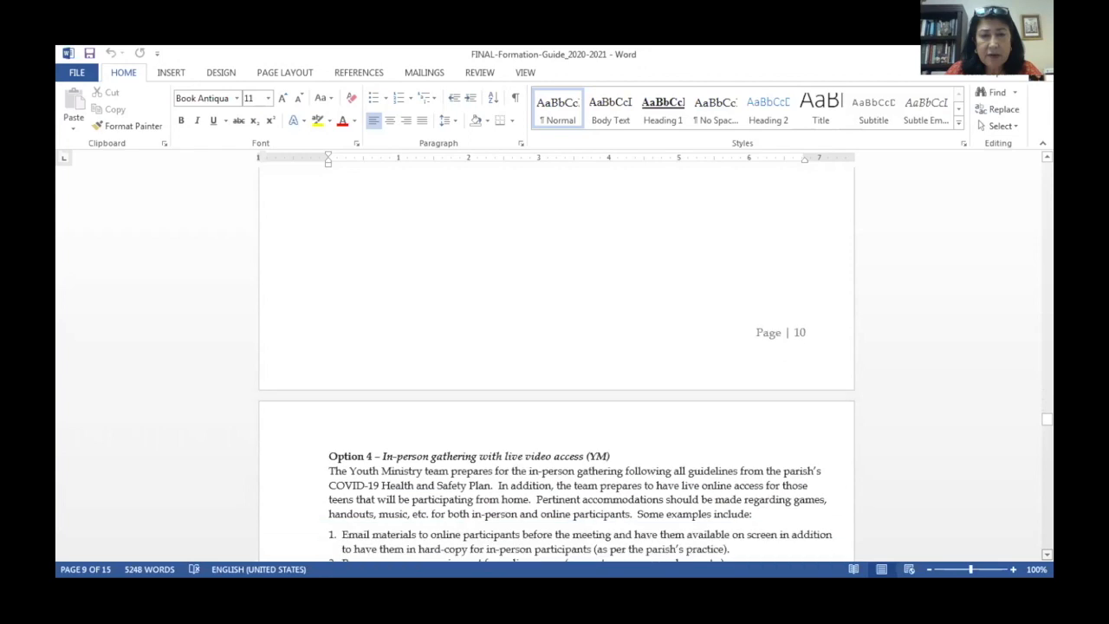
scroll("down", 3)
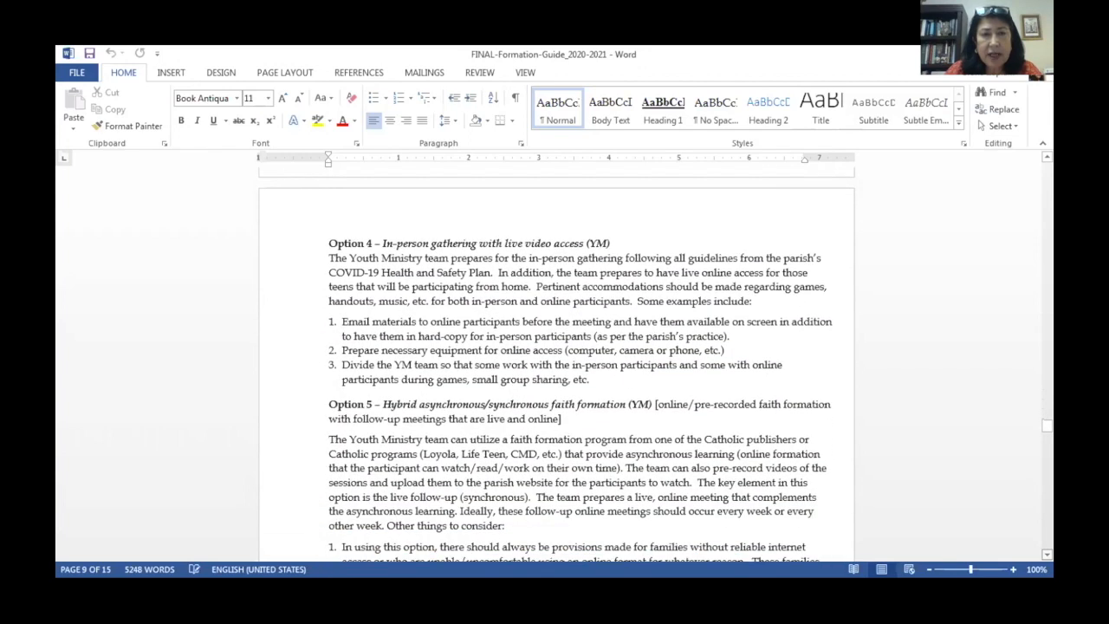
scroll("down", 3)
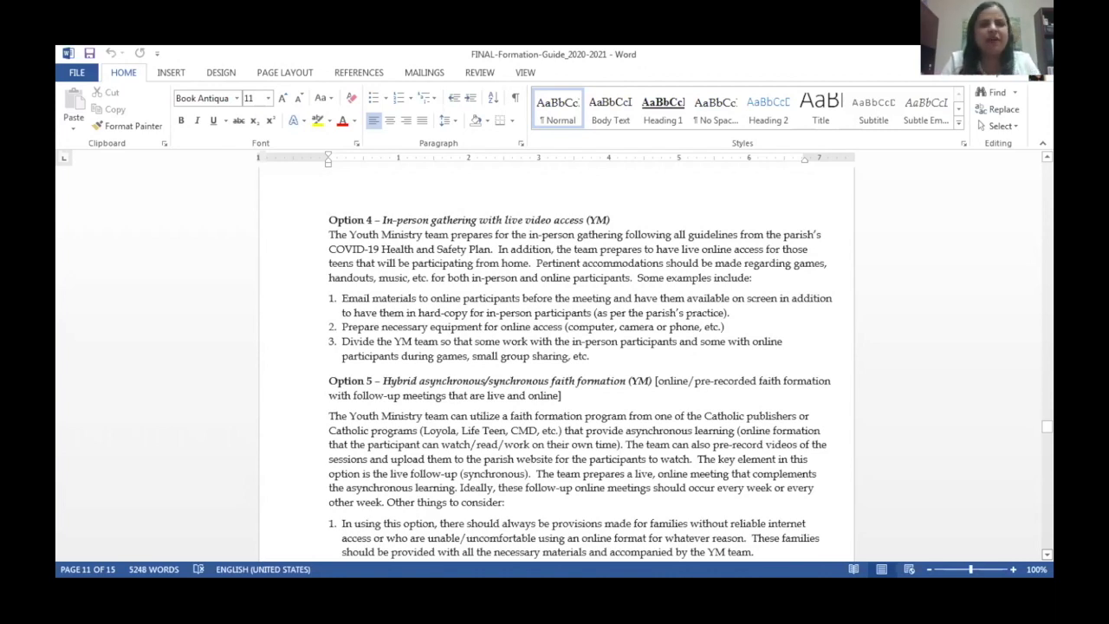
scroll("down", 3)
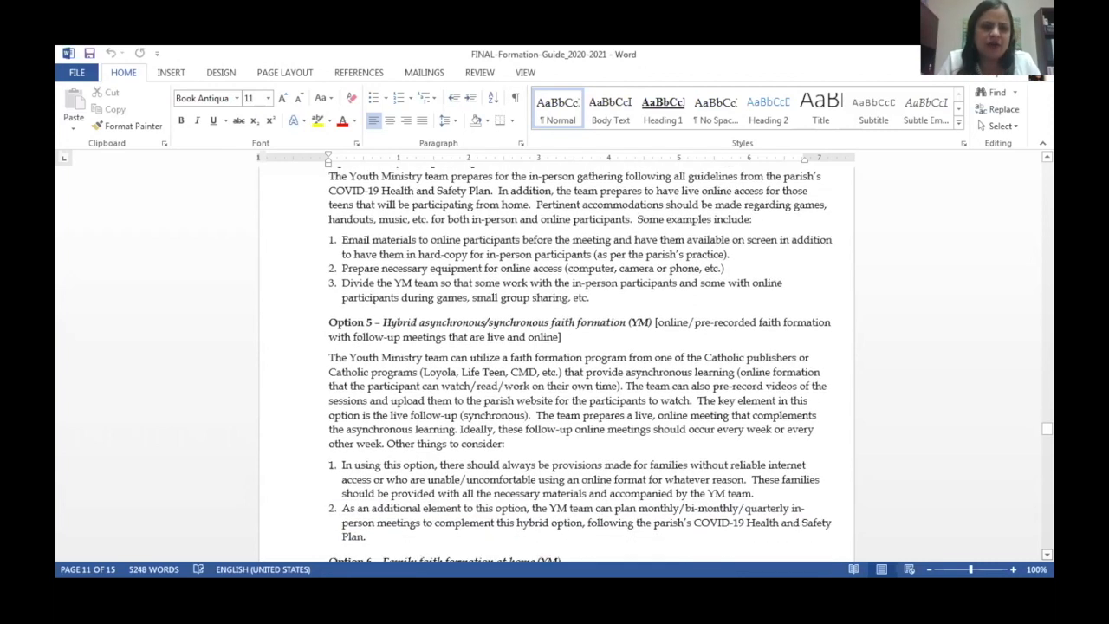
scroll("down", 3)
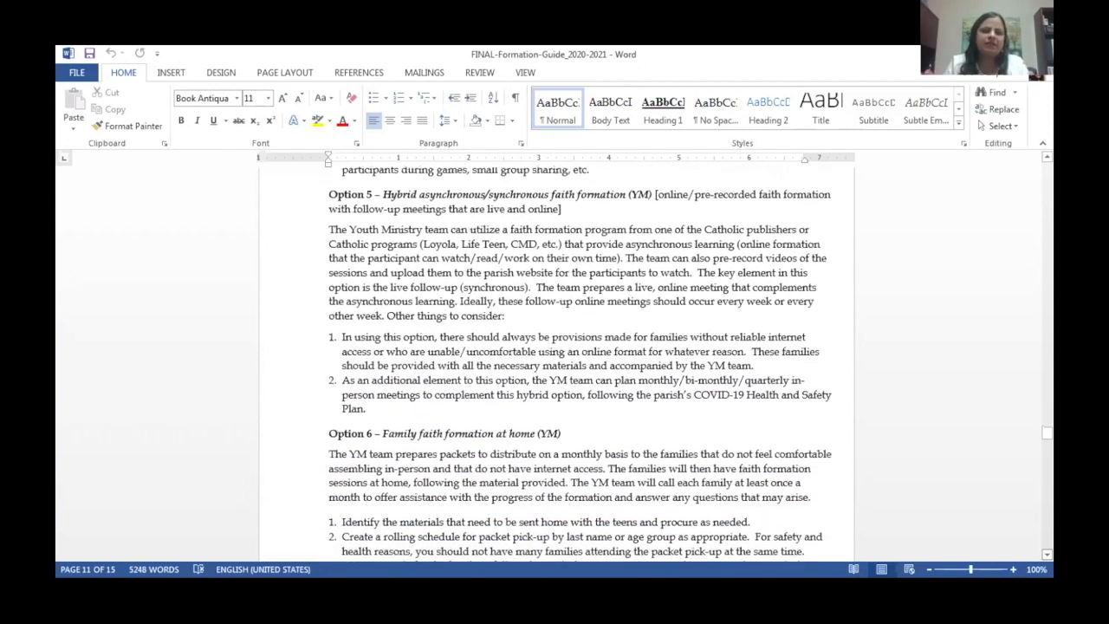
scroll("up", 3)
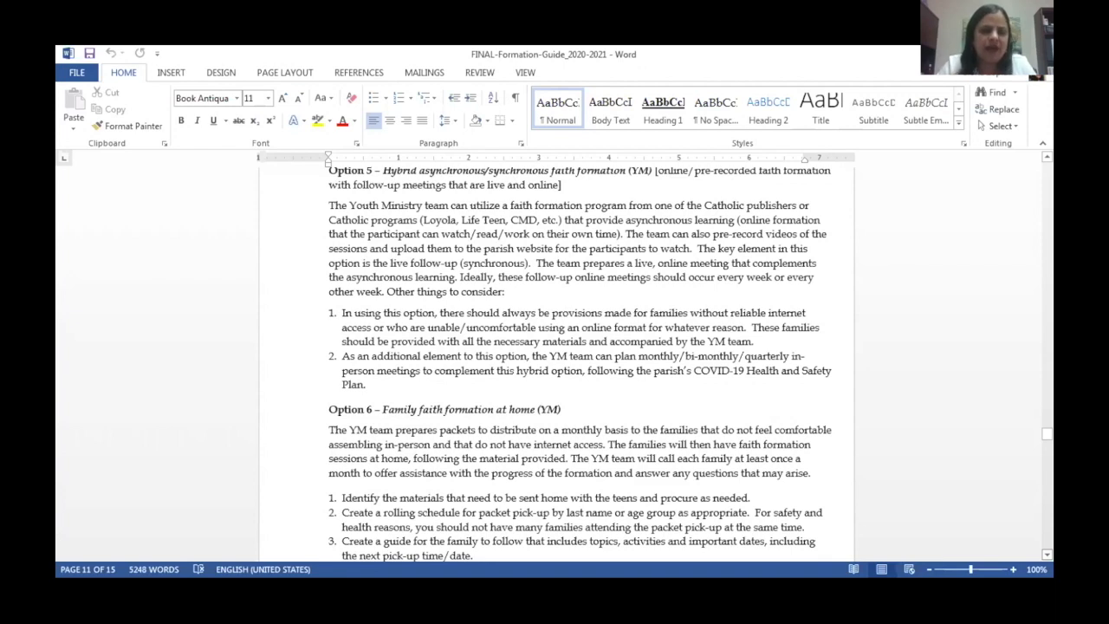
scroll("down", 3)
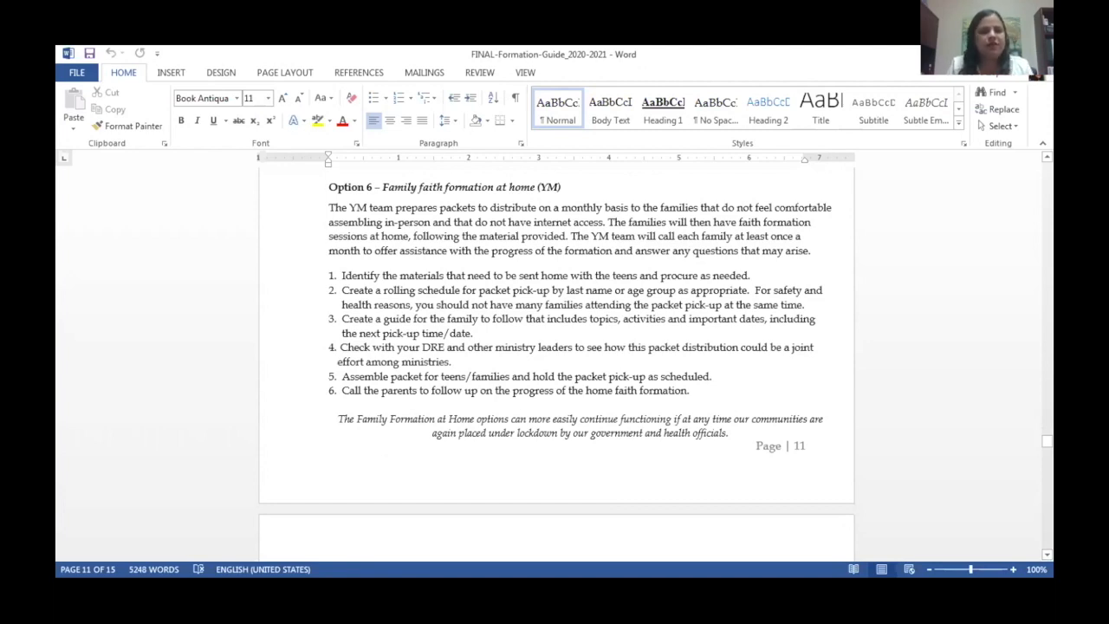
scroll("up", 3)
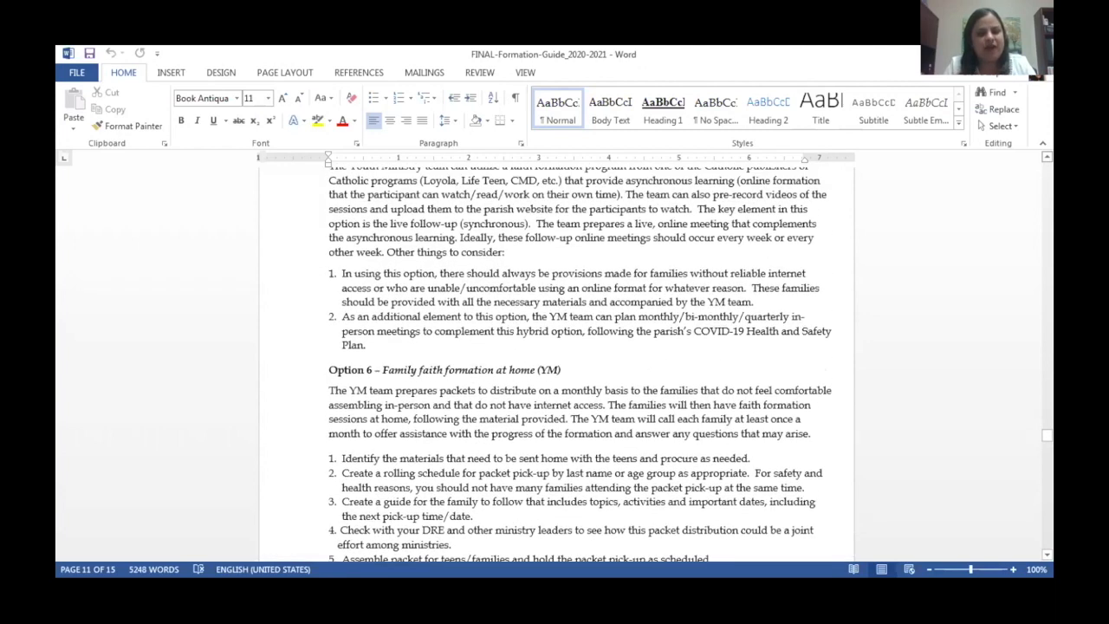
scroll("up", 3)
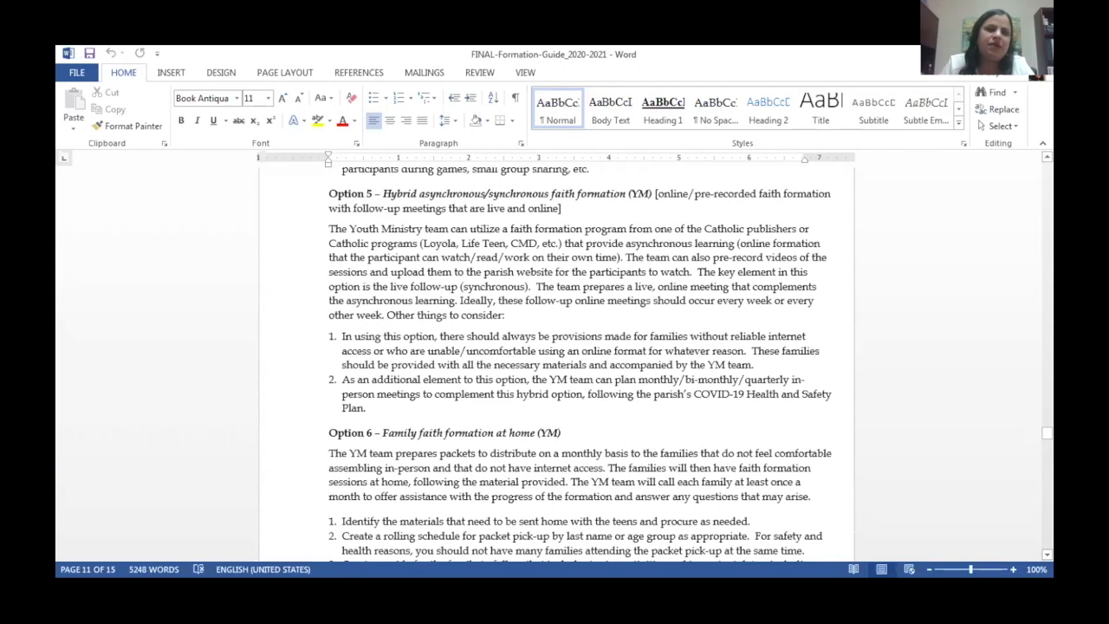
scroll("down", 3)
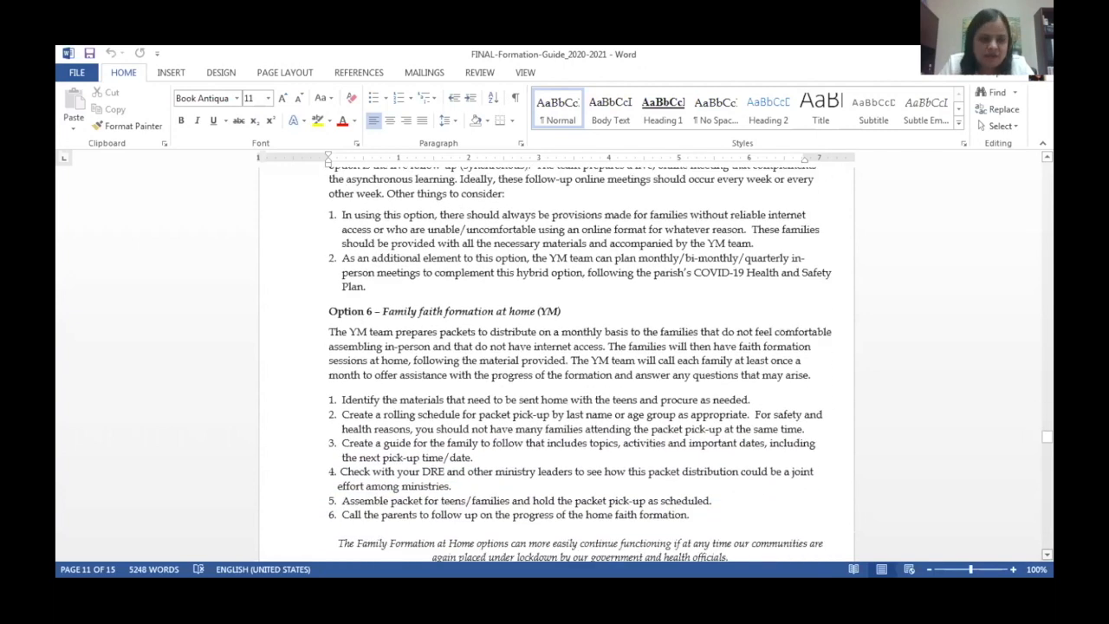
scroll("down", 3)
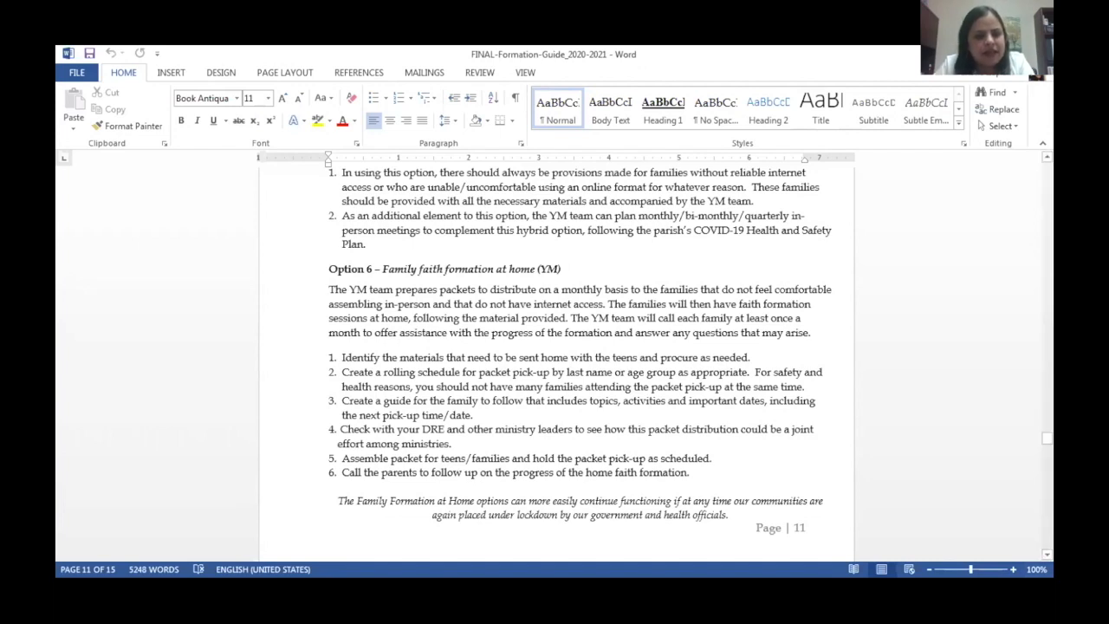
scroll("down", 3)
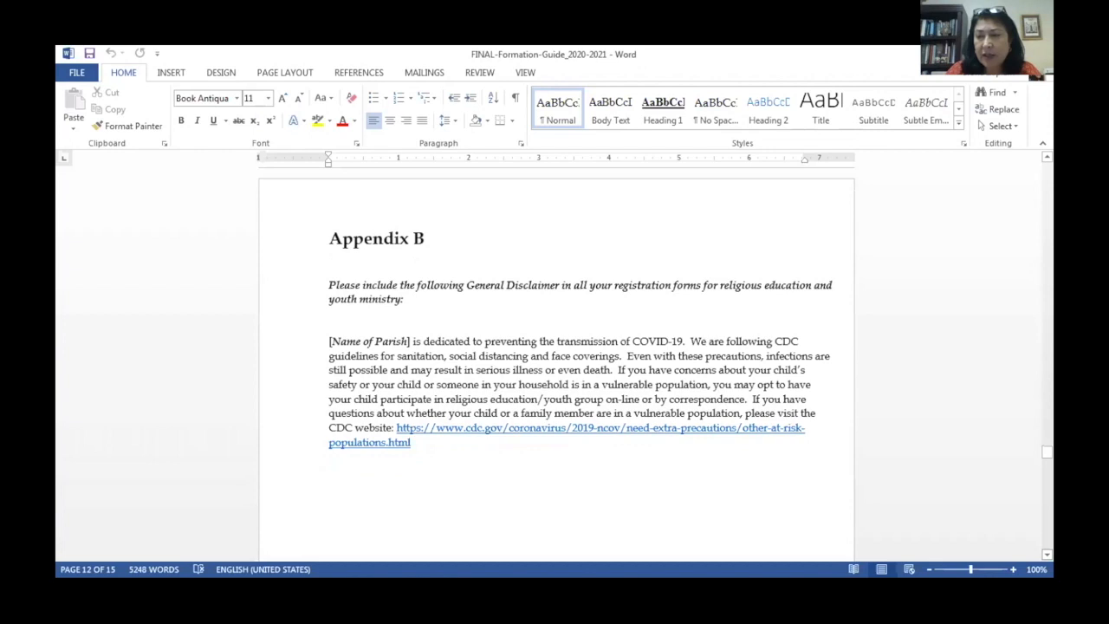
scroll("down", 3)
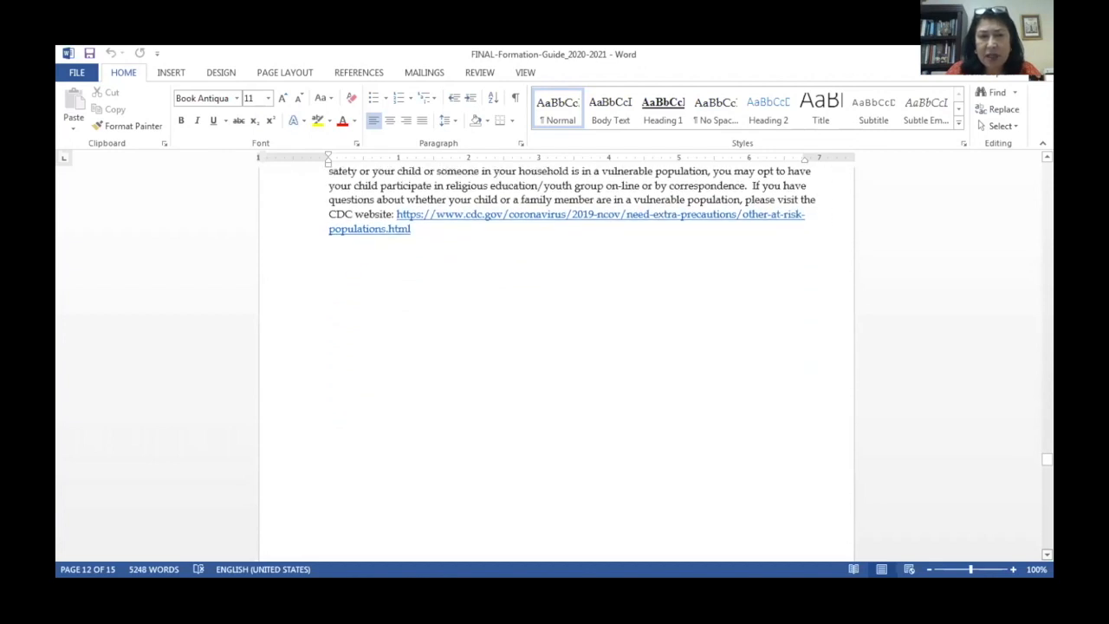
scroll("down", 3)
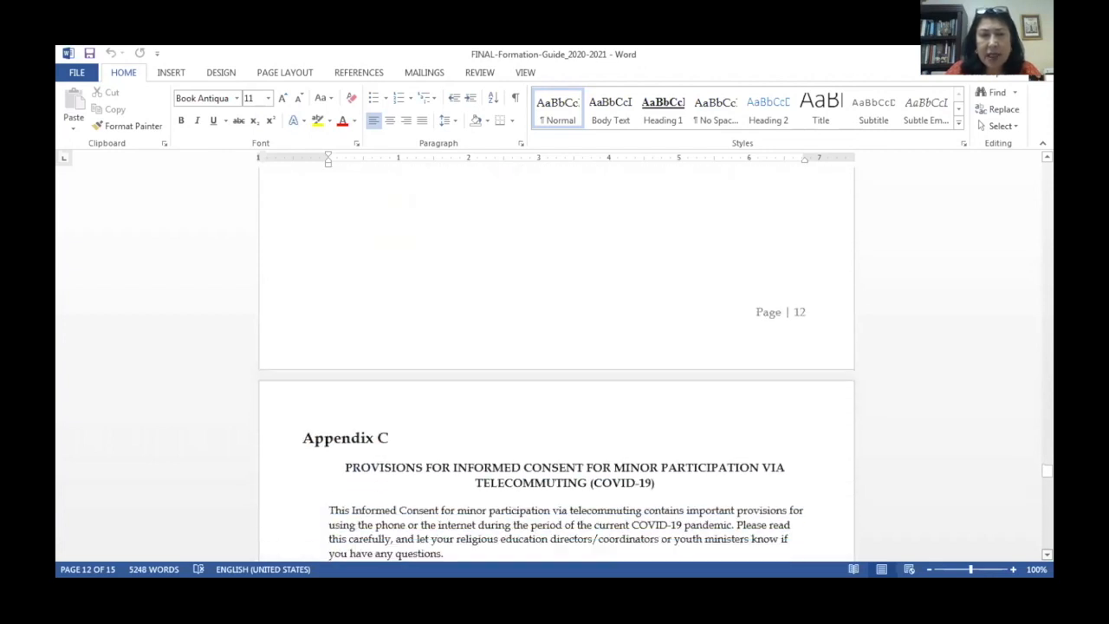
scroll("down", 3)
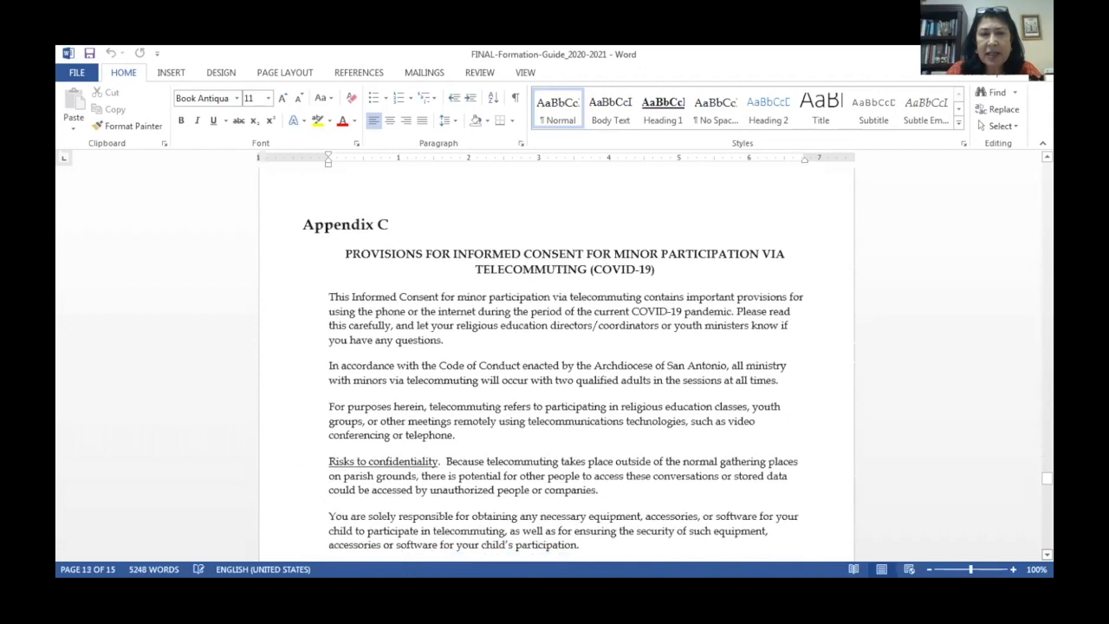
scroll("down", 3)
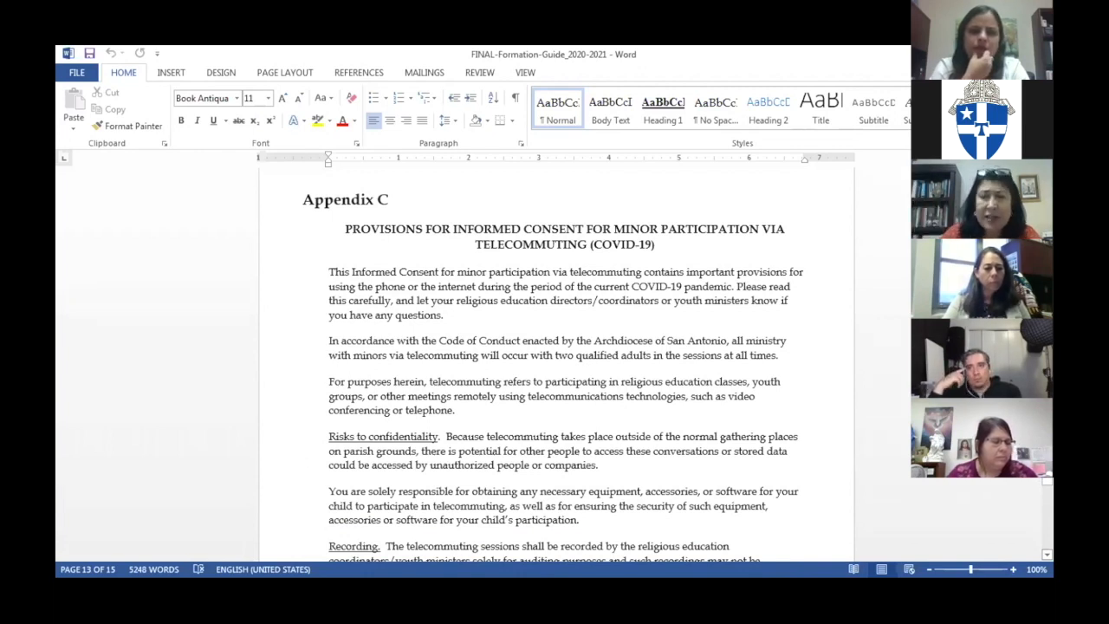
scroll("up", 3)
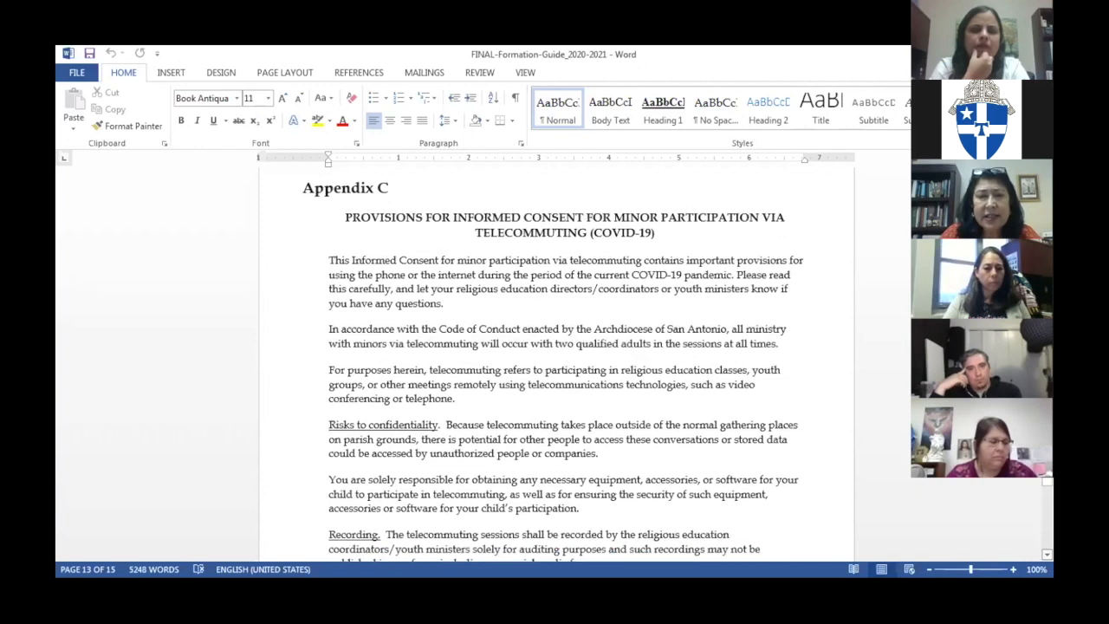
scroll("down", 3)
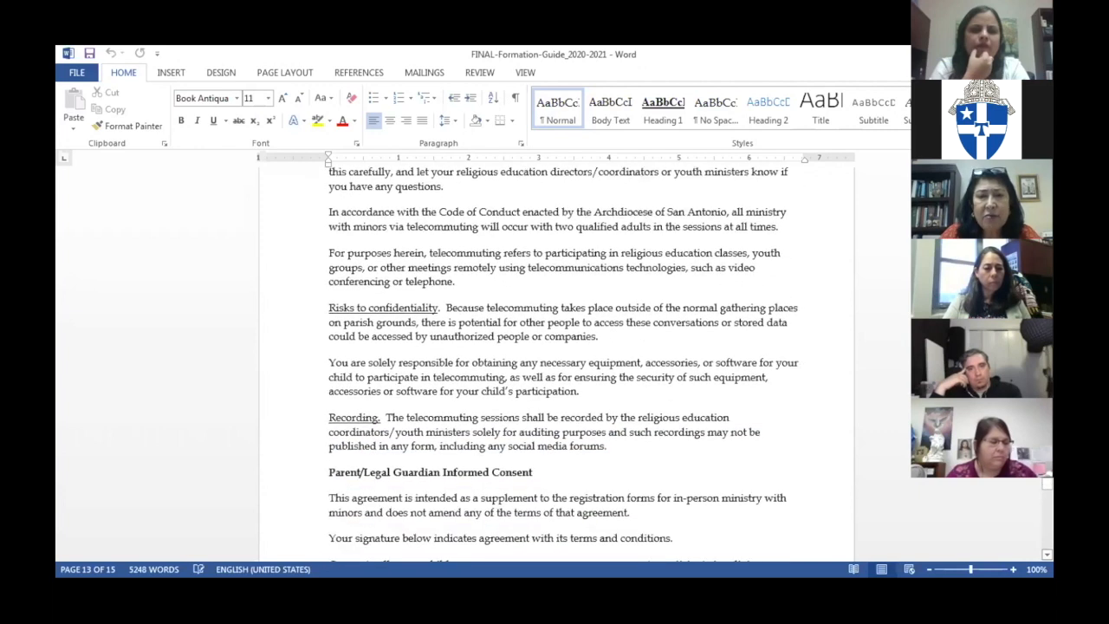
scroll("down", 3)
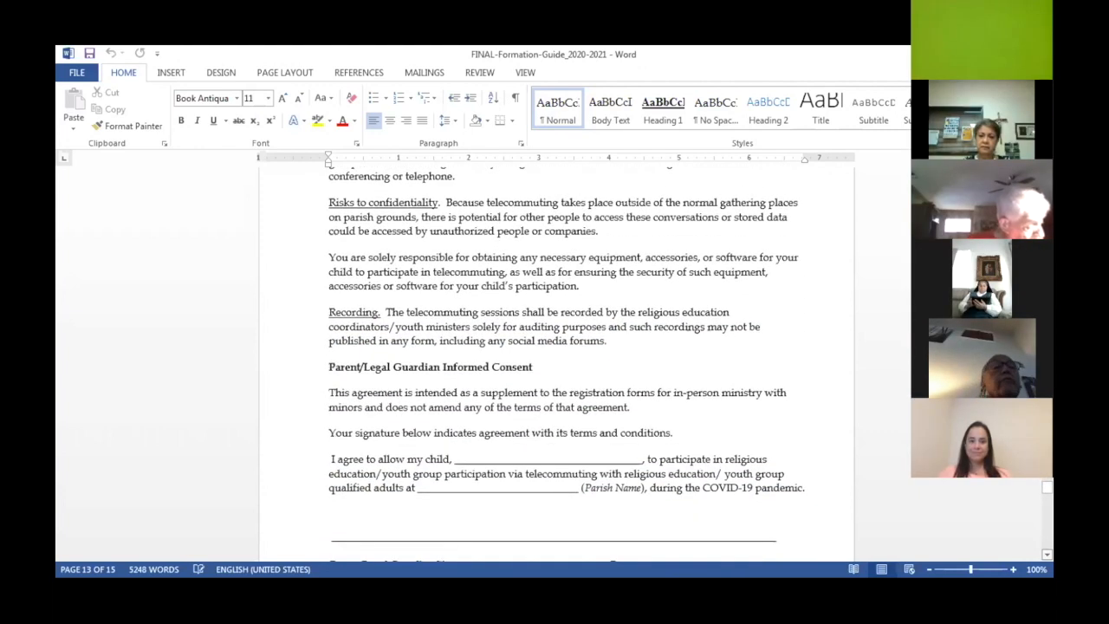
scroll("down", 3)
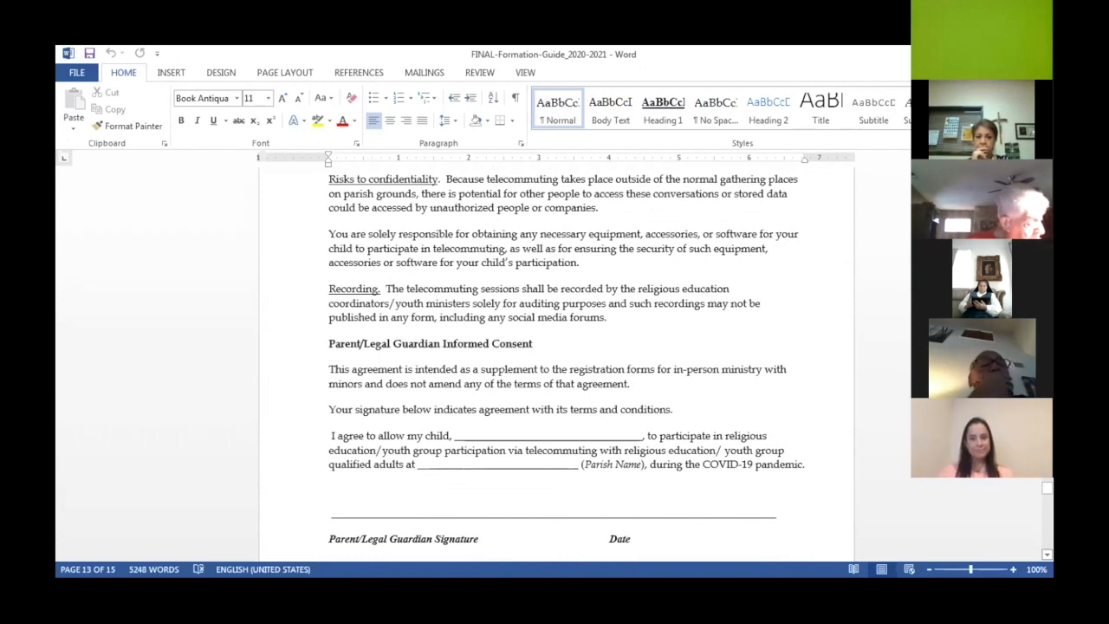
scroll("down", 3)
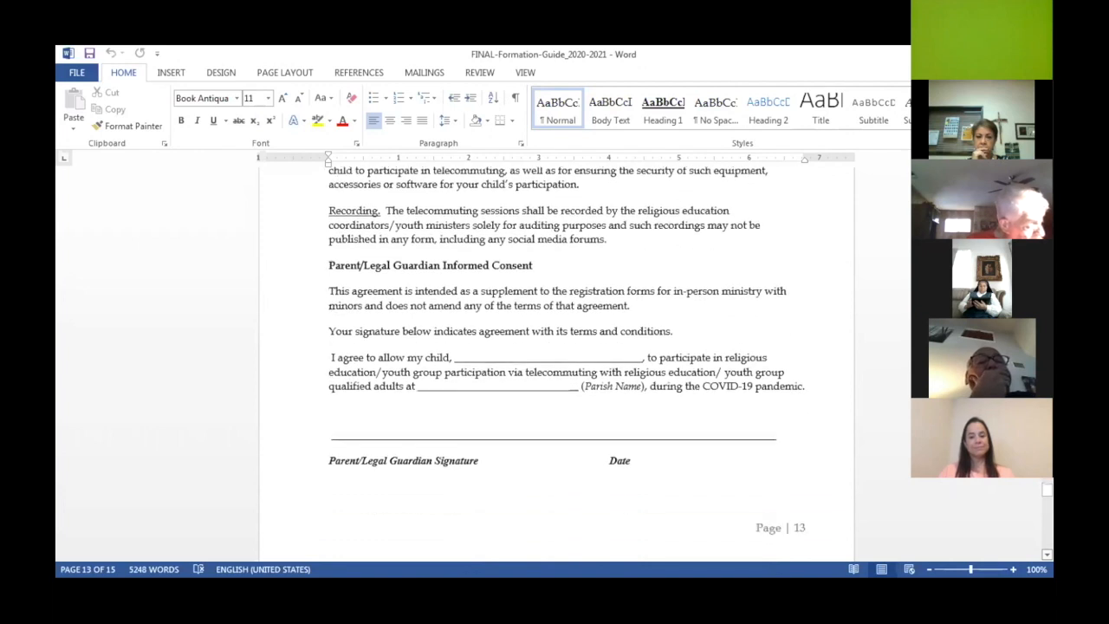
scroll("down", 3)
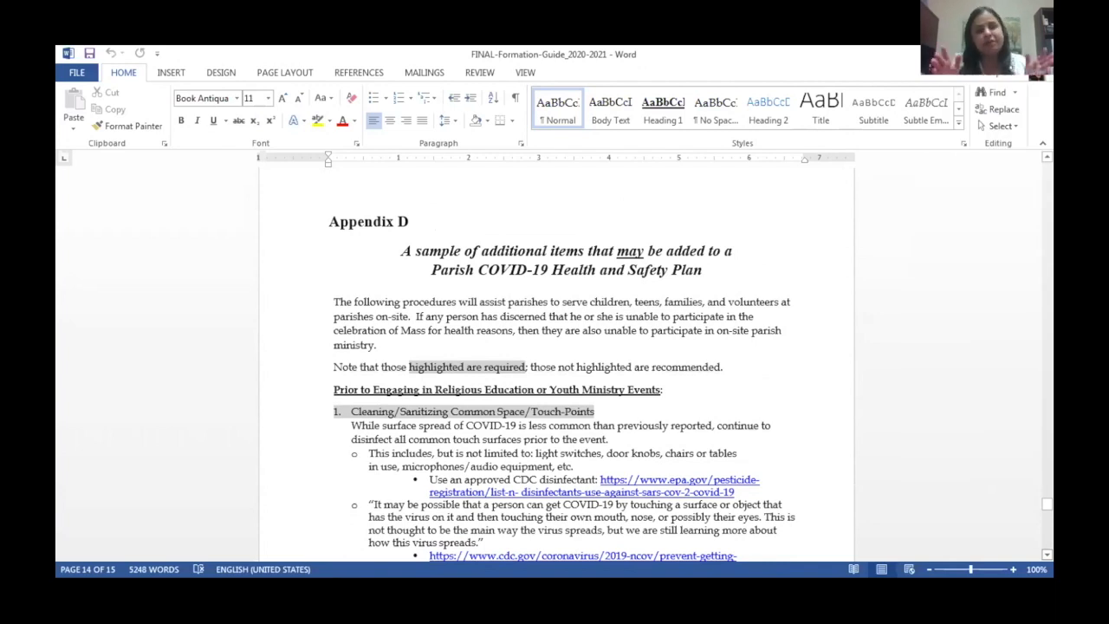
scroll("down", 3)
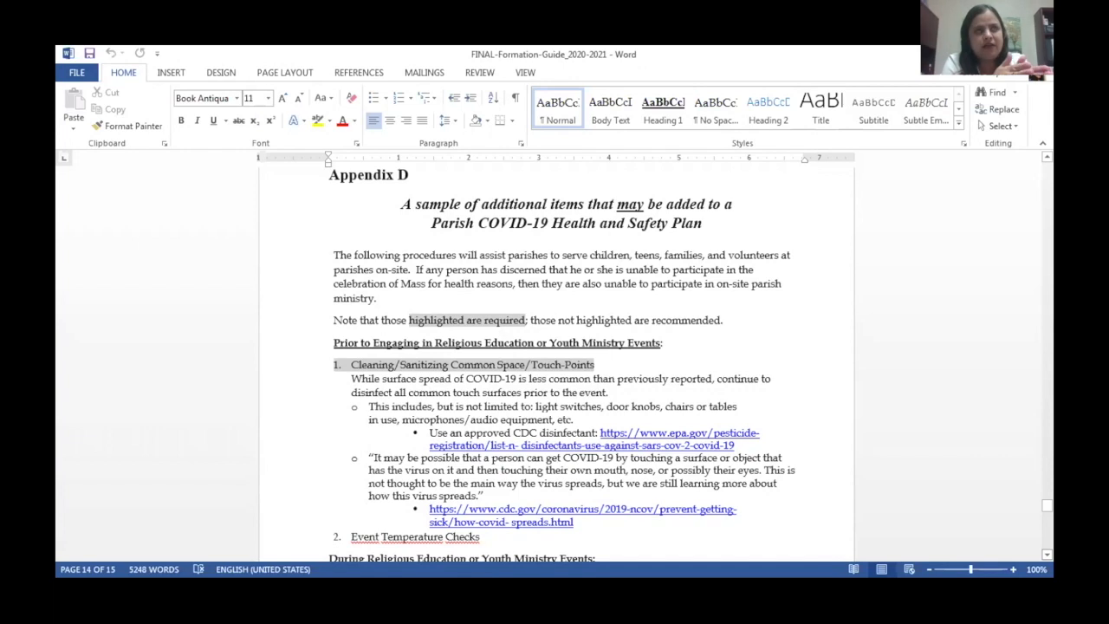
scroll("down", 3)
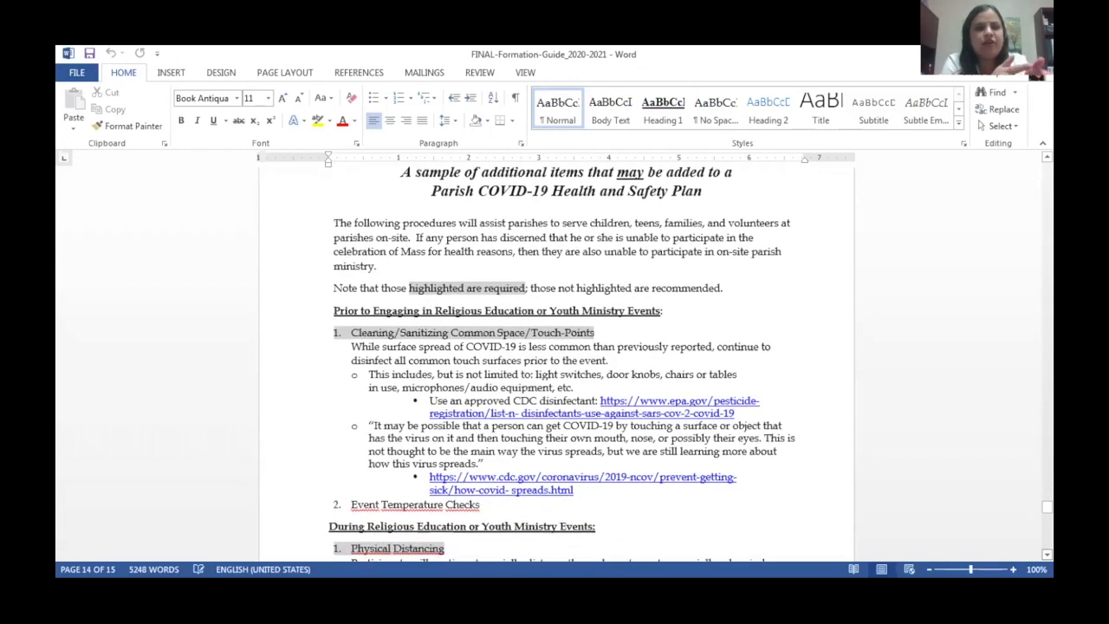
scroll("down", 3)
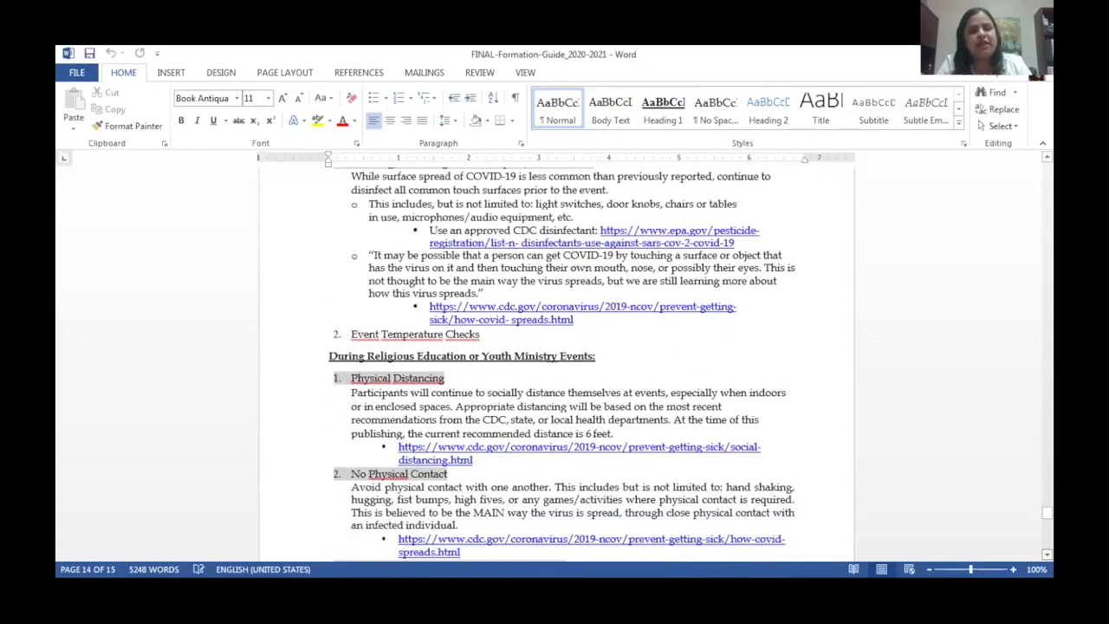
scroll("down", 3)
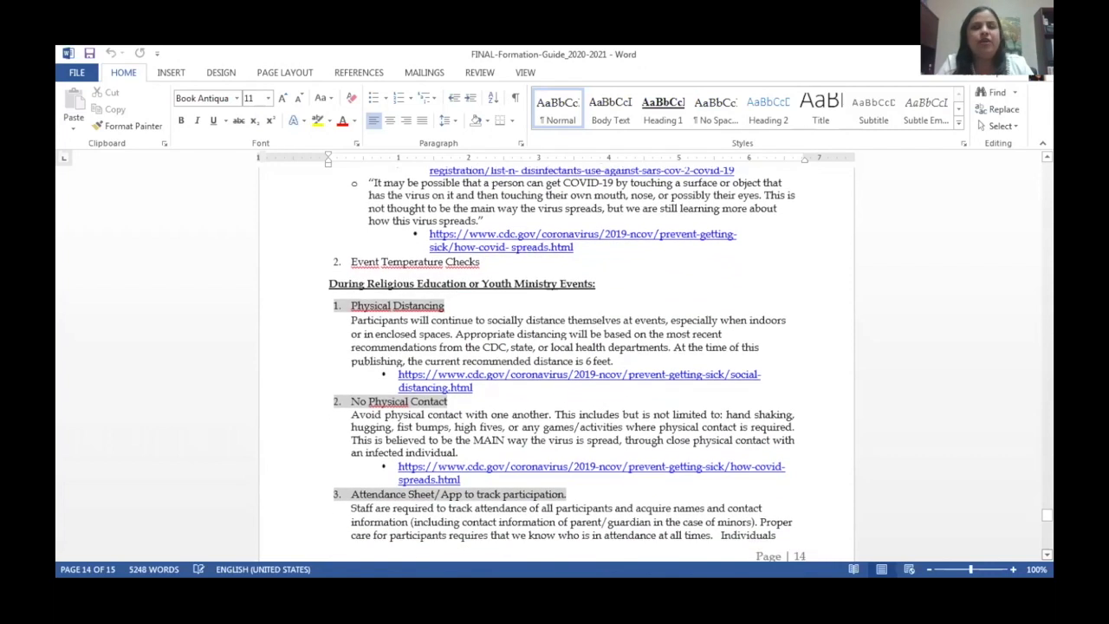
scroll("down", 3)
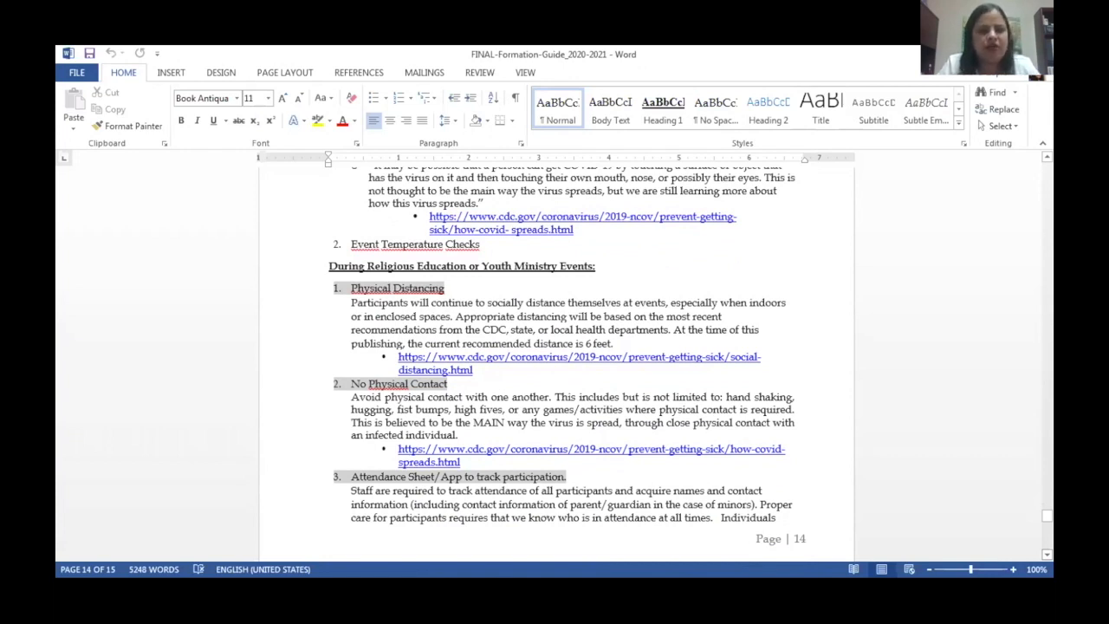
scroll("down", 3)
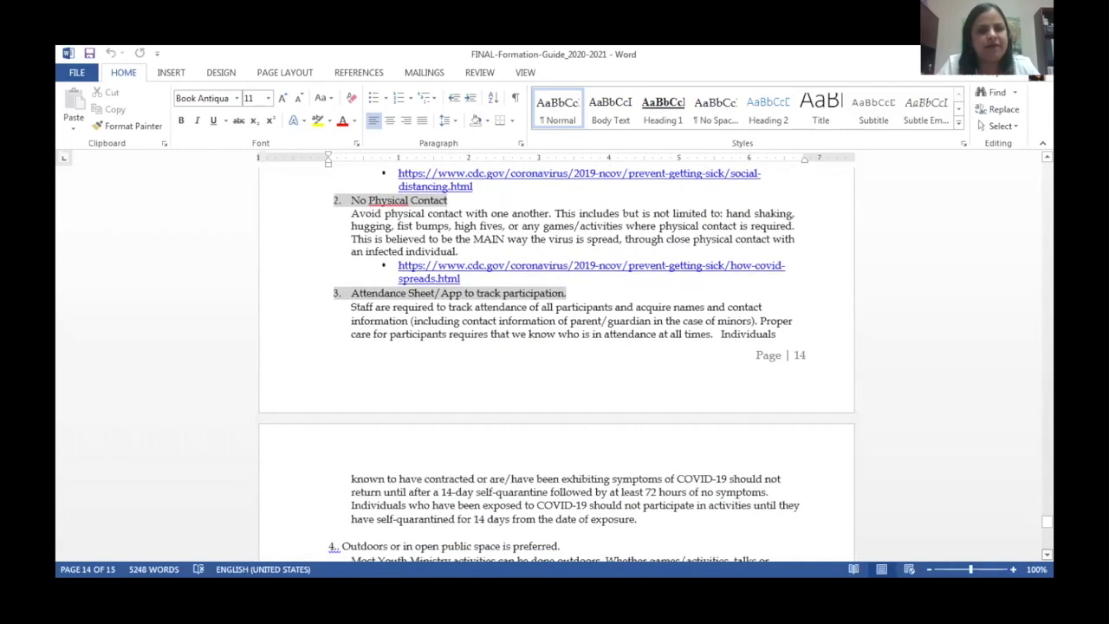
scroll("down", 3)
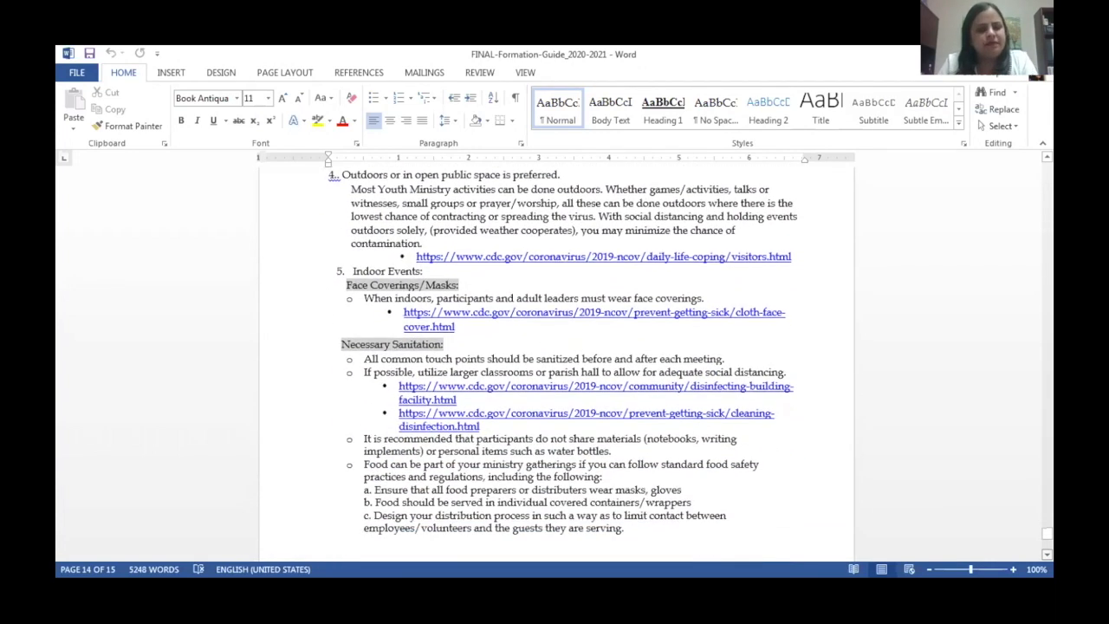
scroll("down", 3)
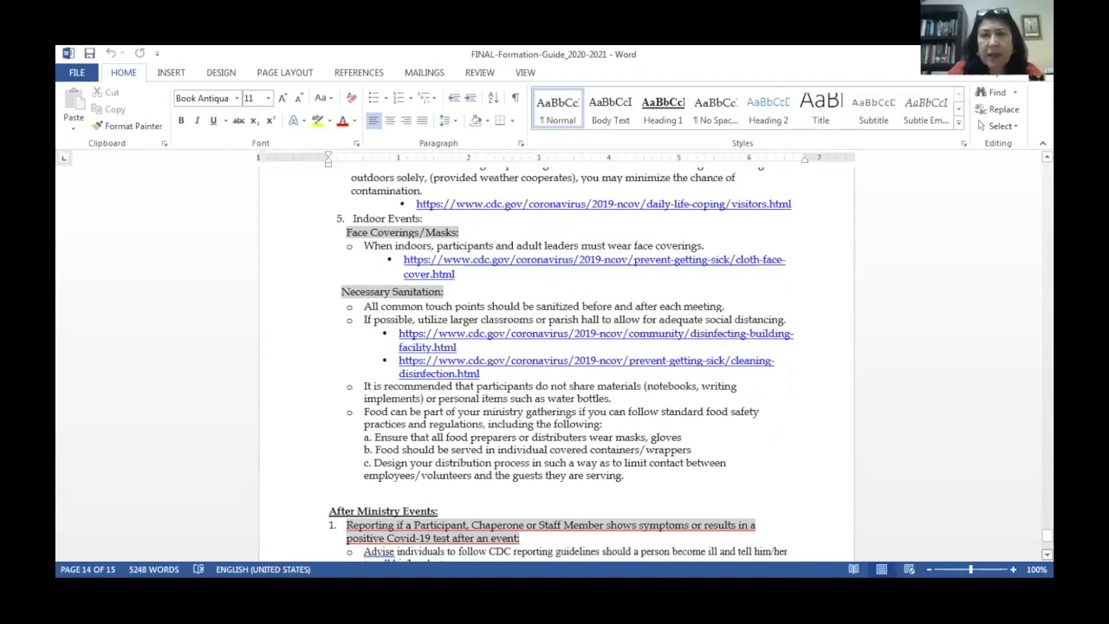
scroll("down", 3)
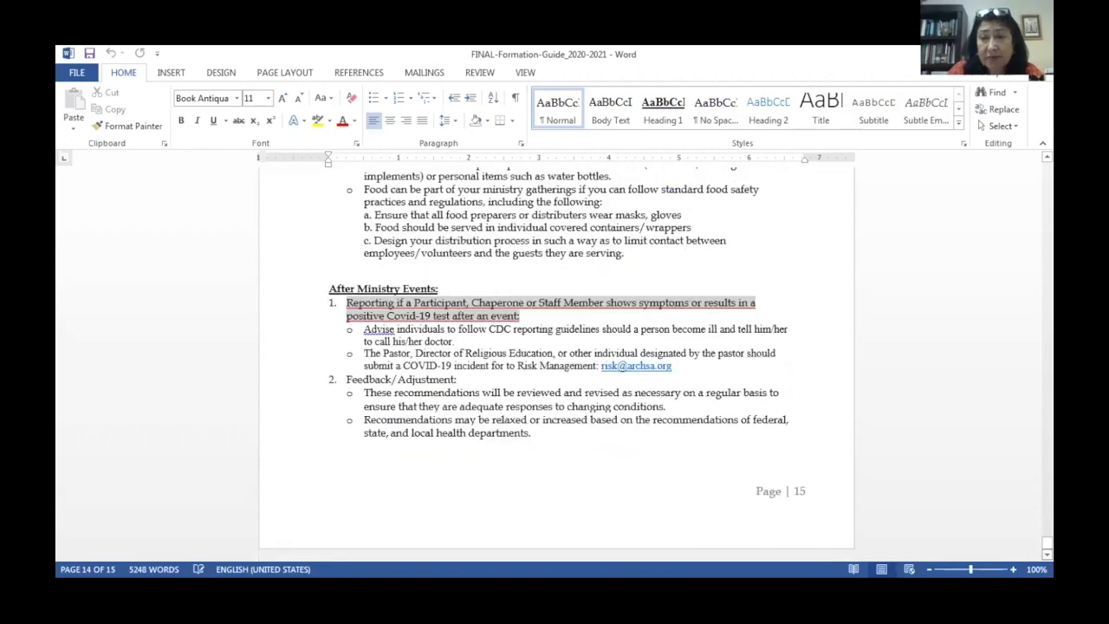